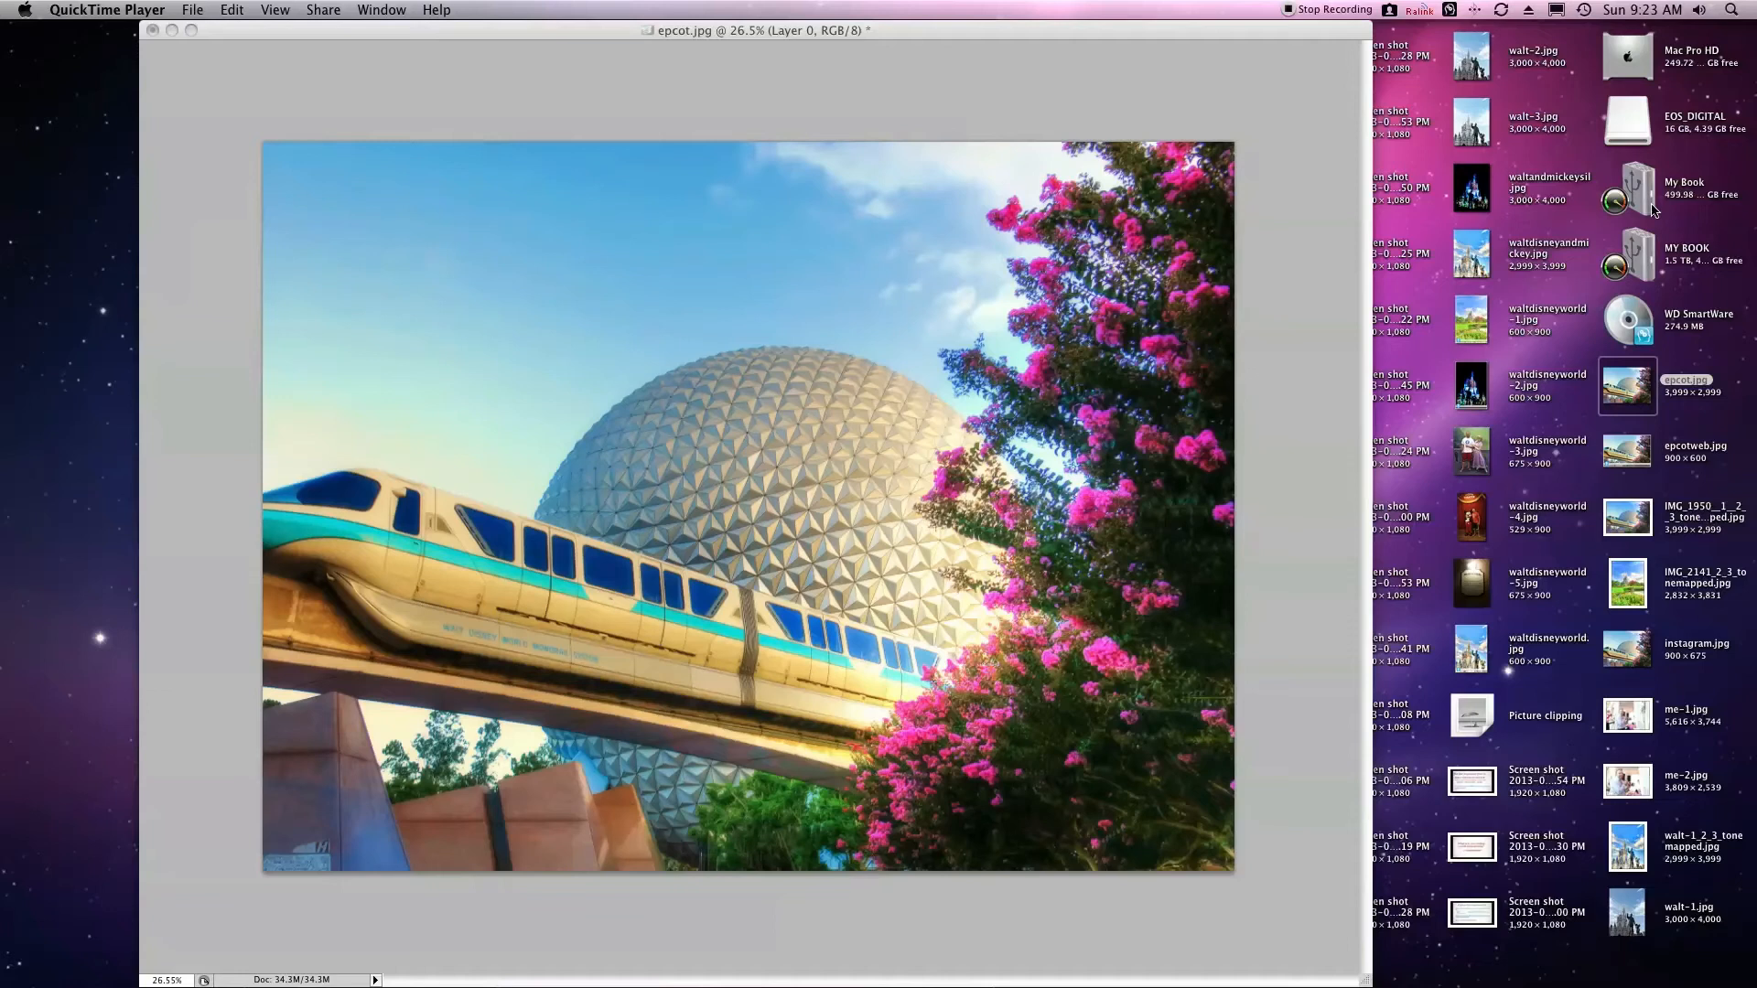
pyautogui.moveTo(1027, 144)
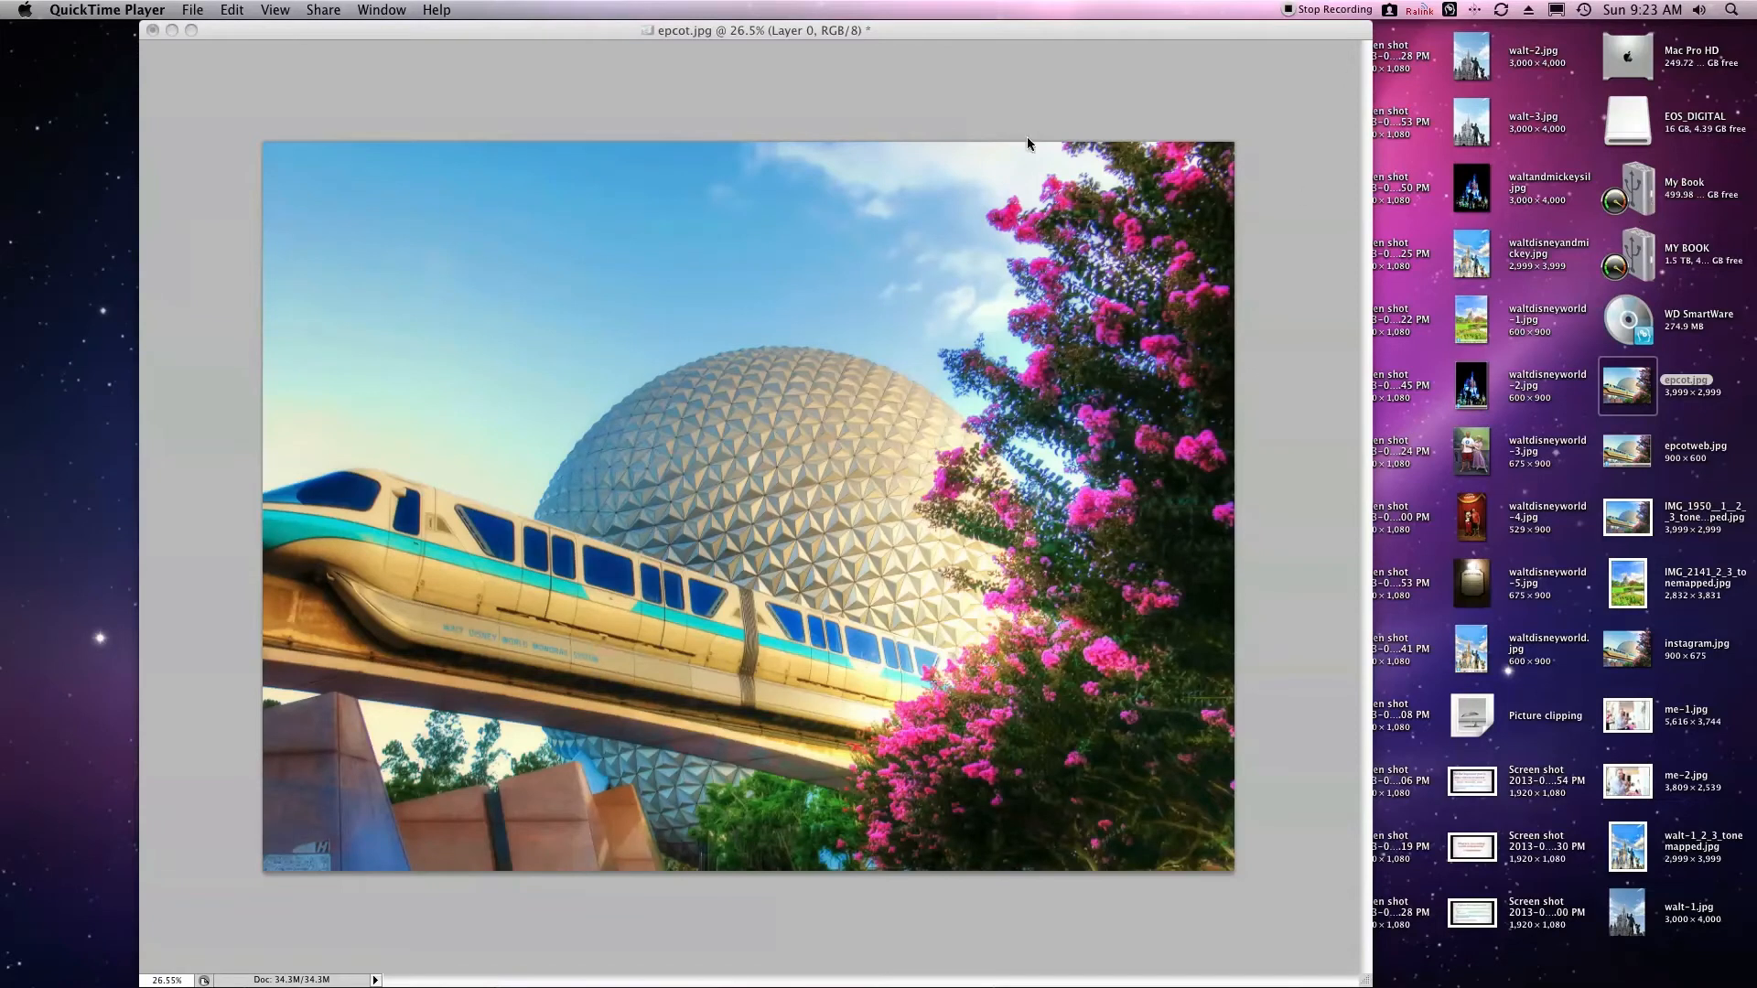
pyautogui.moveTo(1012, 139)
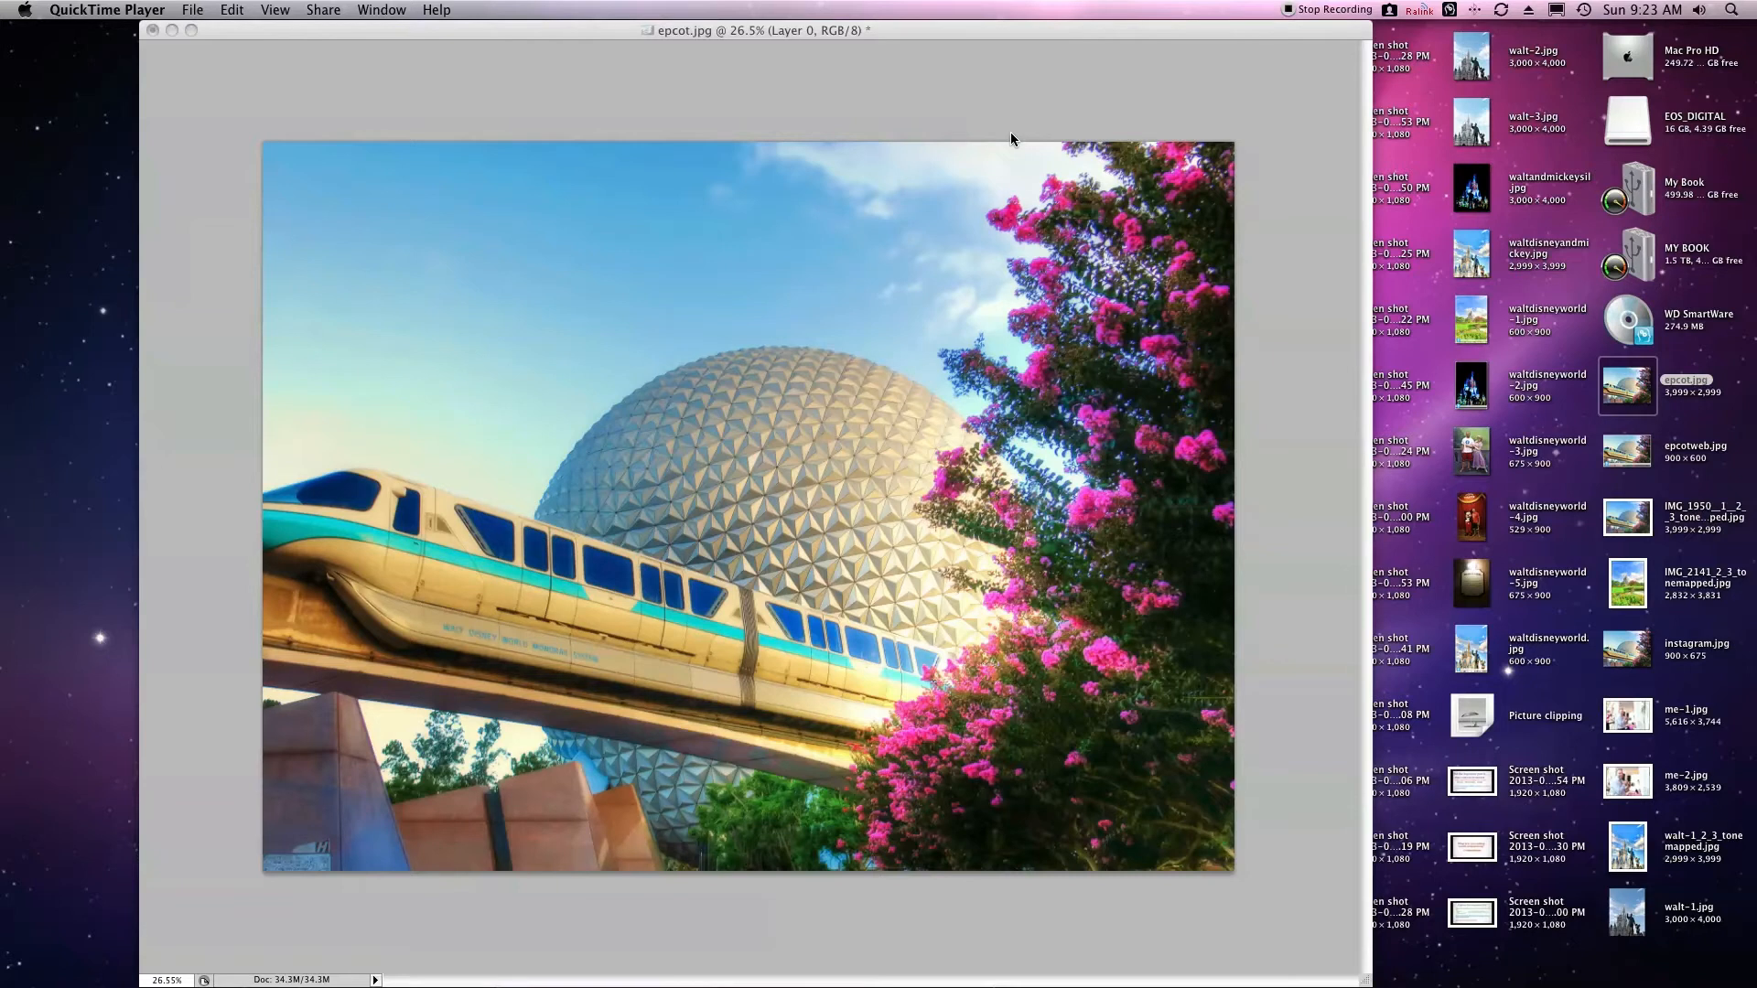
pyautogui.moveTo(1006, 139)
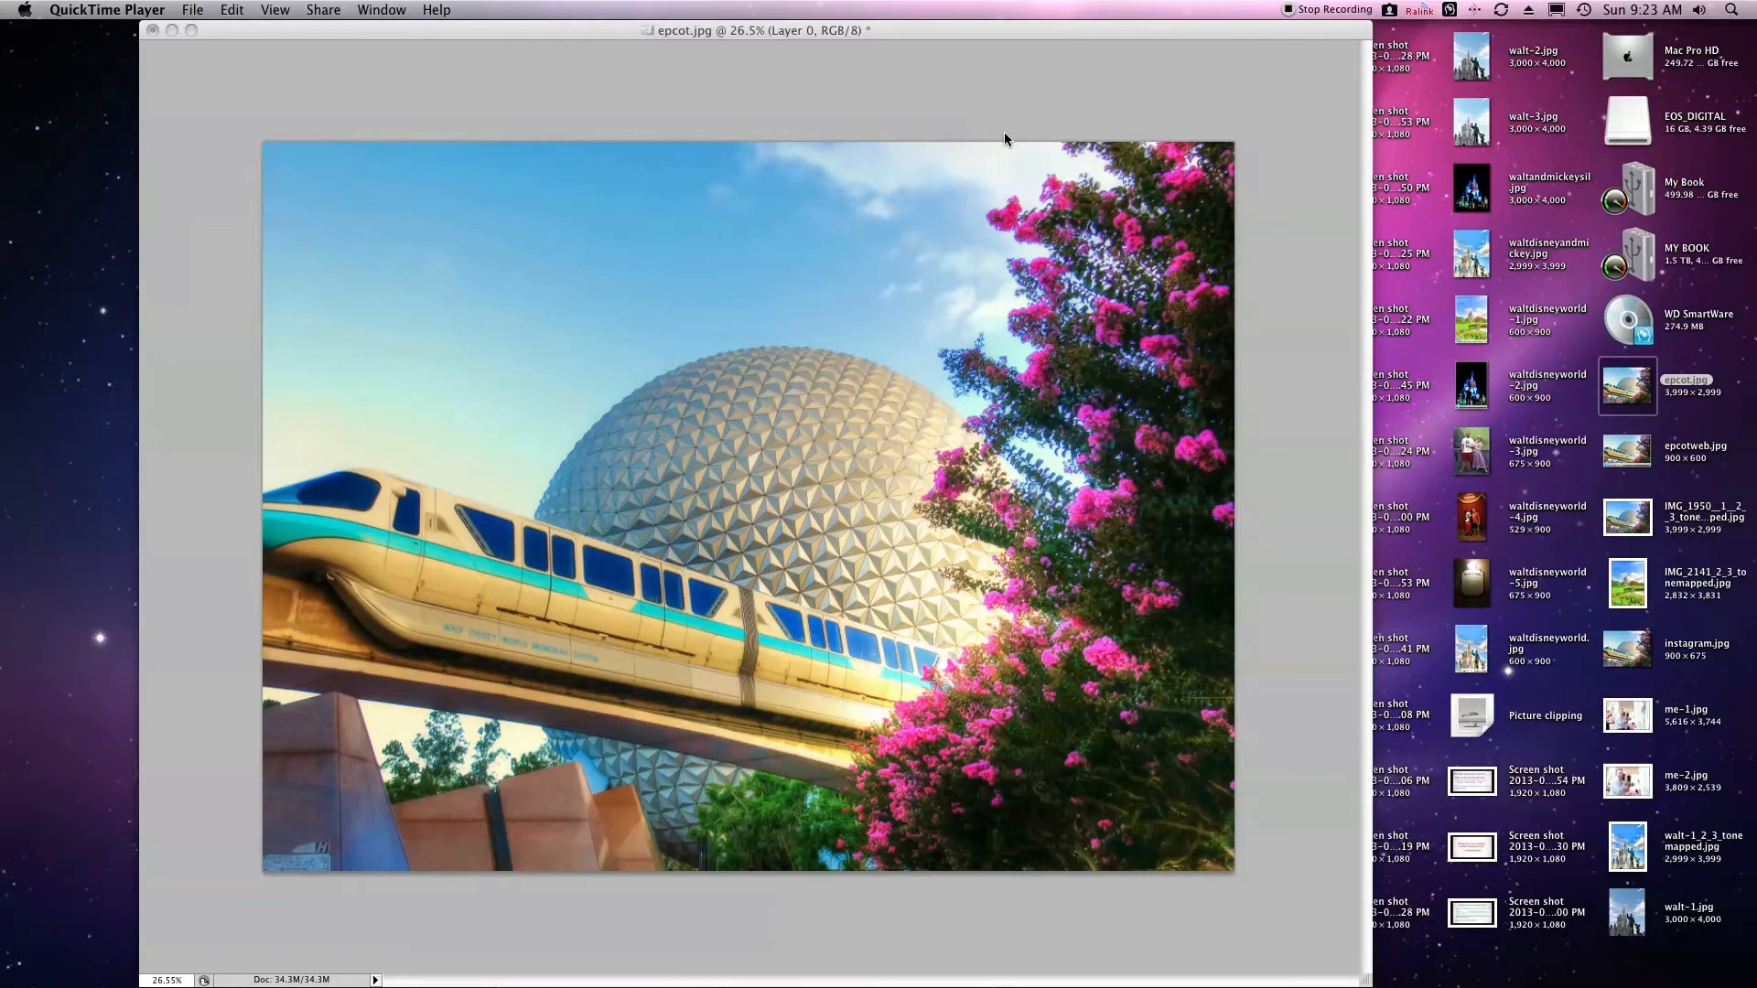
pyautogui.moveTo(813, 120)
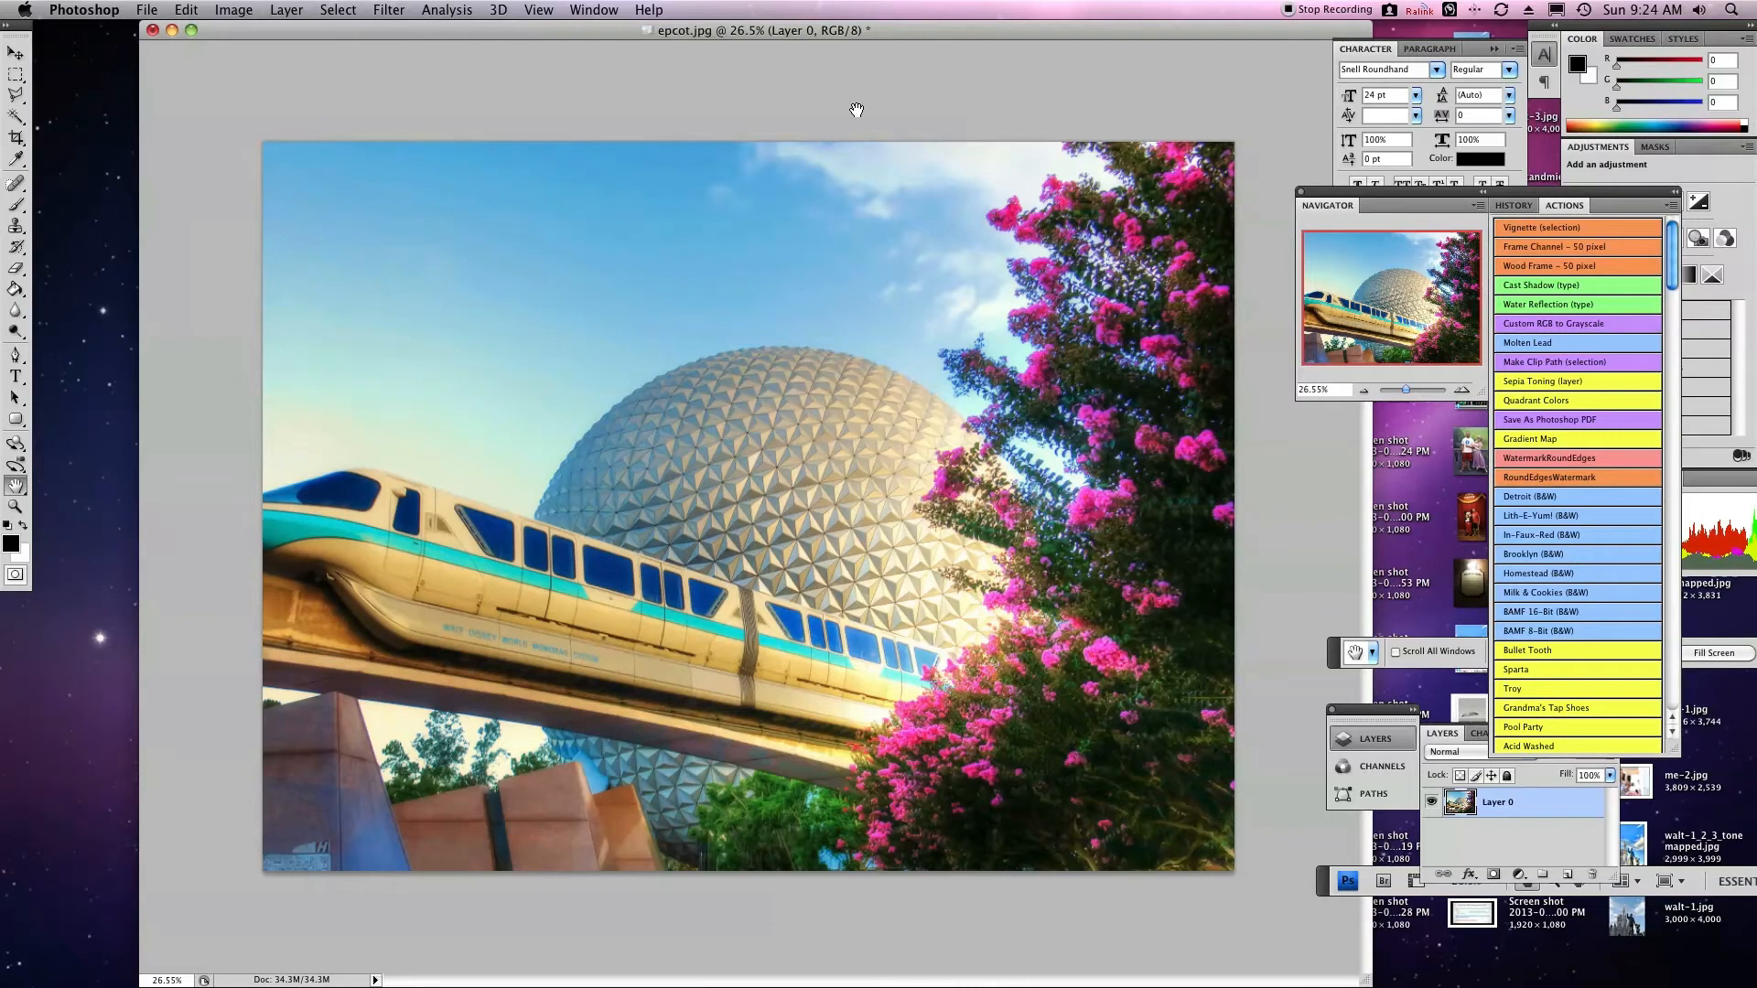
pyautogui.moveTo(825, 54)
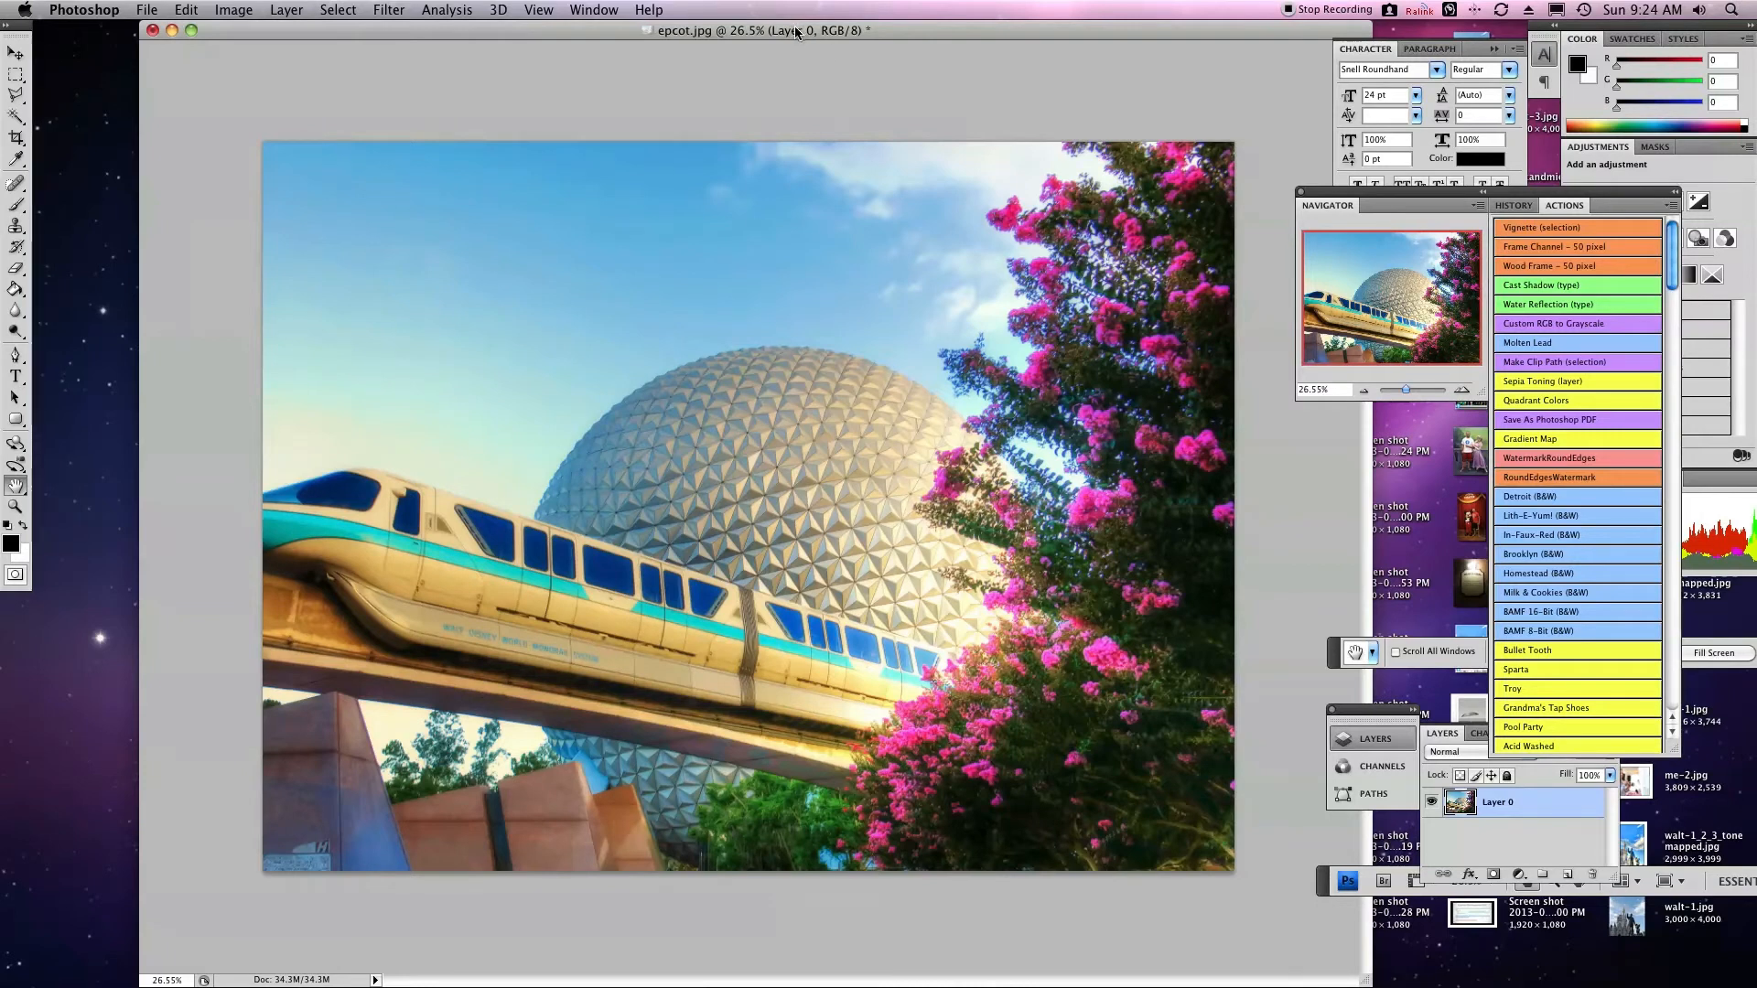
pyautogui.moveTo(779, 195)
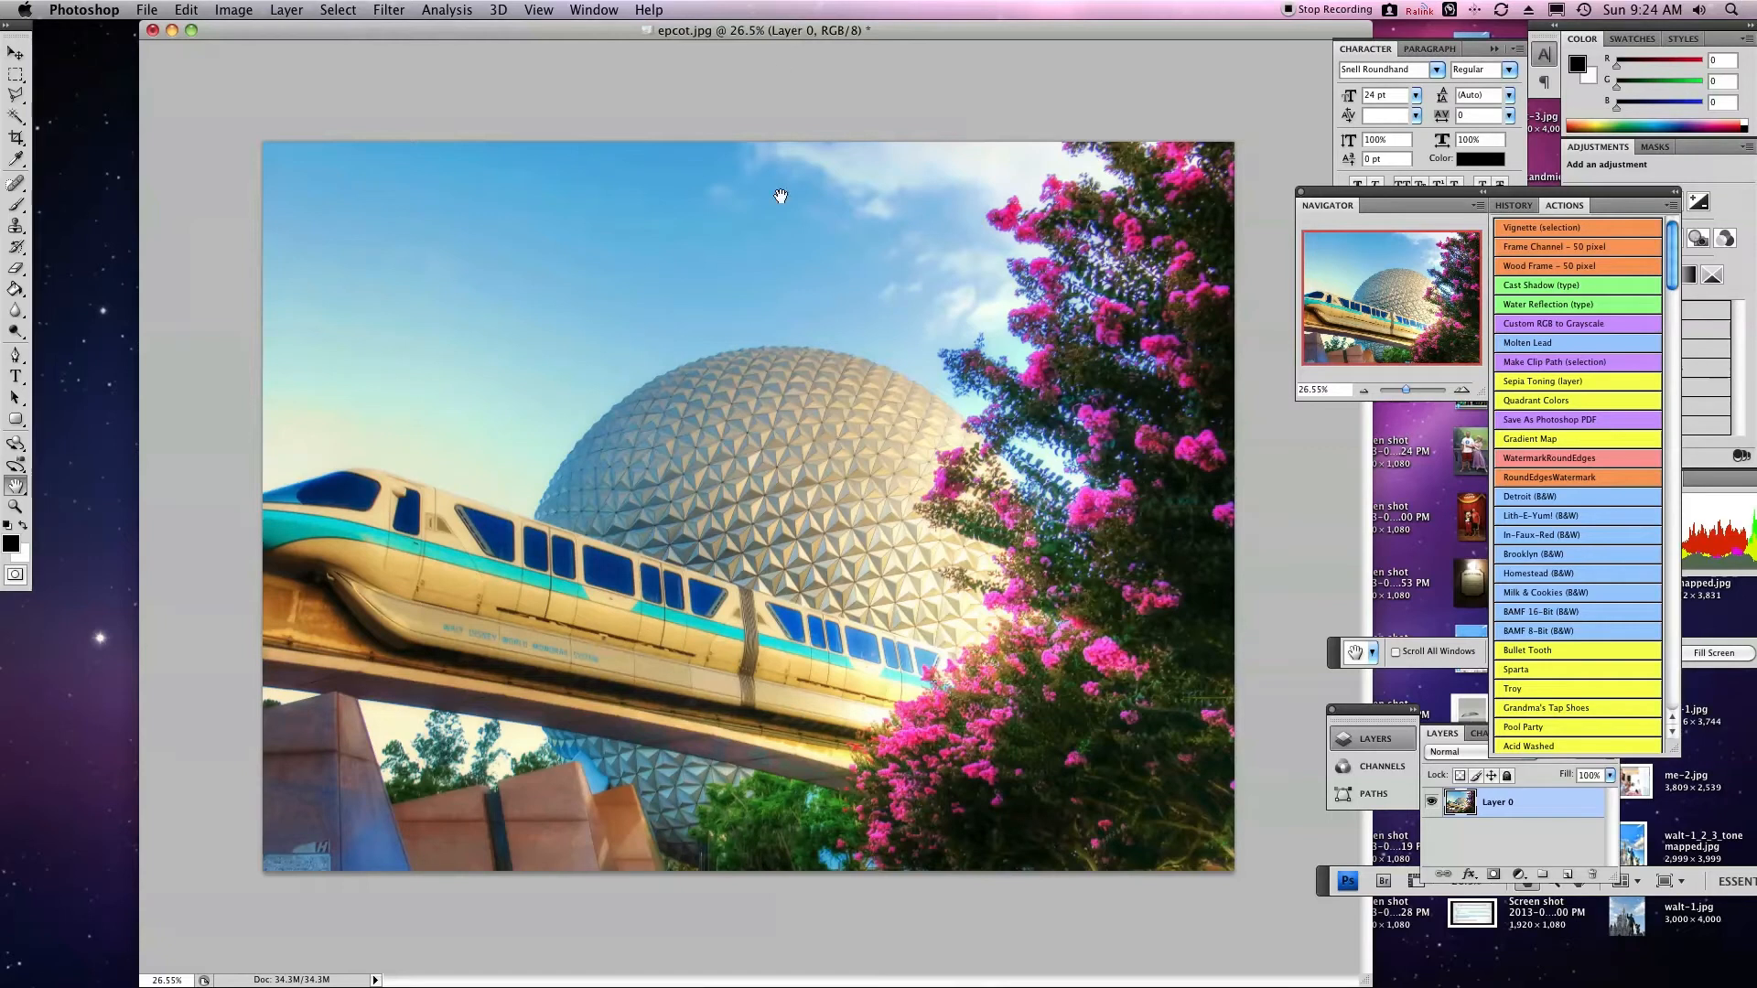
pyautogui.rightClick(1471, 506)
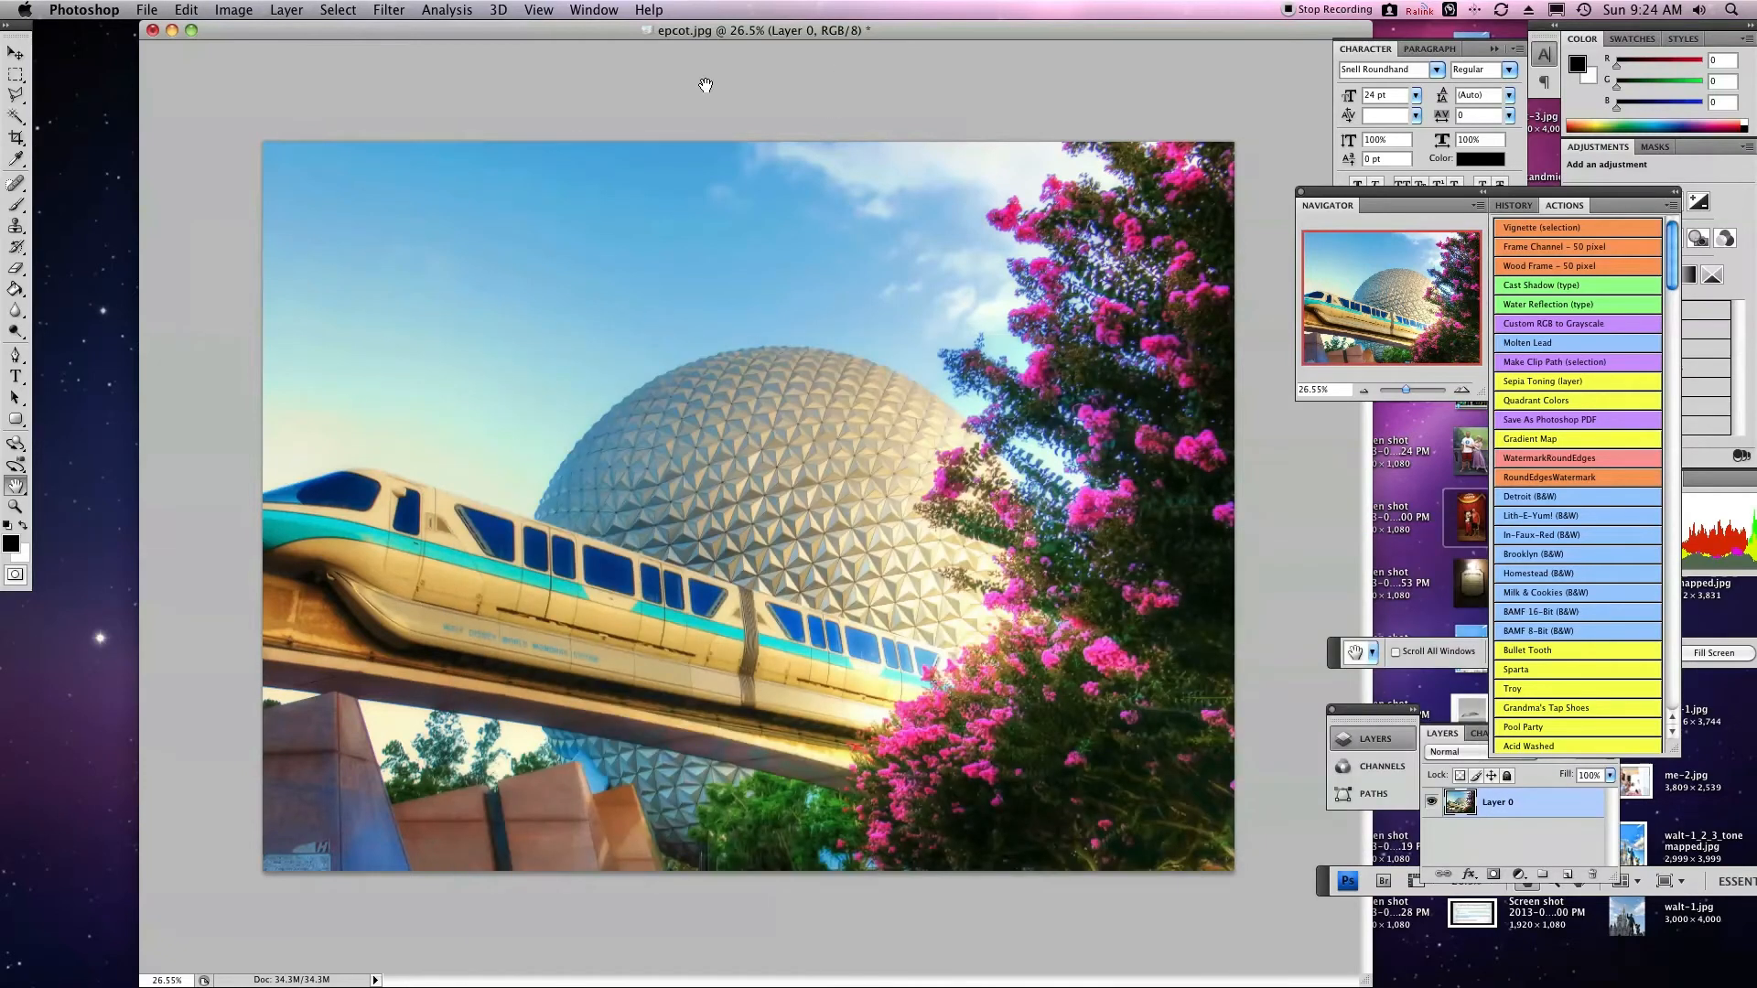
# - Start a new document at 300 ppi in inches, with width 8 and height 10
pyautogui.click(146, 9)
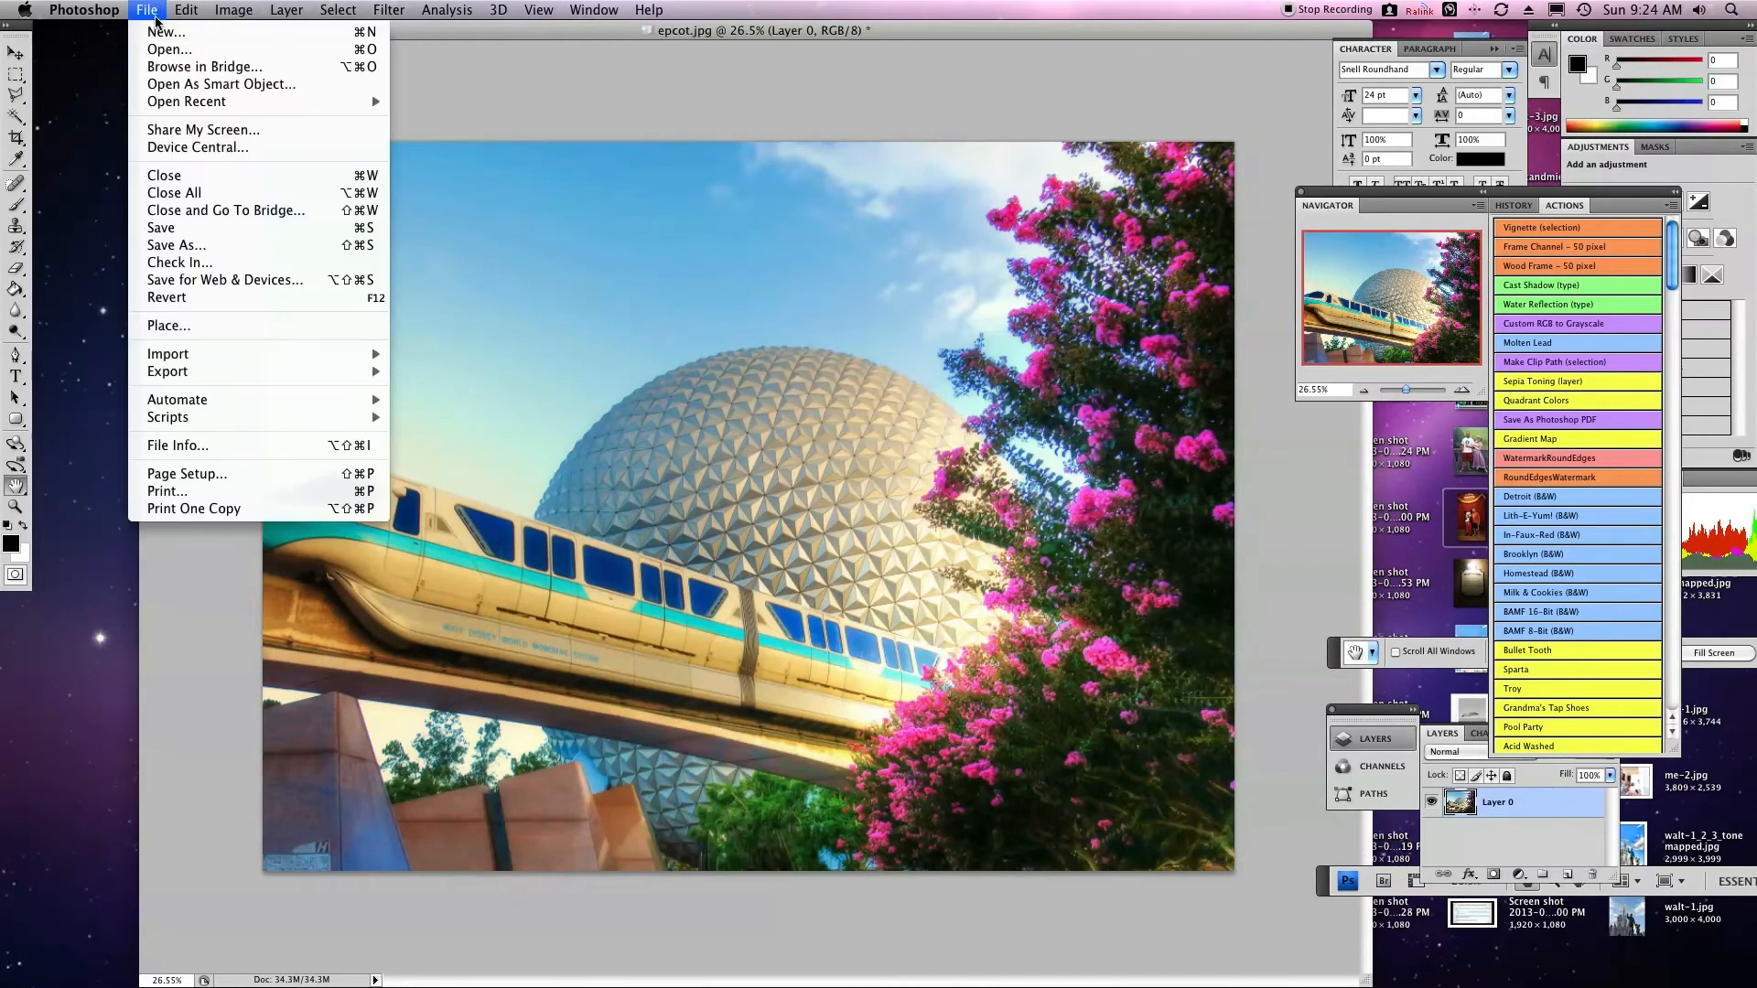
pyautogui.click(165, 31)
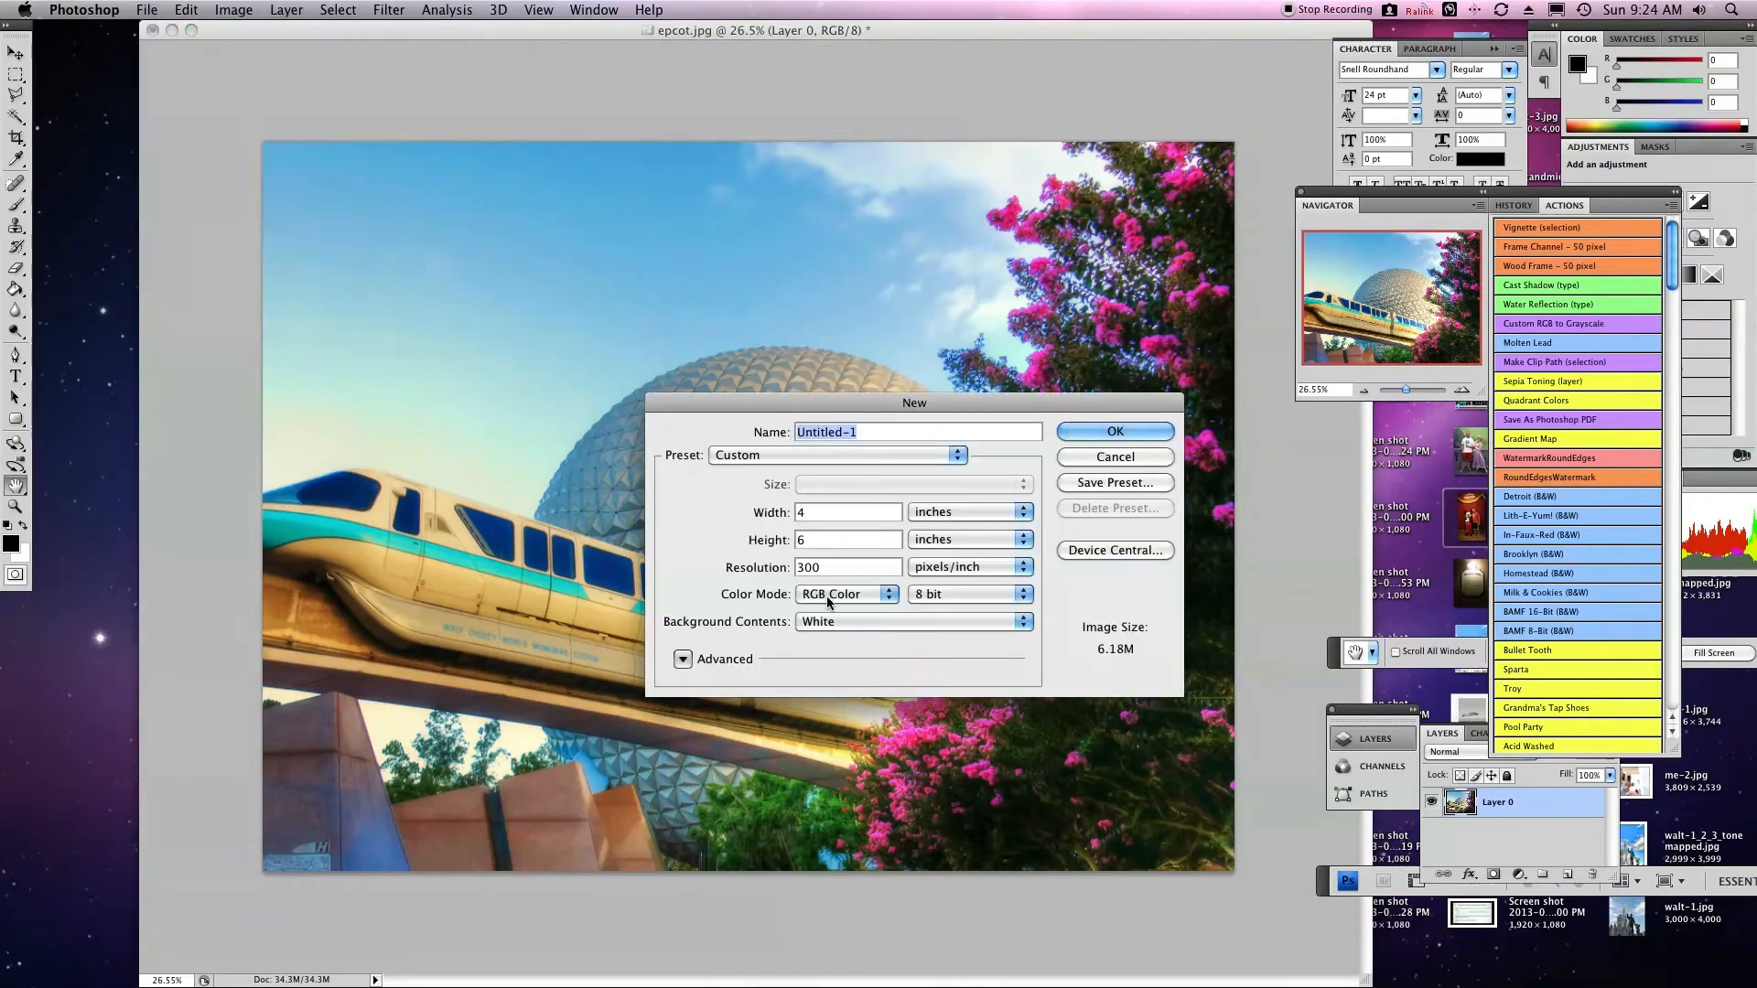
pyautogui.click(1019, 513)
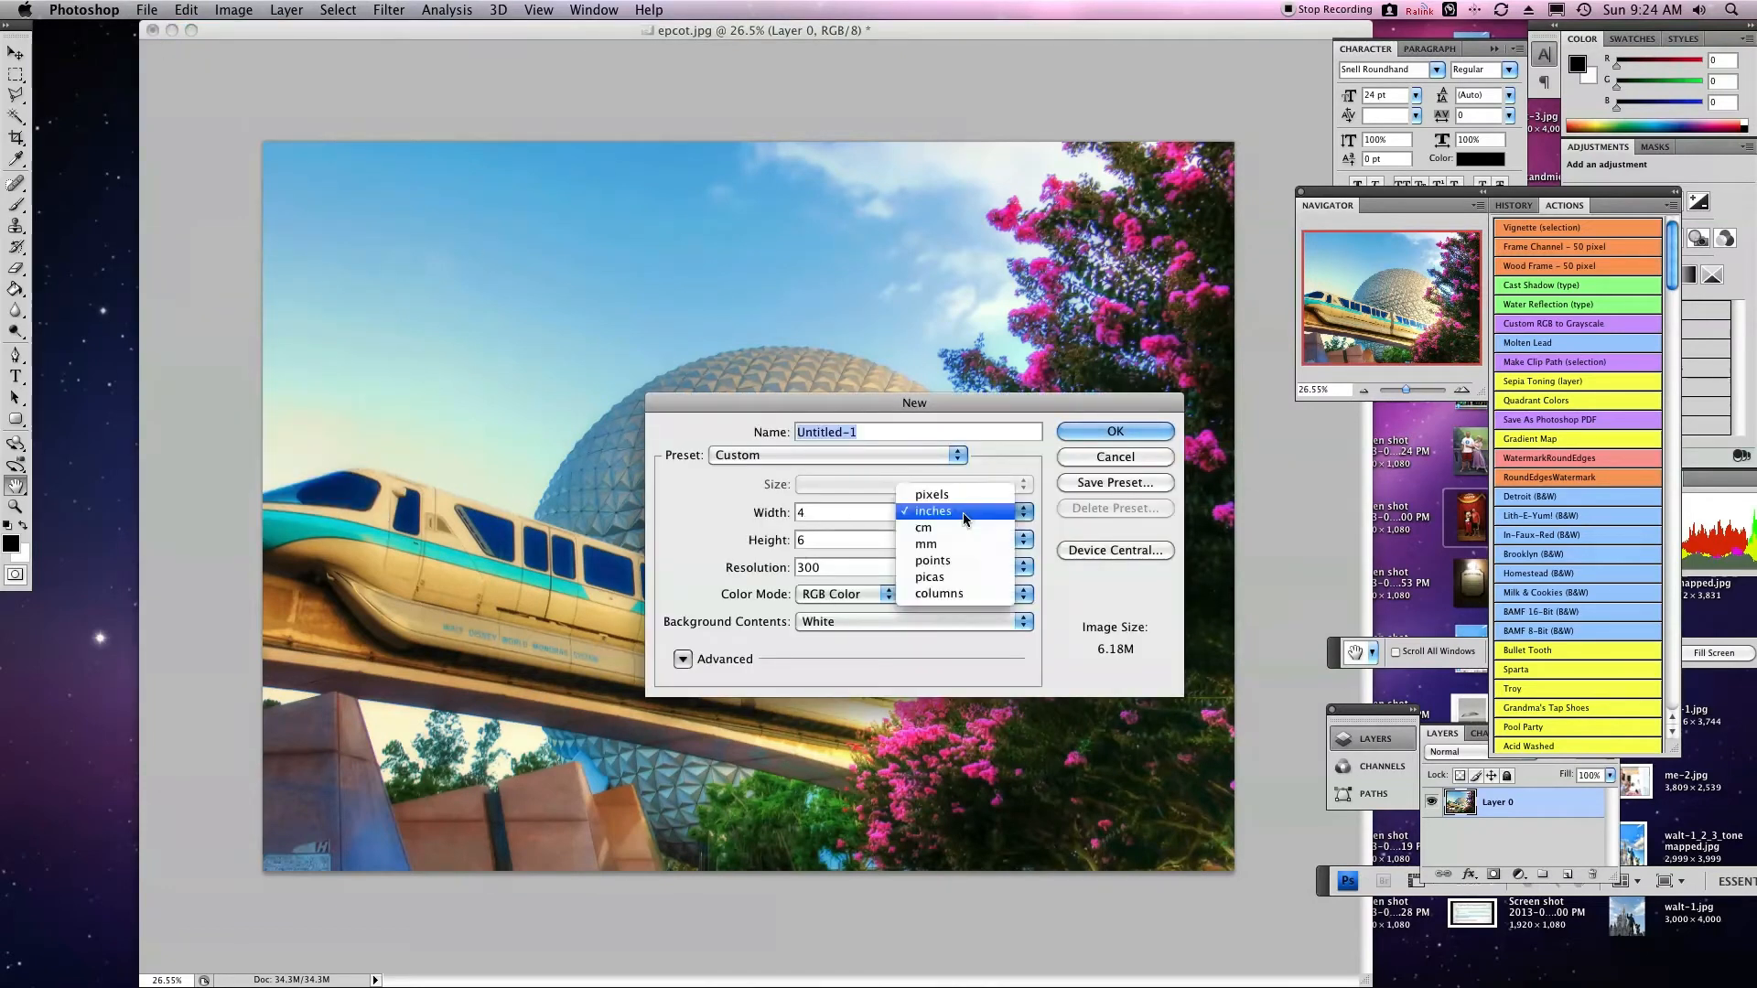
pyautogui.moveTo(966, 518)
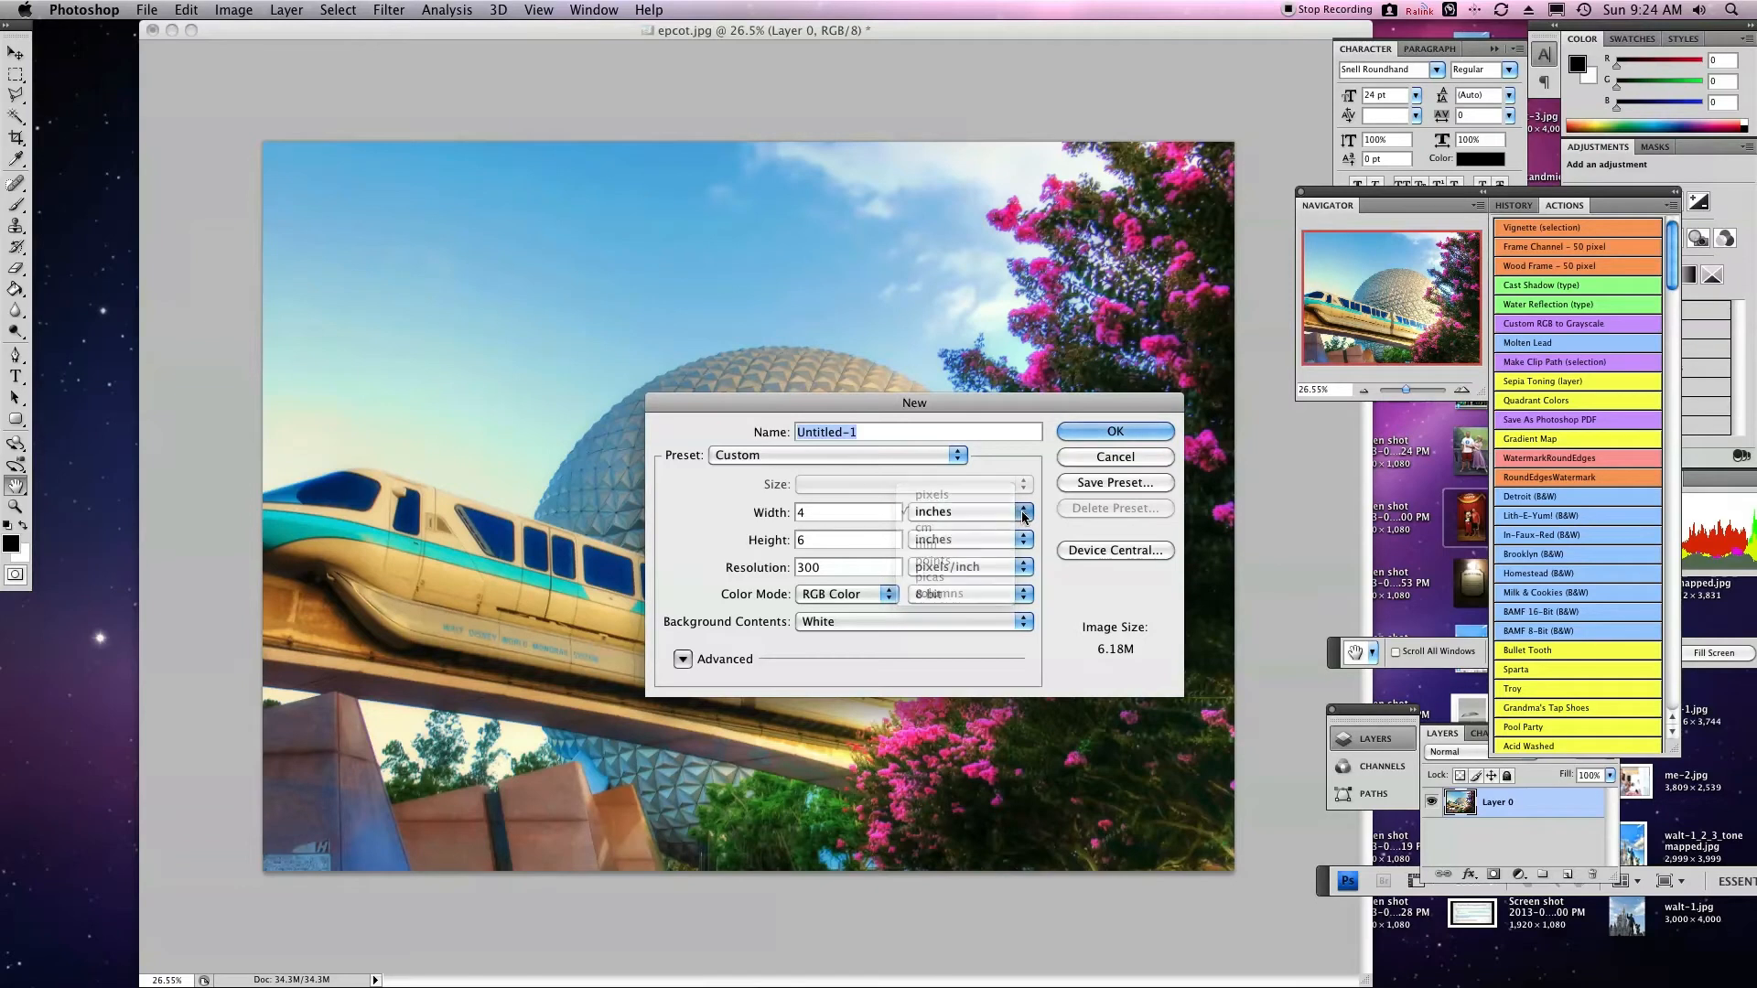
pyautogui.click(1021, 510)
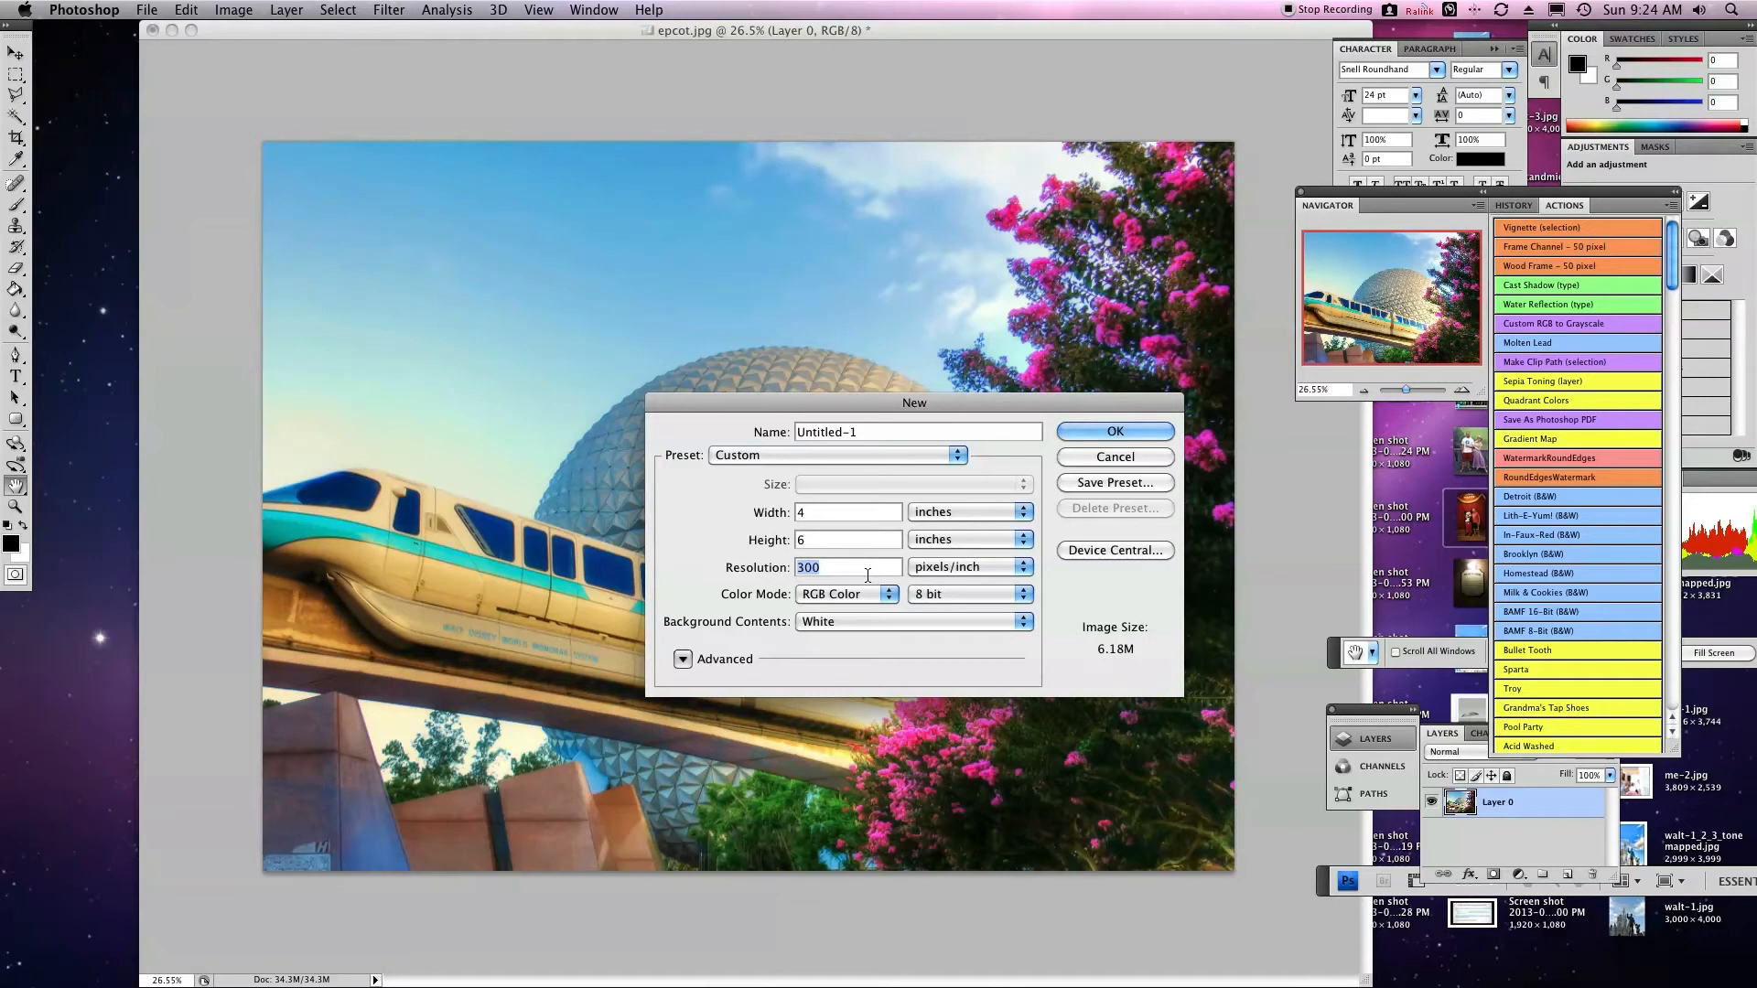
pyautogui.moveTo(847, 567)
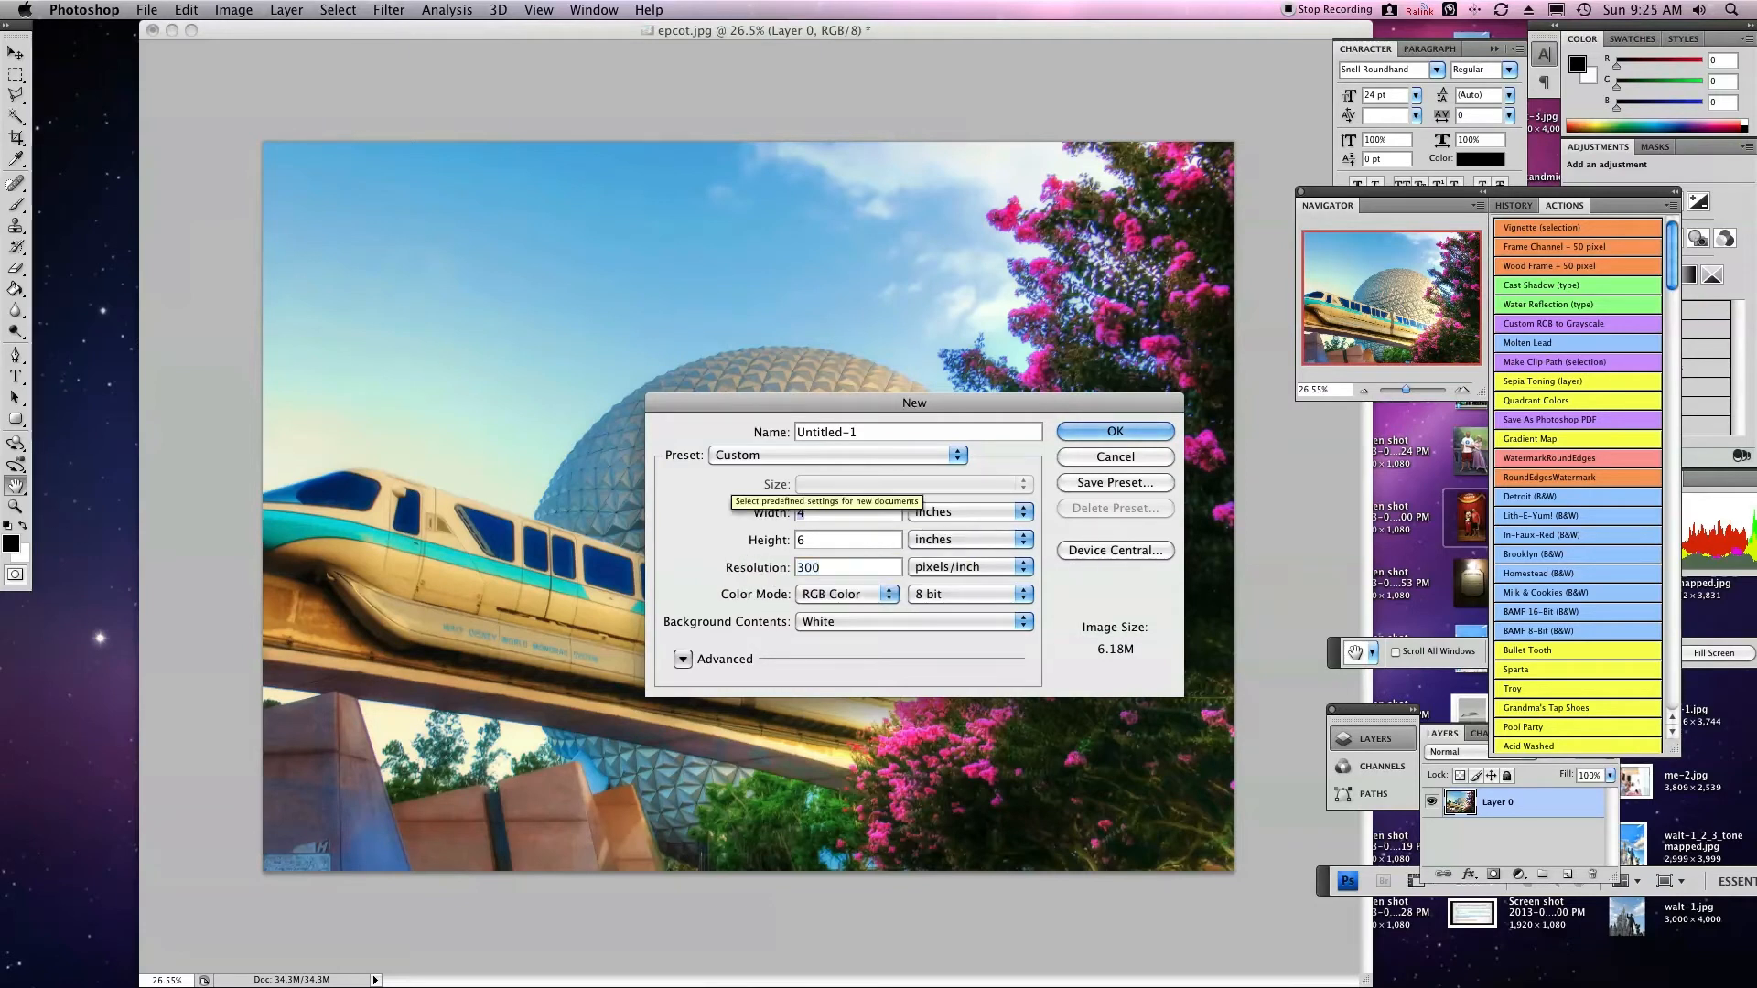
pyautogui.moveTo(905, 328)
pyautogui.write('8')
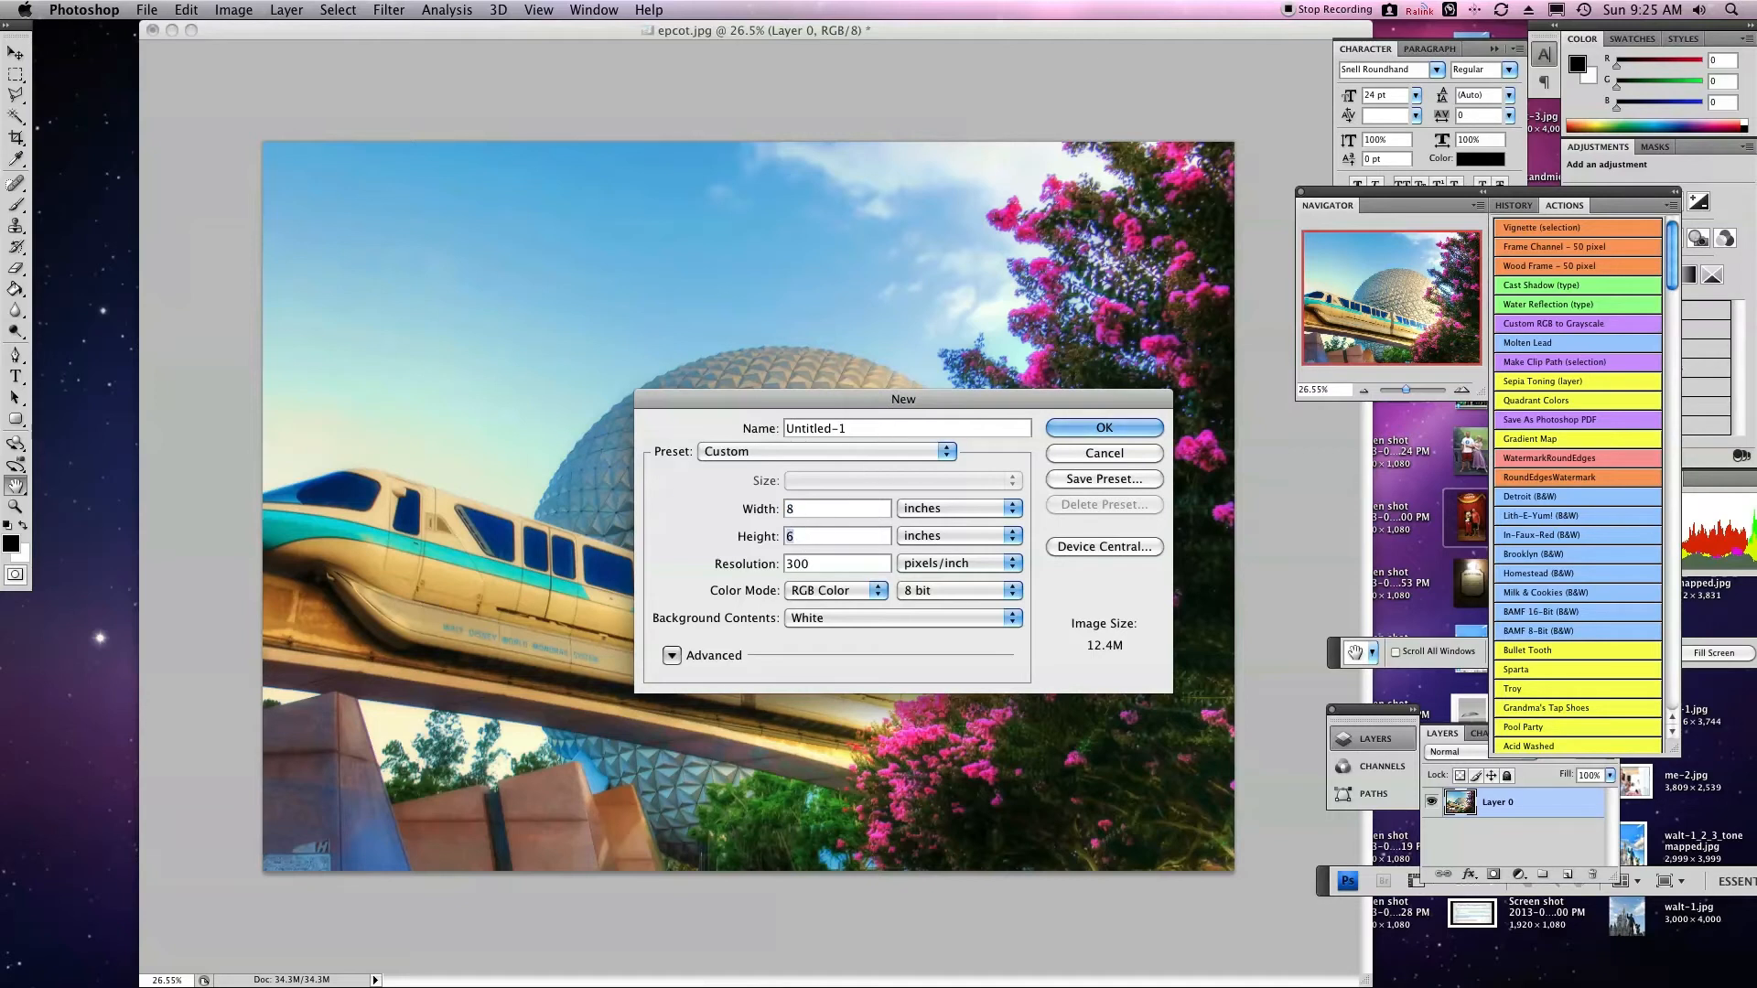
pyautogui.moveTo(839, 535)
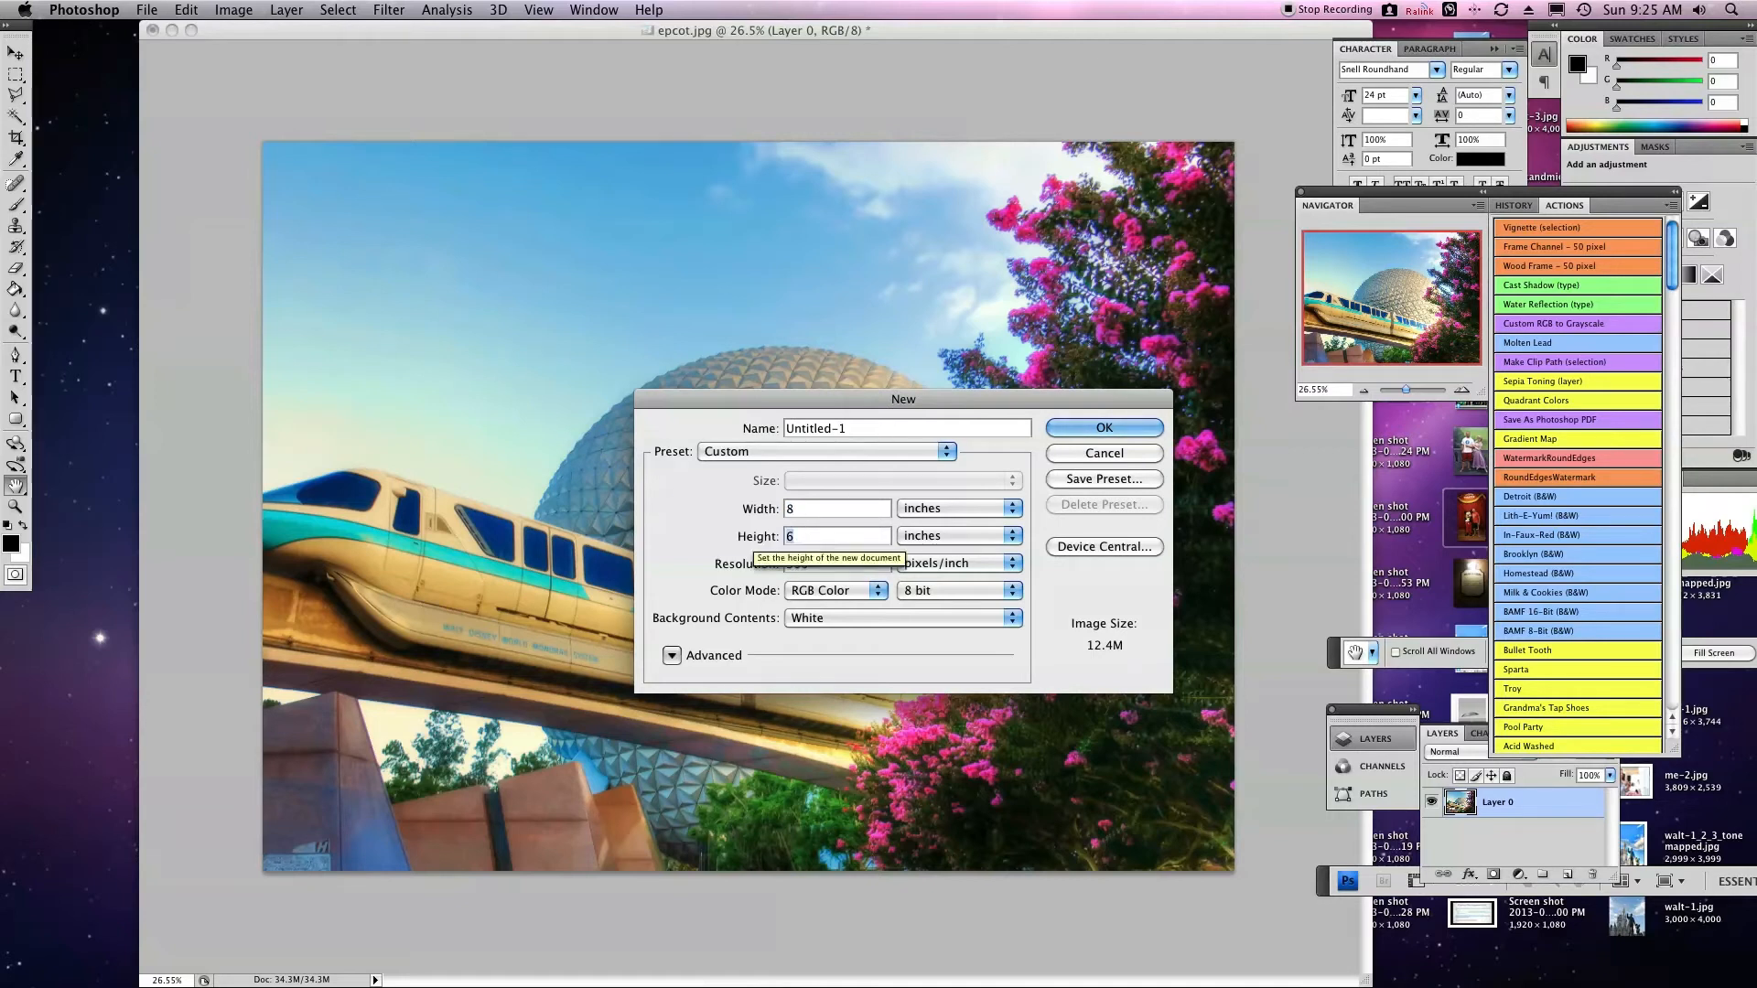
pyautogui.write('10')
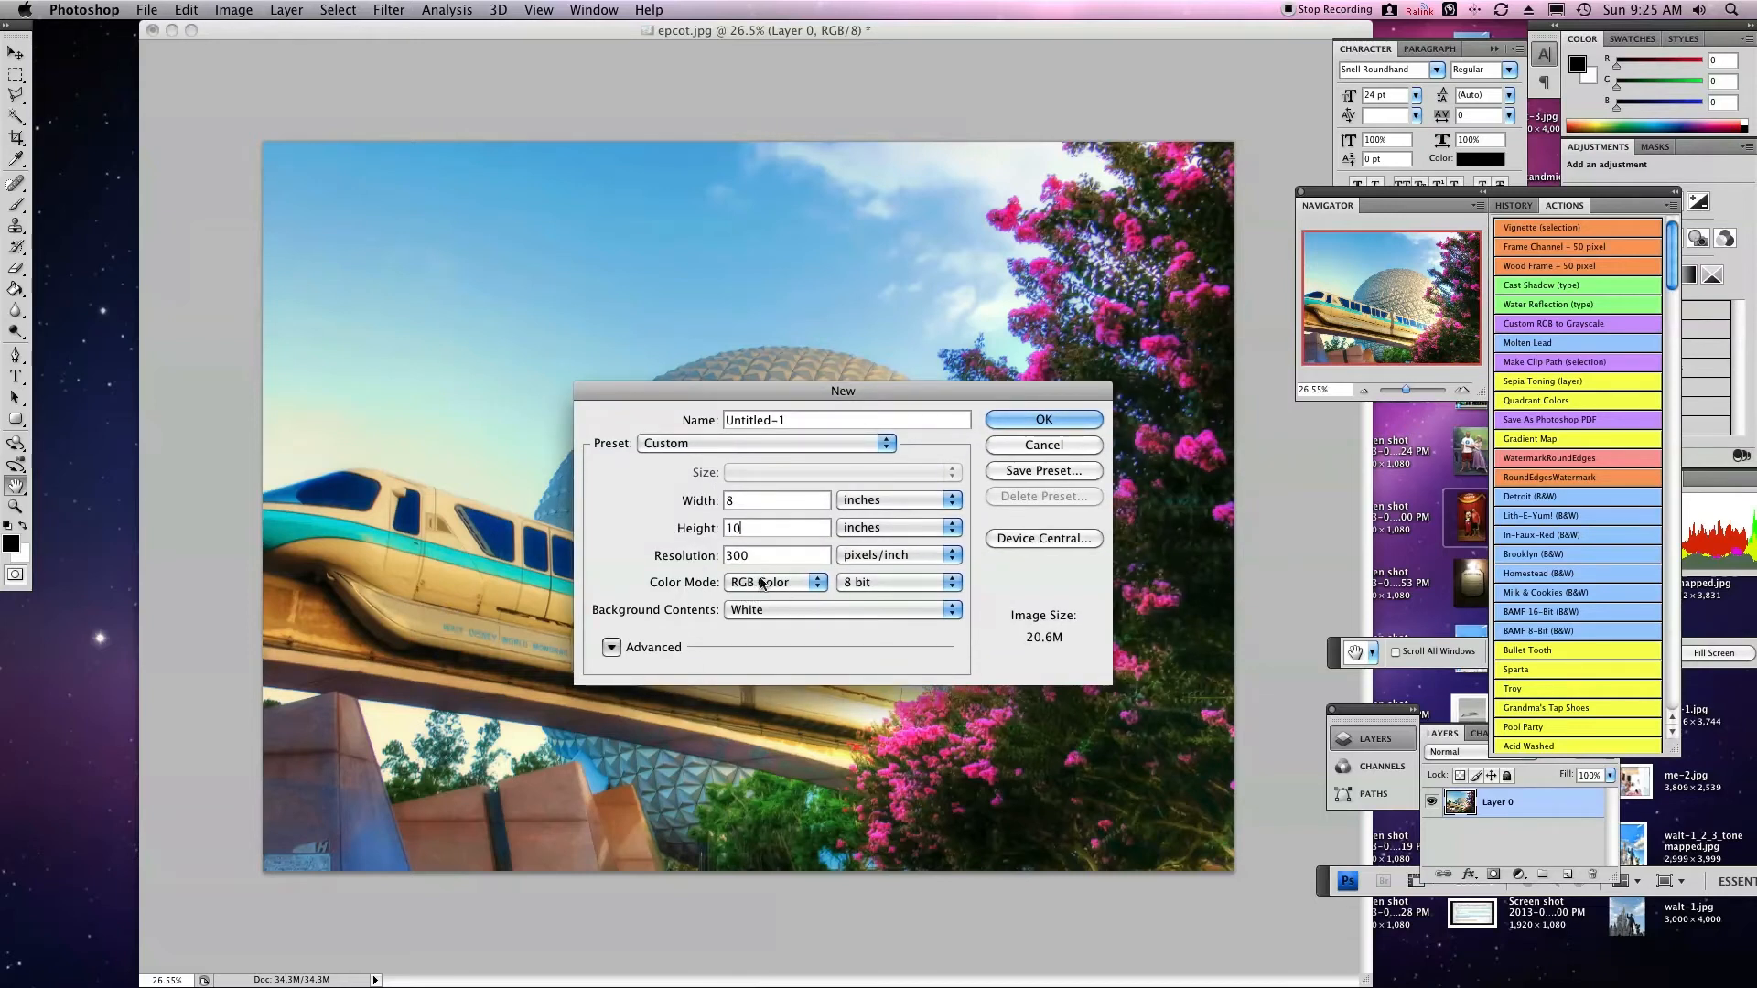
pyautogui.moveTo(747, 615)
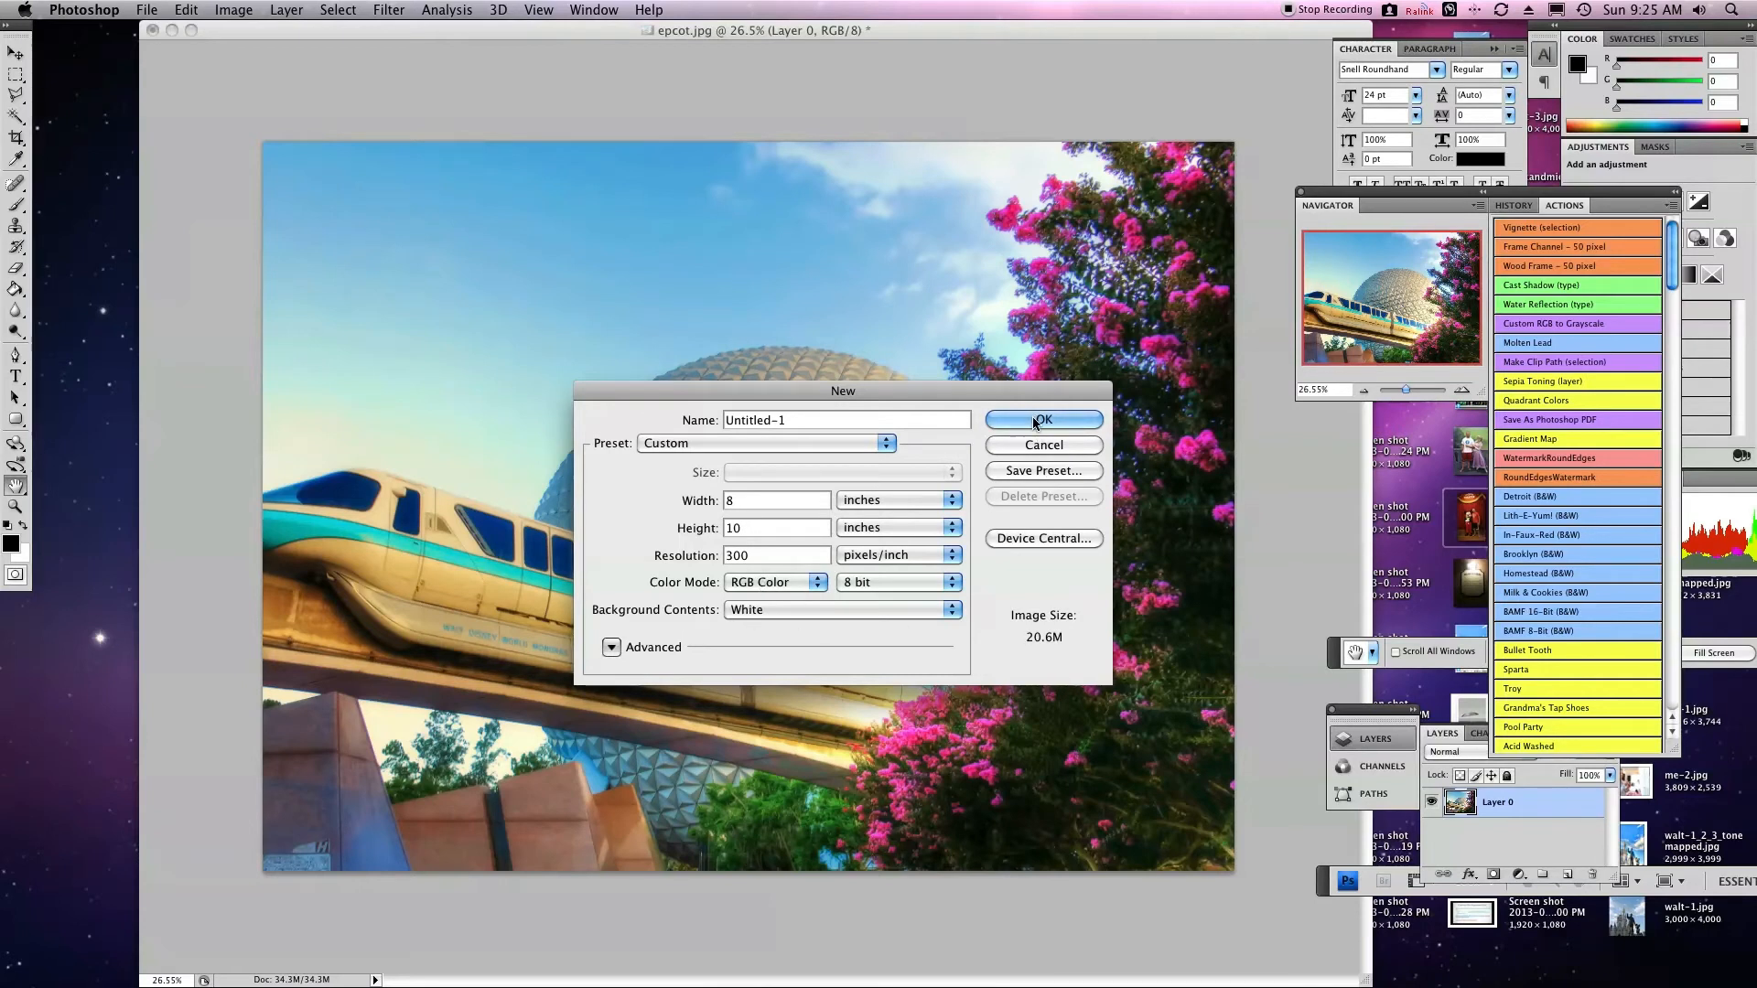
# - Confirm the New dialog to create the blank 8x10 inch Untitled-1 document
pyautogui.click(1041, 419)
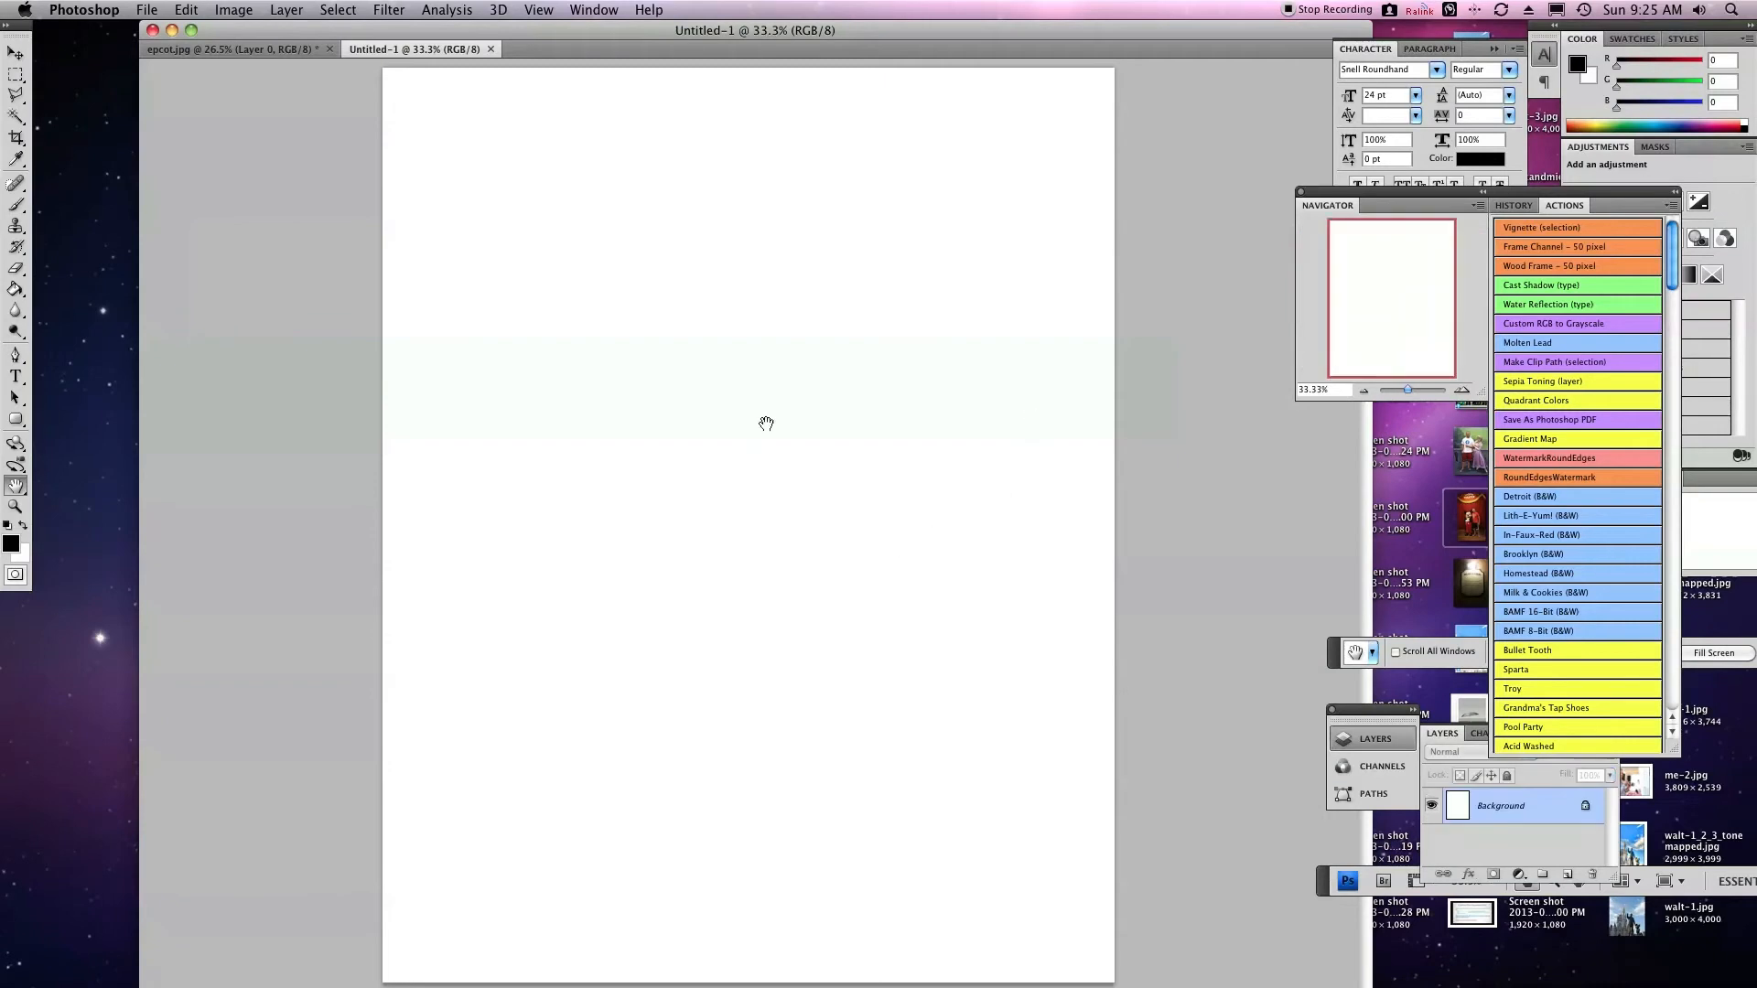
pyautogui.moveTo(579, 109)
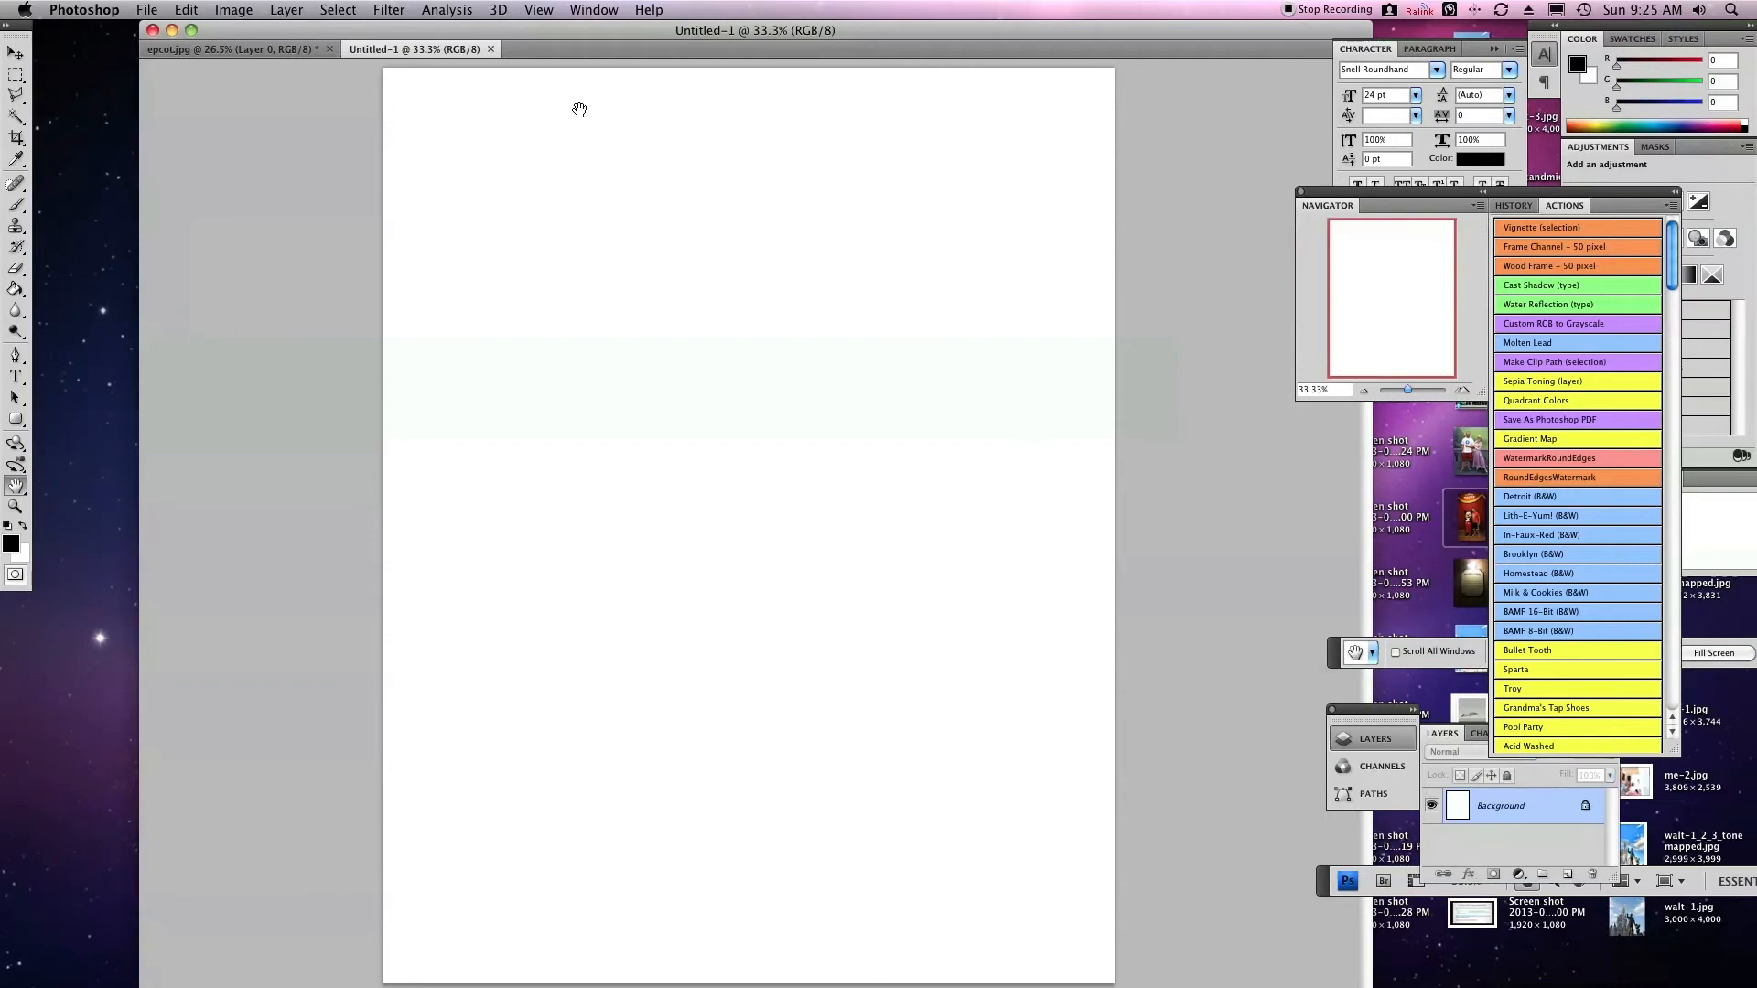
pyautogui.moveTo(769, 430)
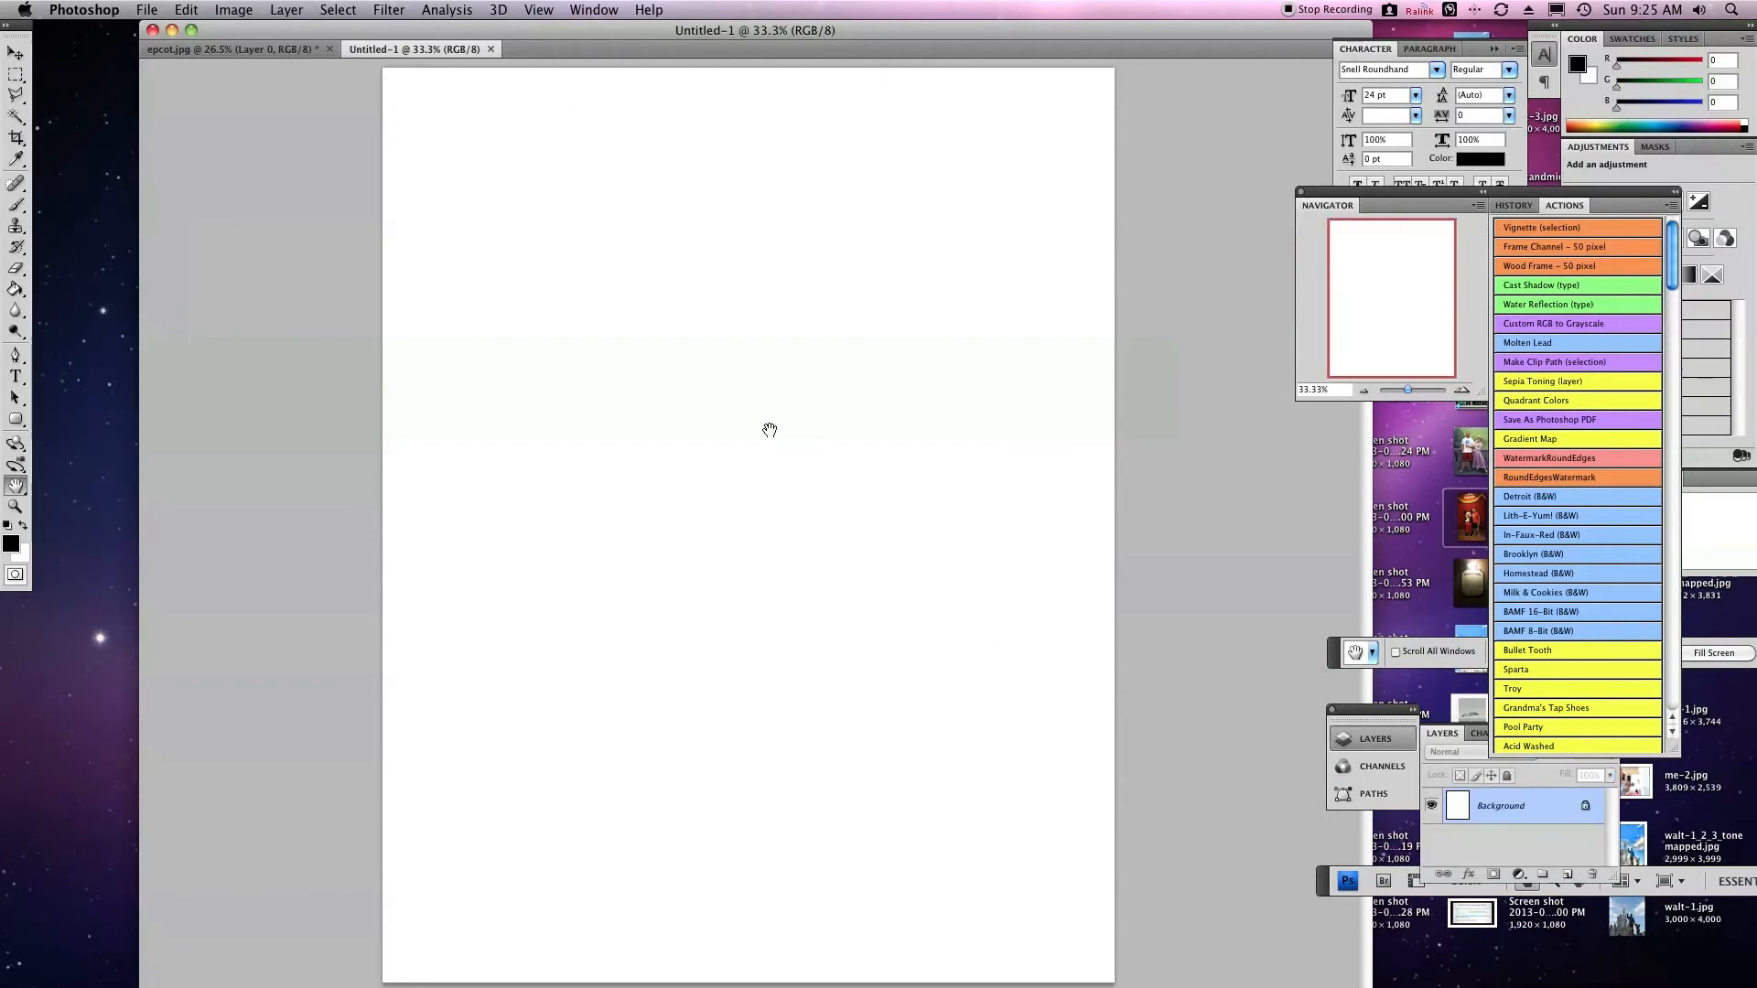
pyautogui.moveTo(422, 73)
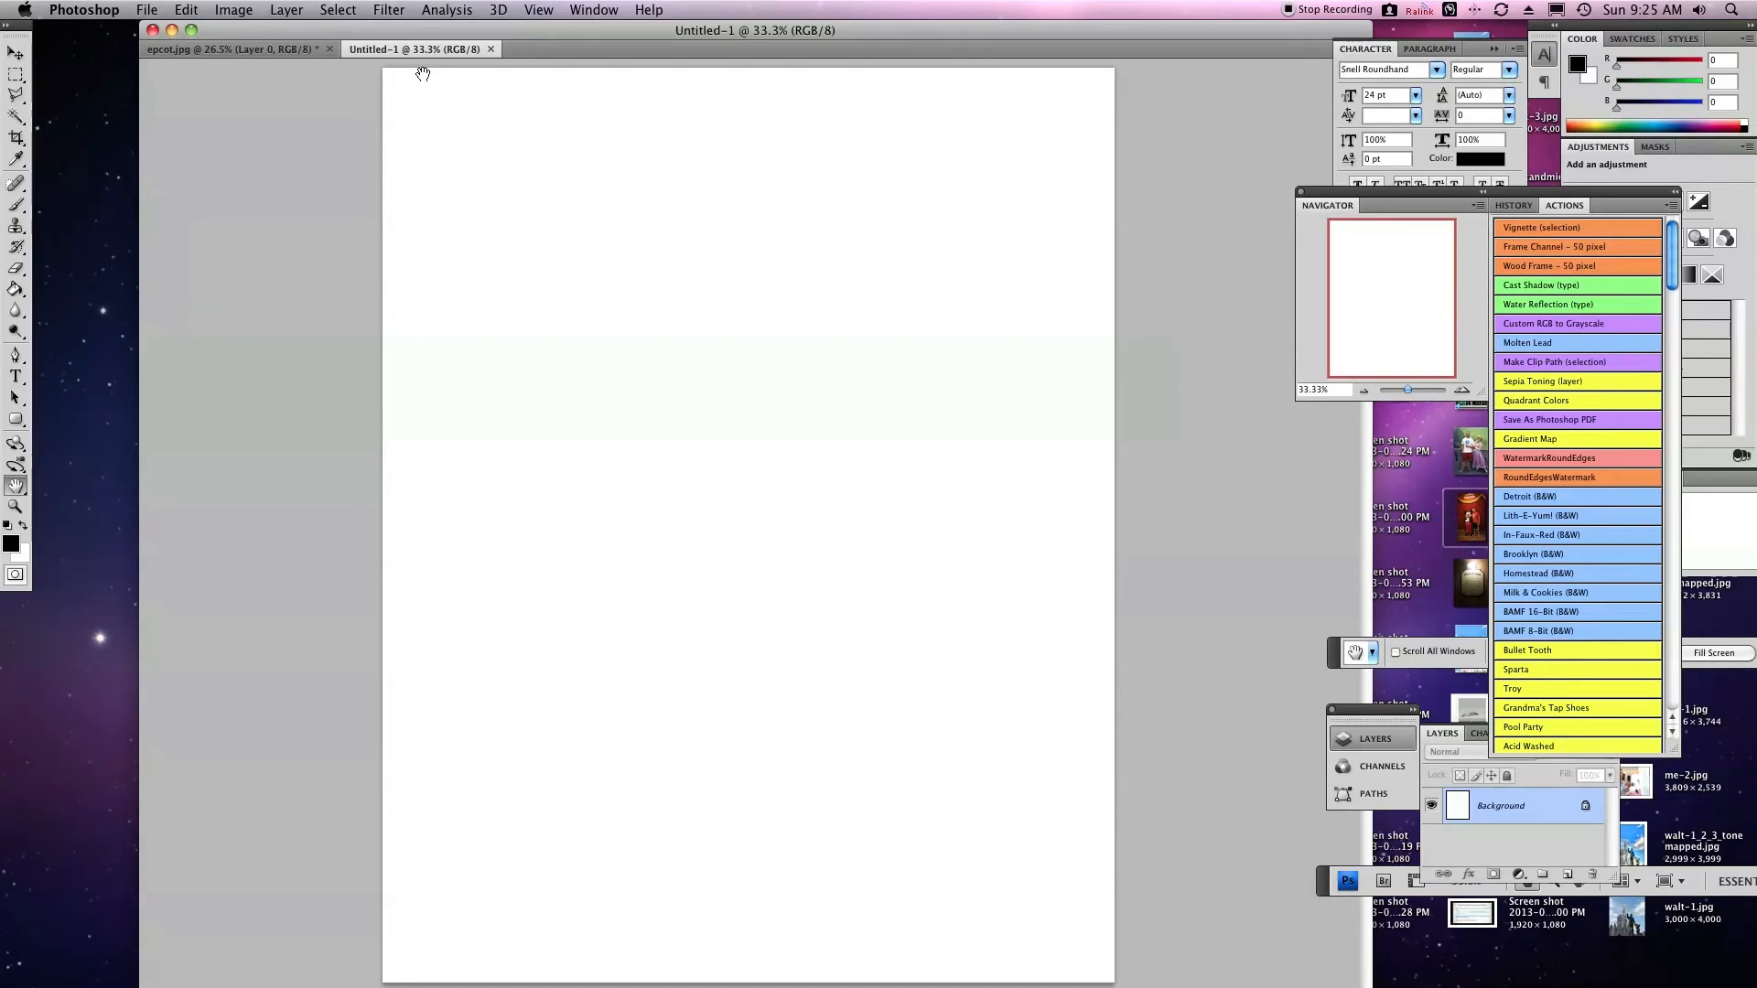
pyautogui.moveTo(420, 50)
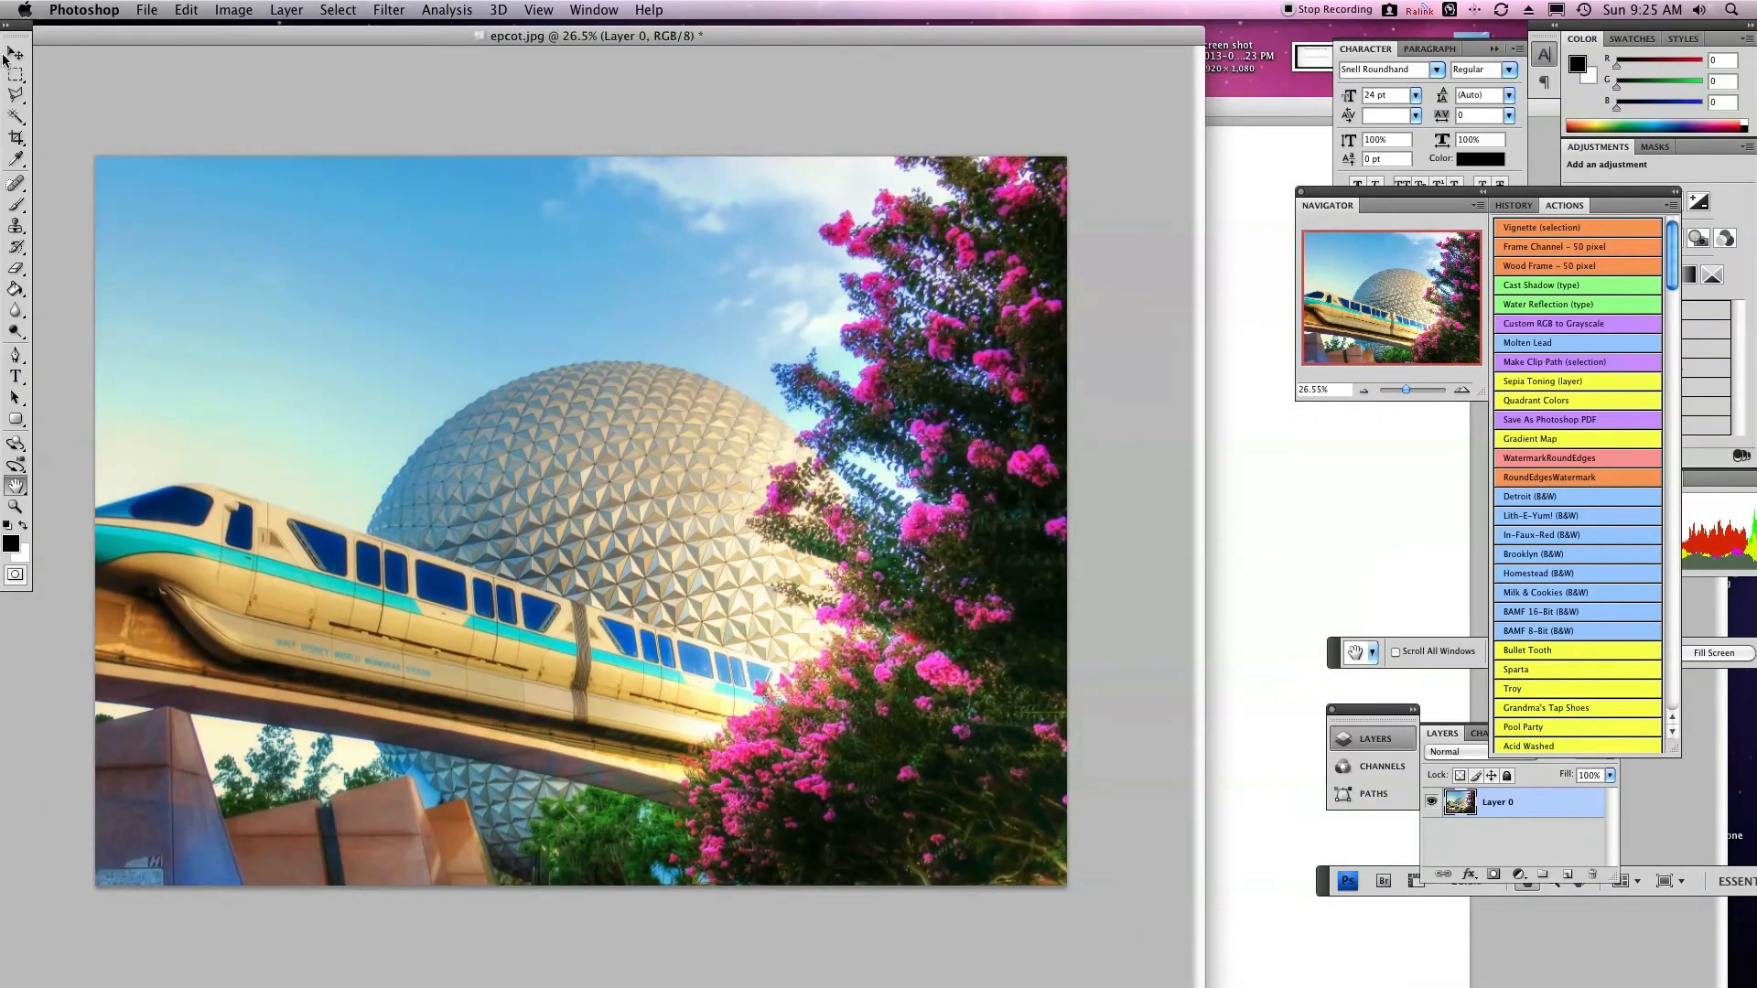
pyautogui.moveTo(16, 55)
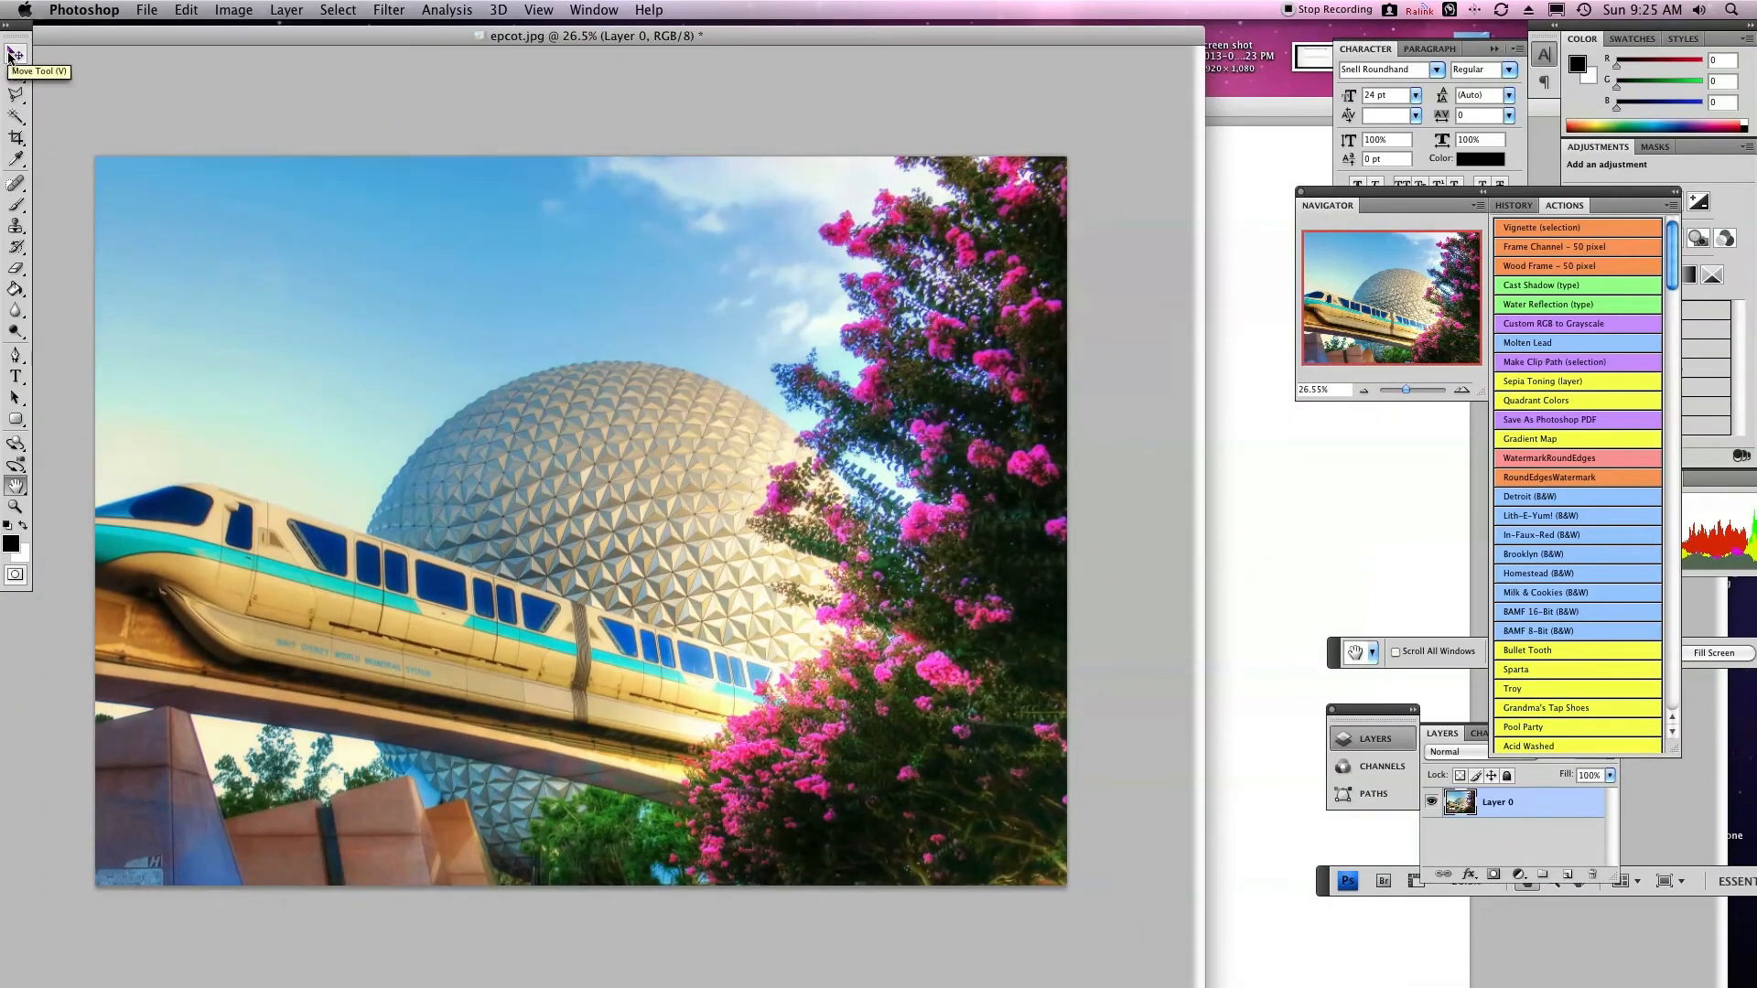
# - Select the Move tool to drag the Epcot photo between documents
pyautogui.click(15, 54)
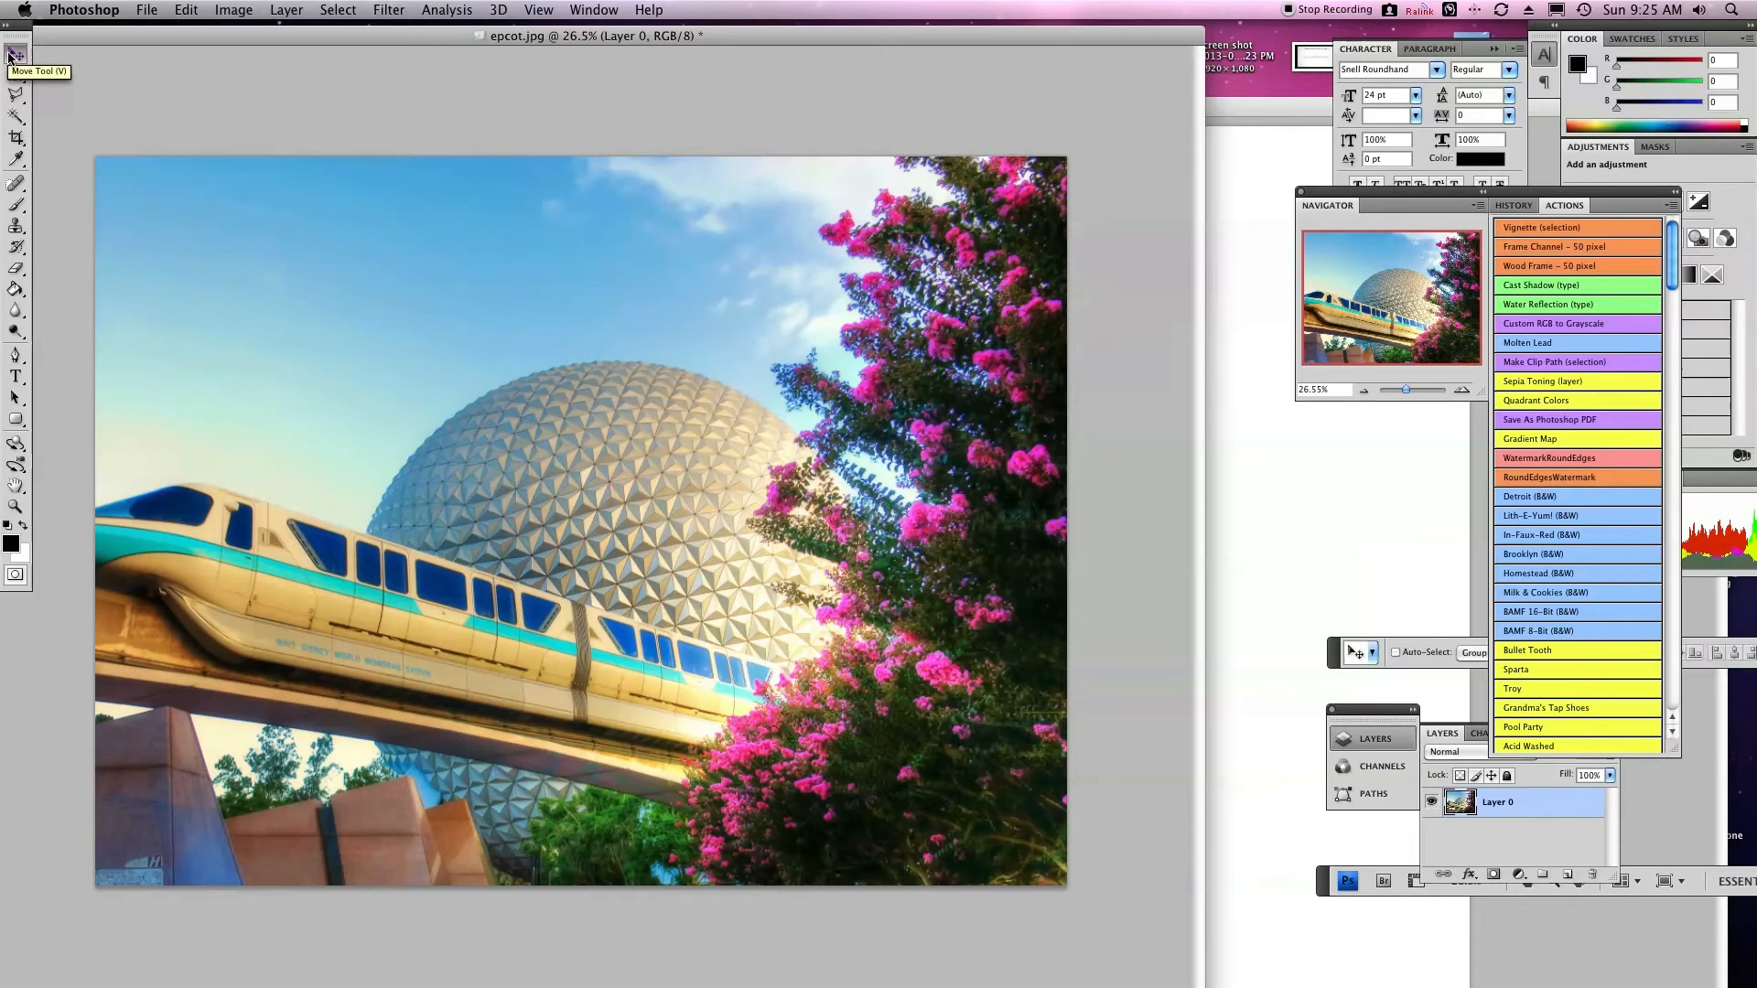
pyautogui.moveTo(1074, 6)
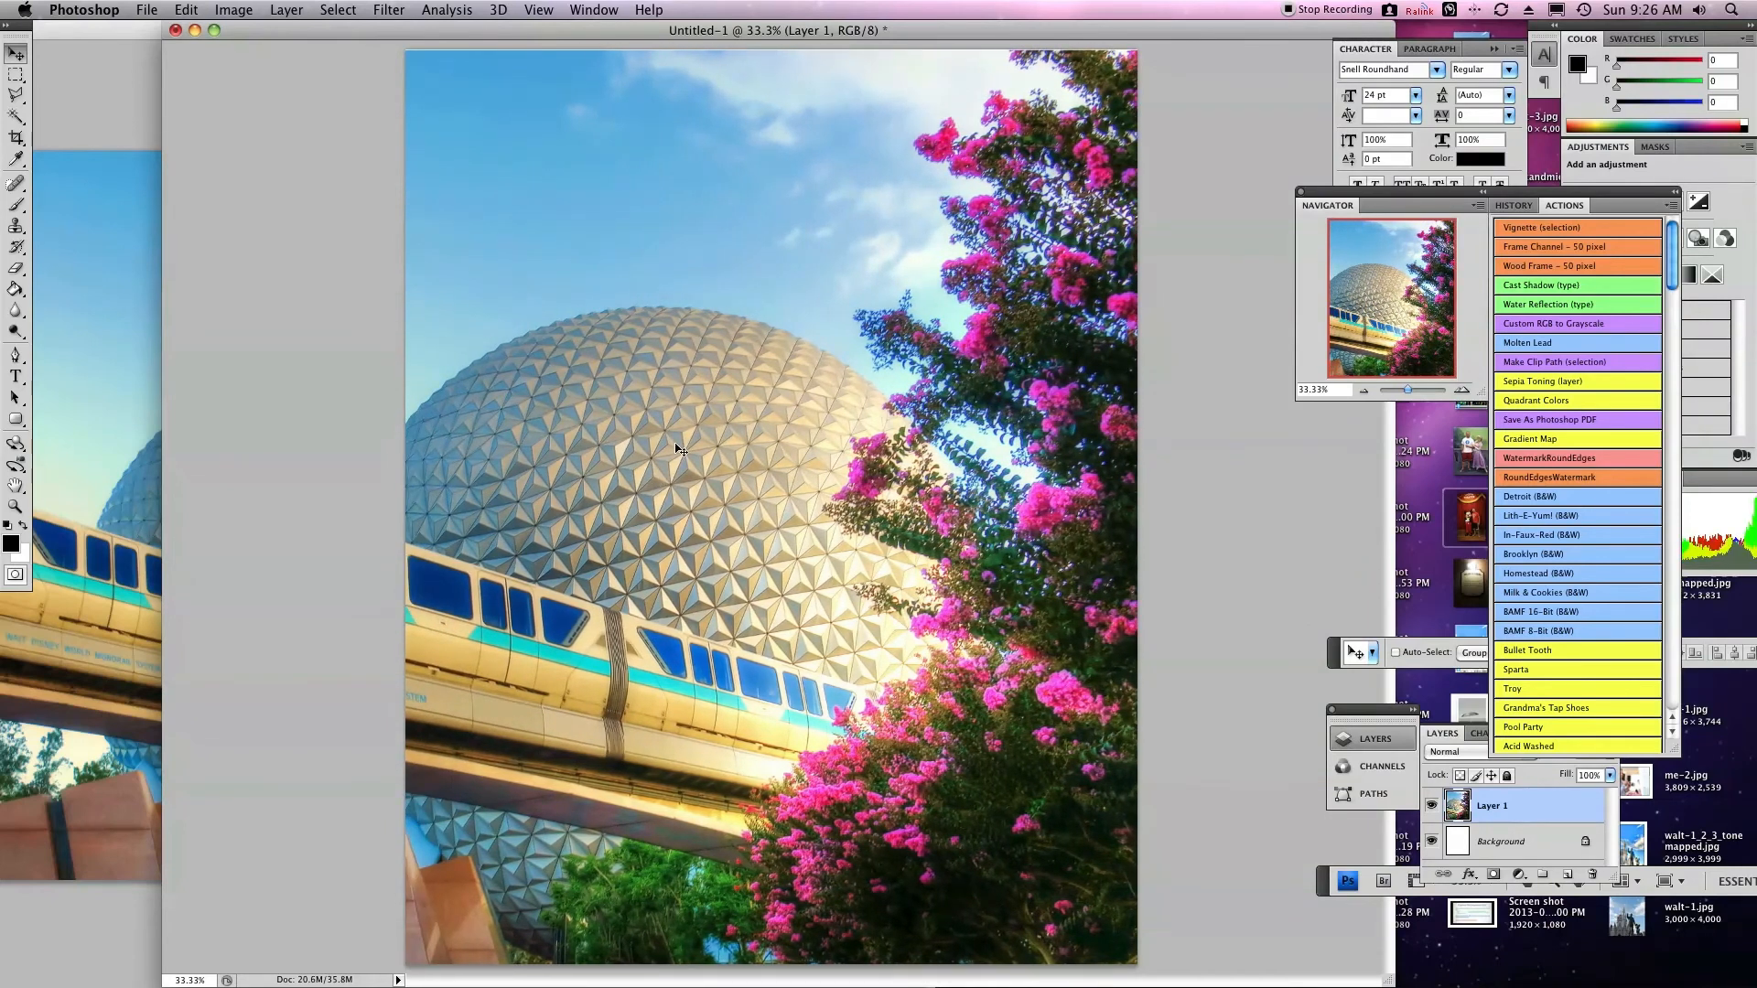
pyautogui.moveTo(671, 457)
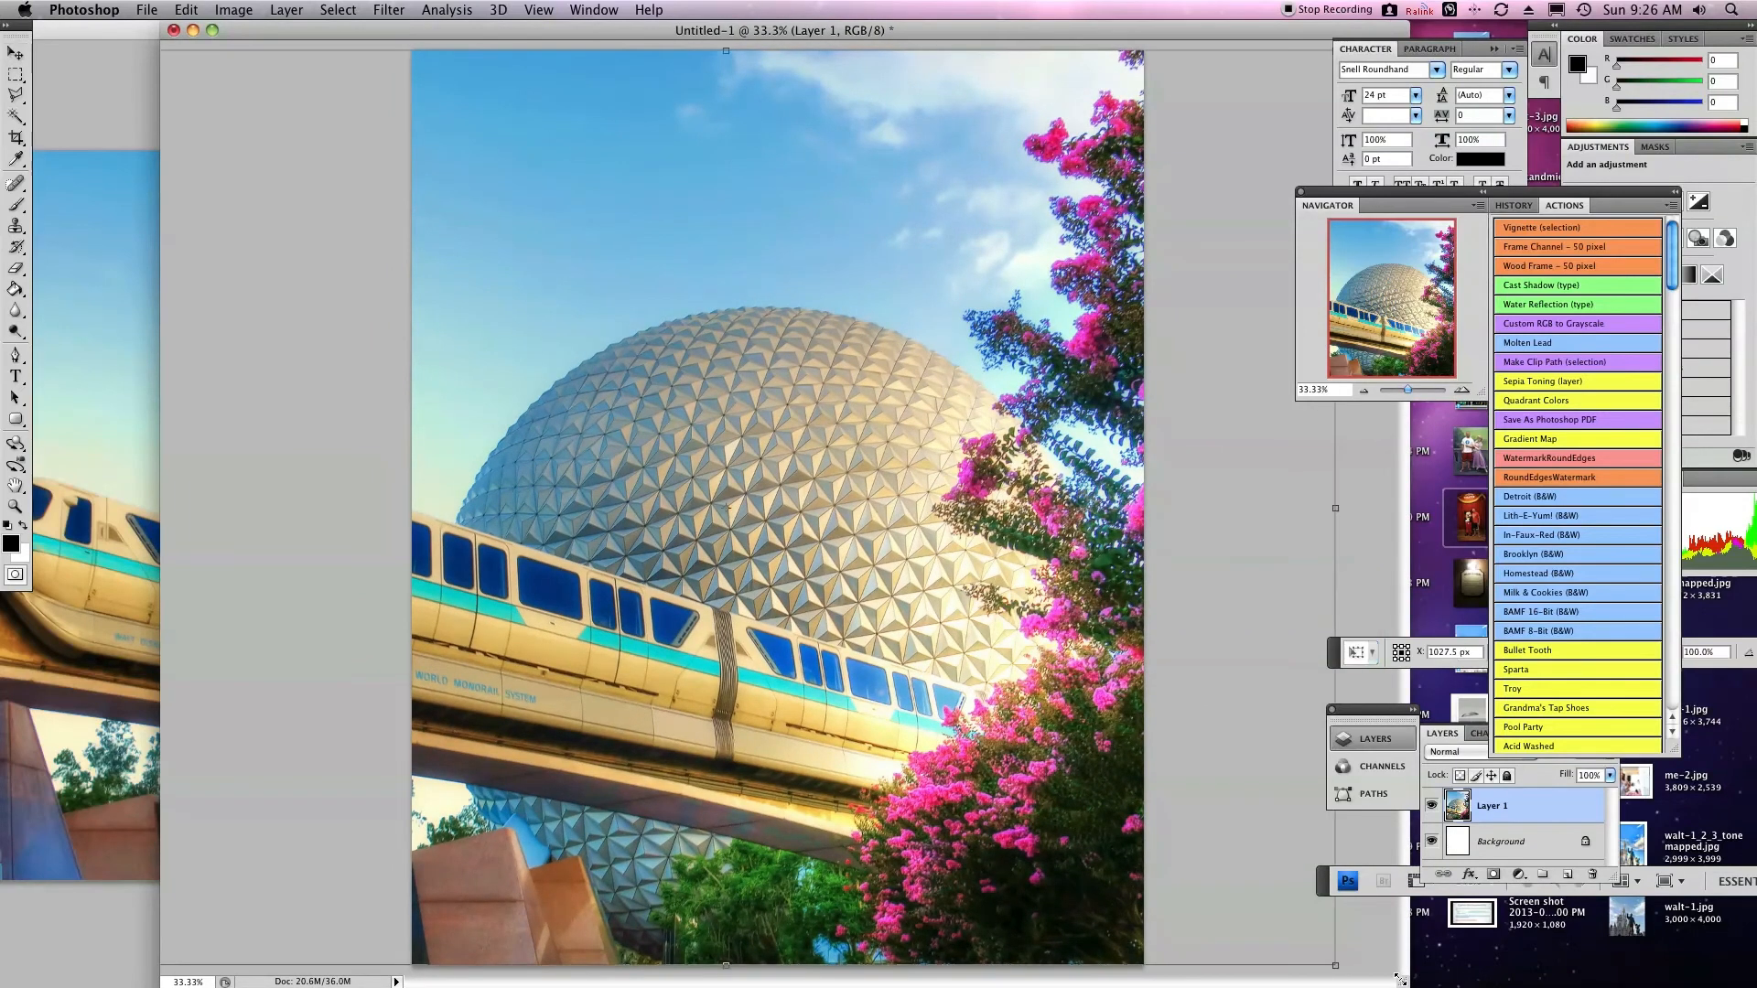
pyautogui.moveTo(1244, 385)
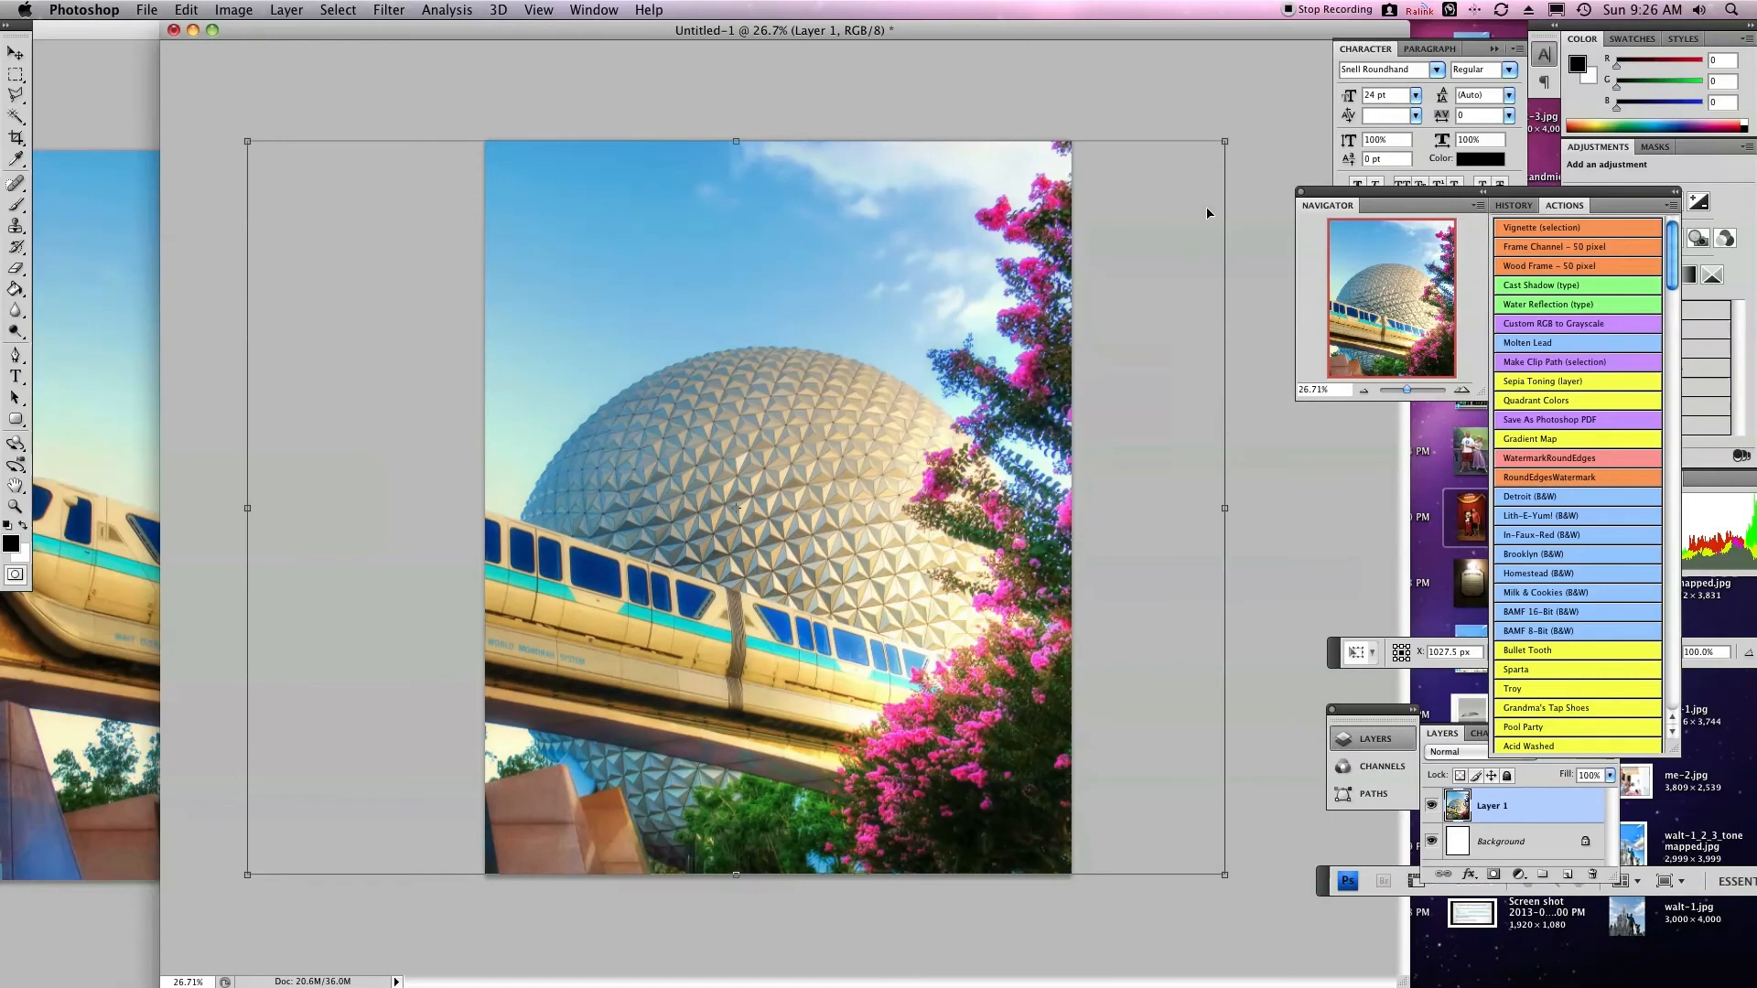
pyautogui.moveTo(488, 289)
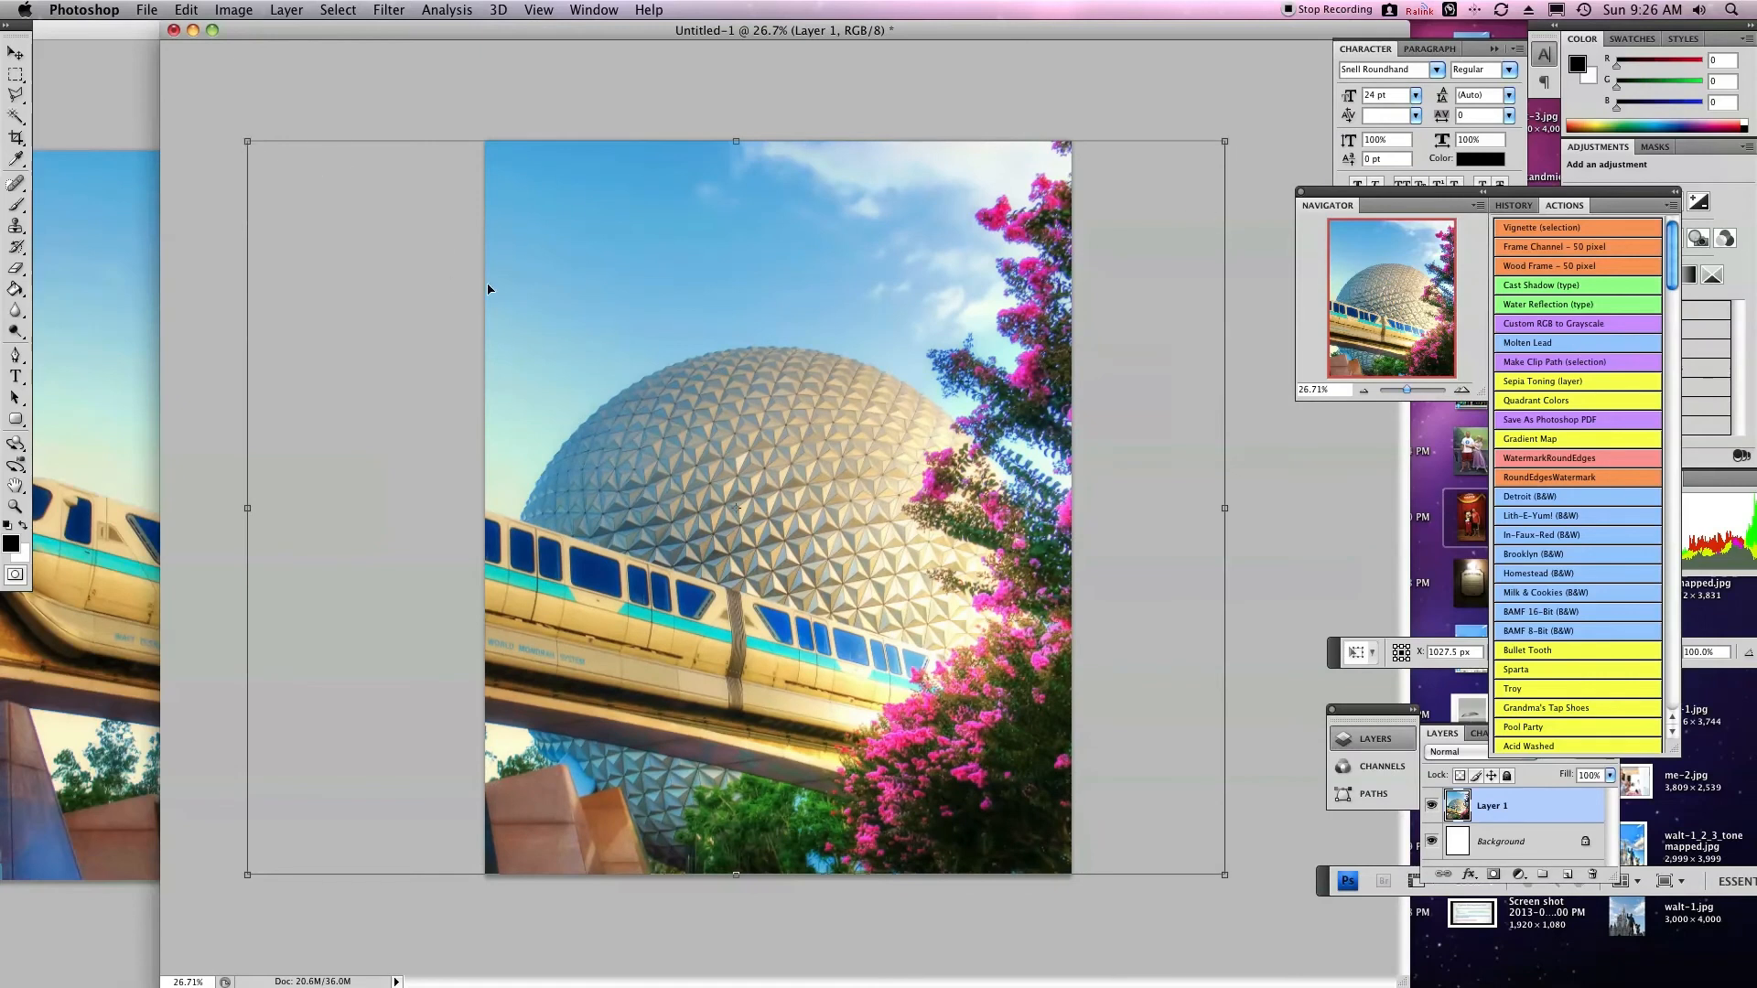
pyautogui.moveTo(249, 139)
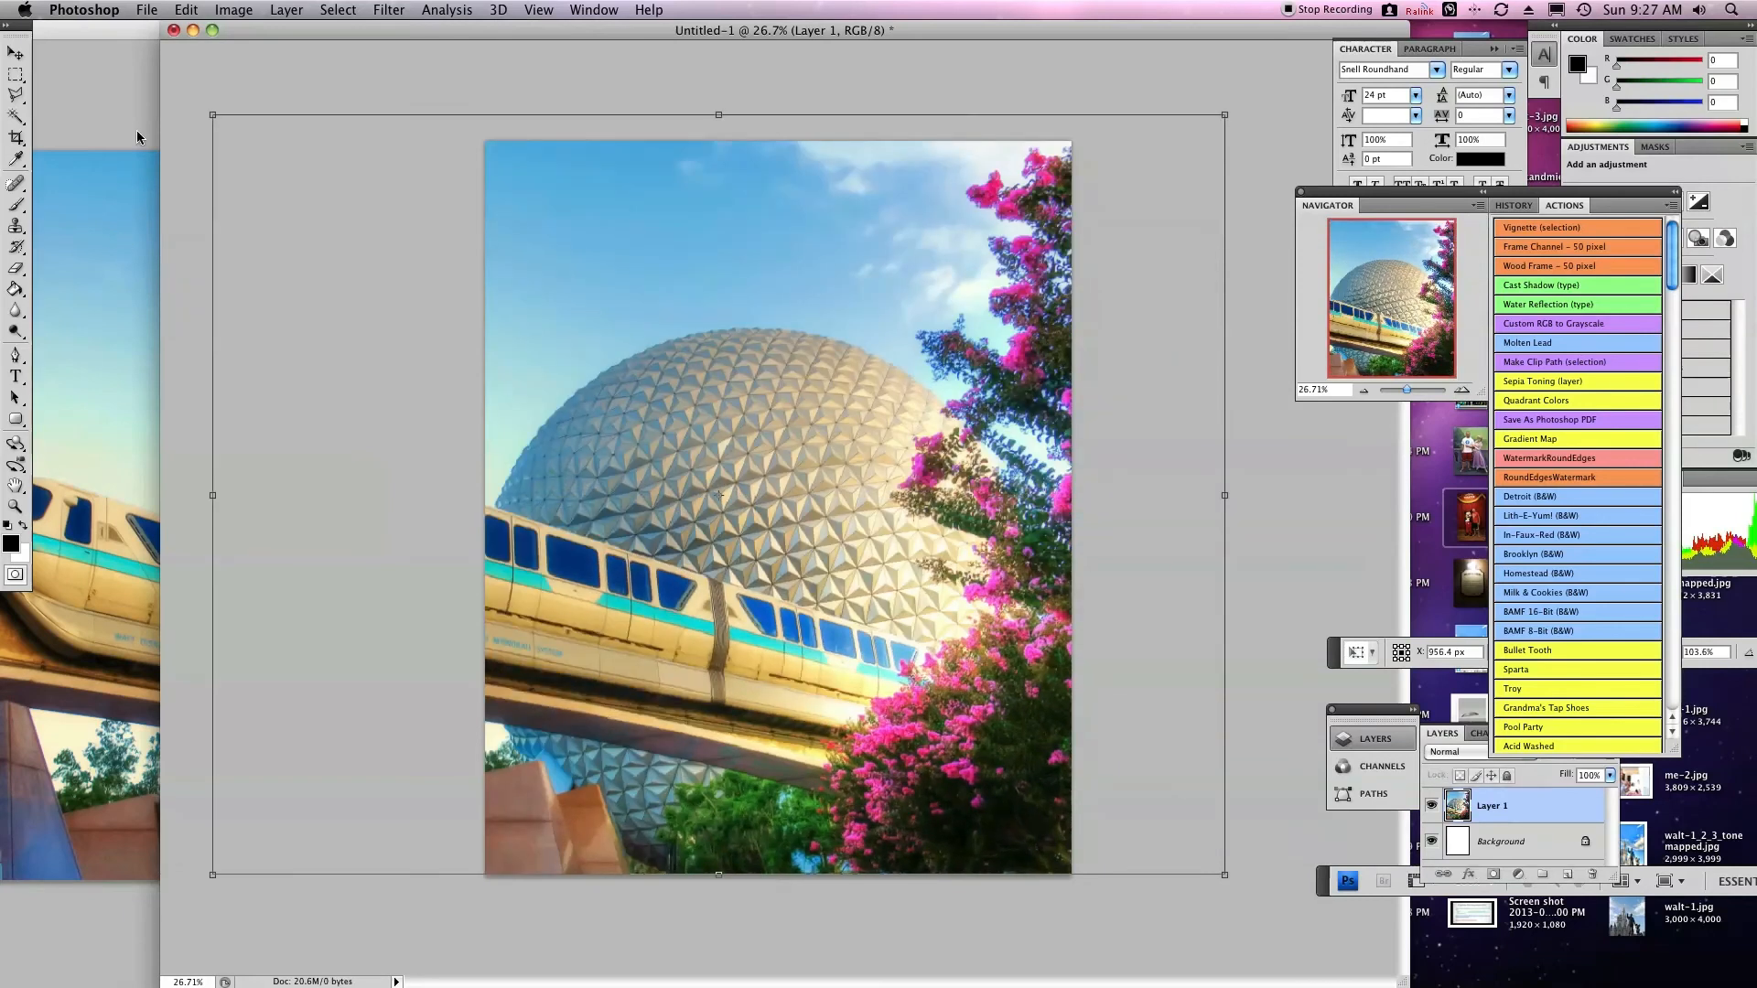
pyautogui.moveTo(174, 6)
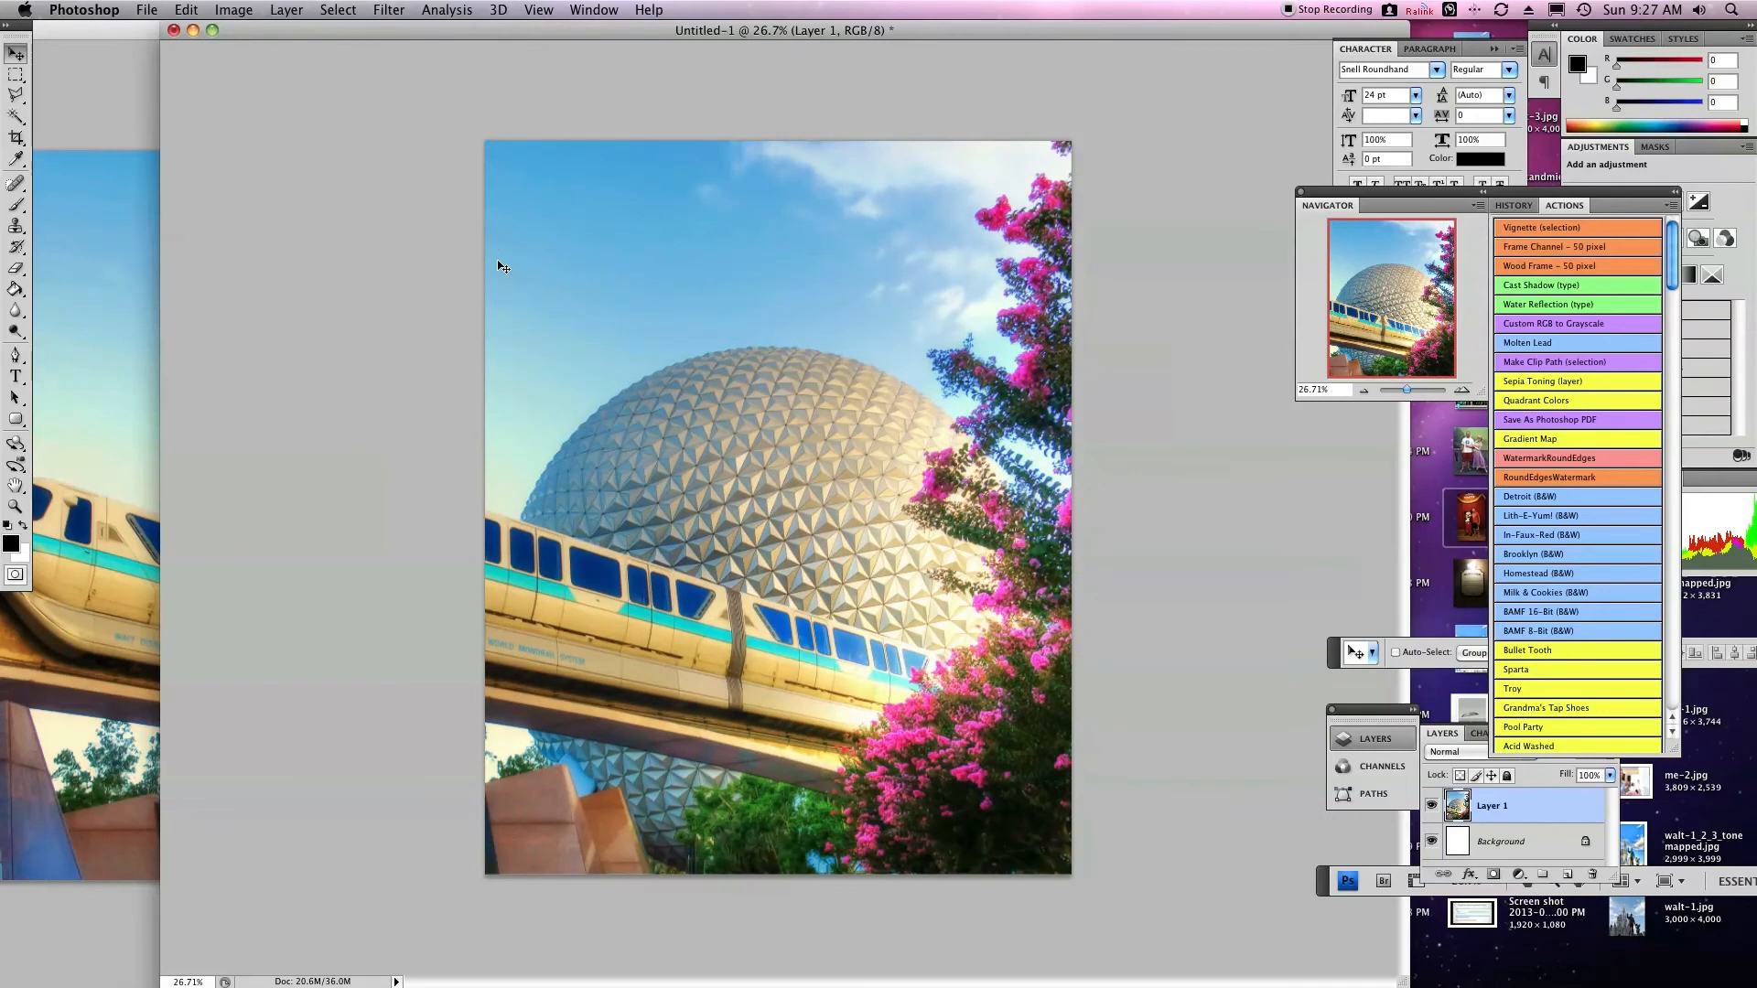
# - Create a new 4x6 inch document at 300 ppi
pyautogui.click(145, 9)
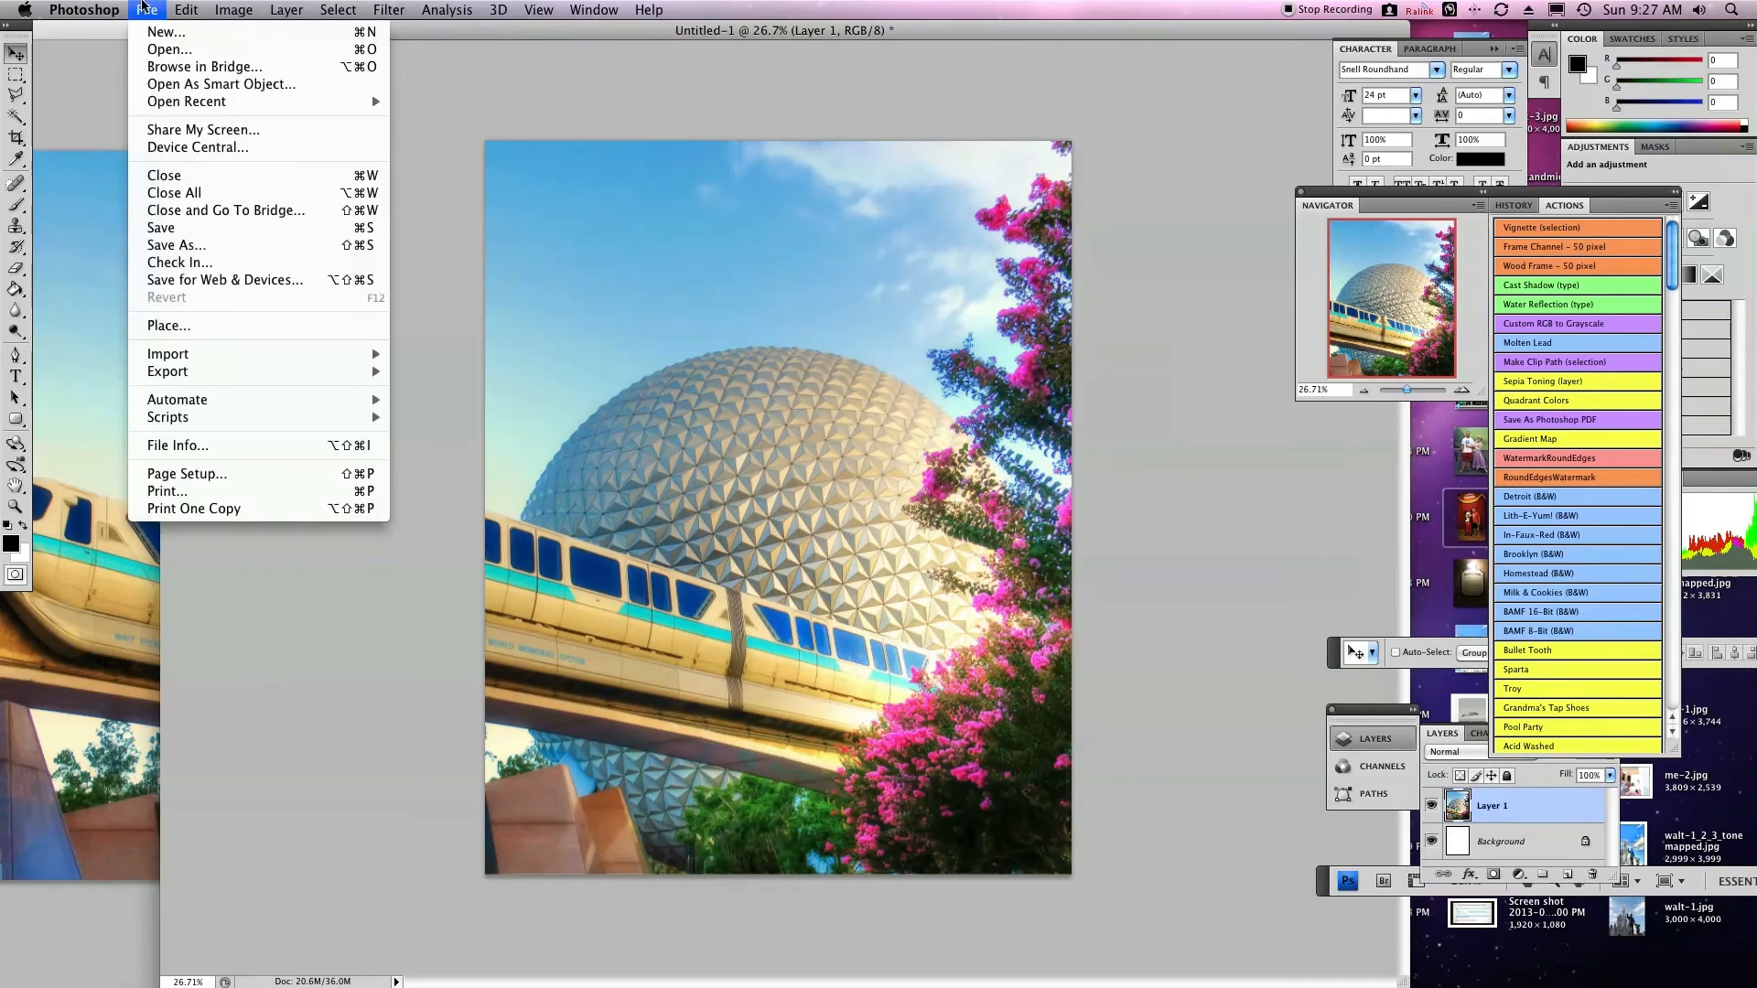
pyautogui.moveTo(165, 31)
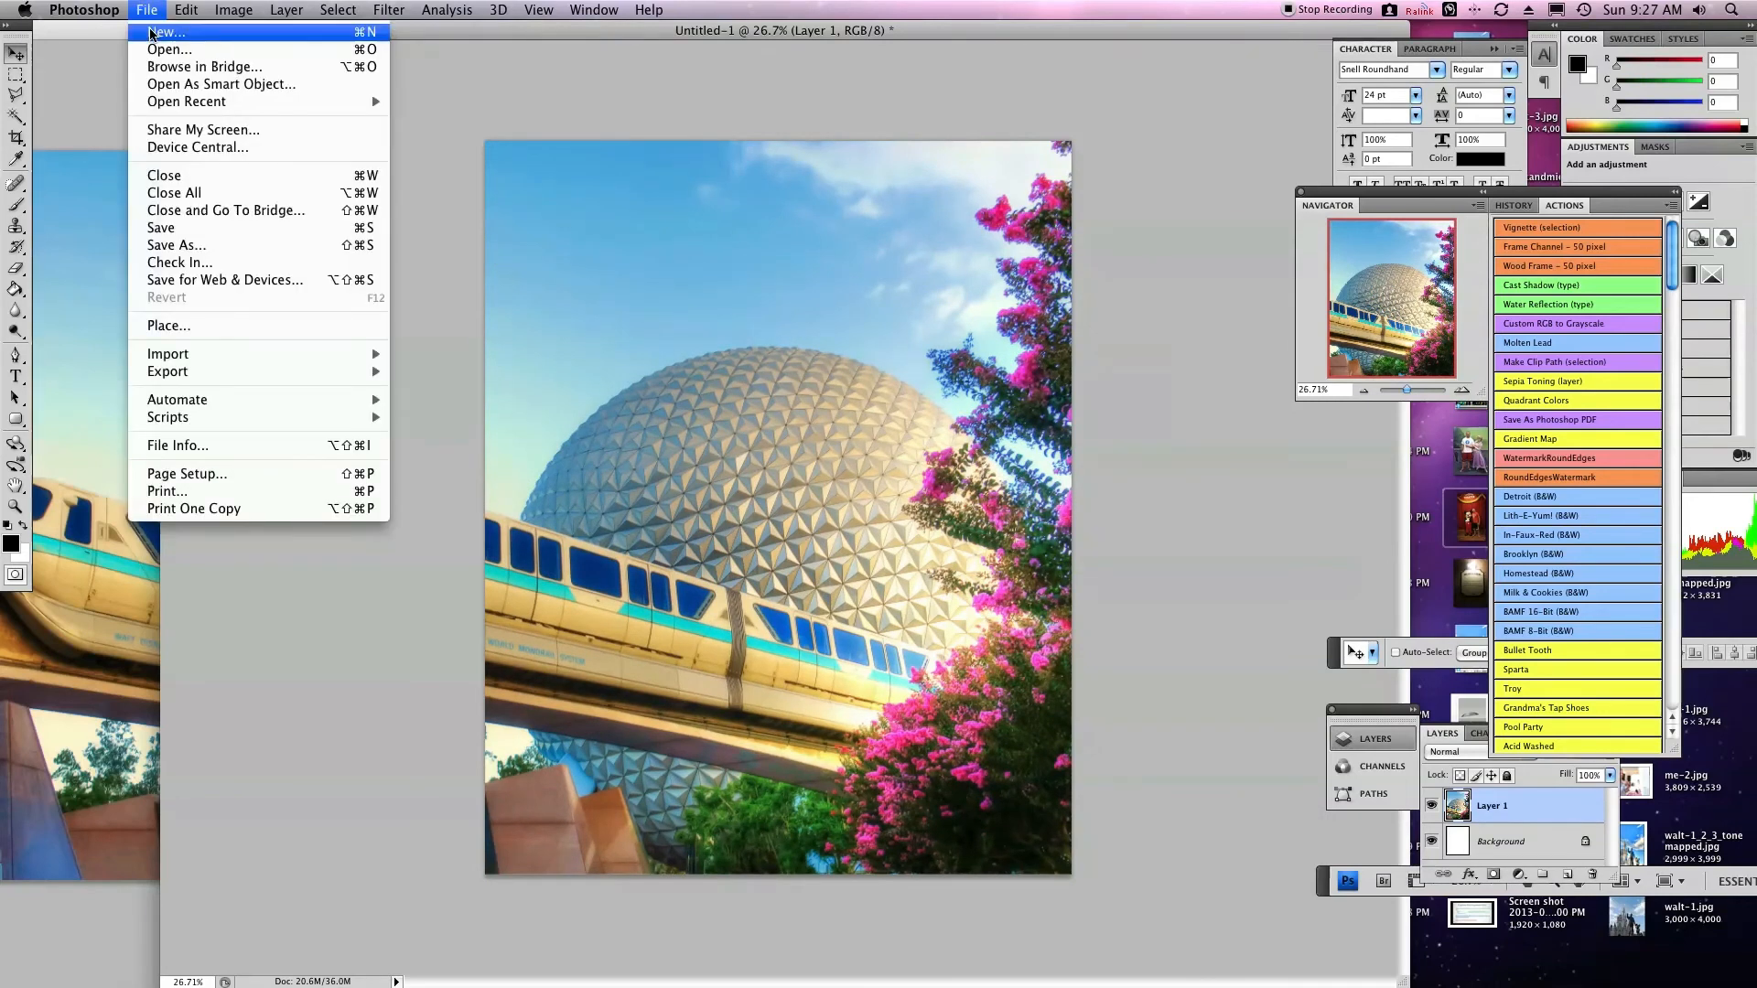
pyautogui.click(164, 32)
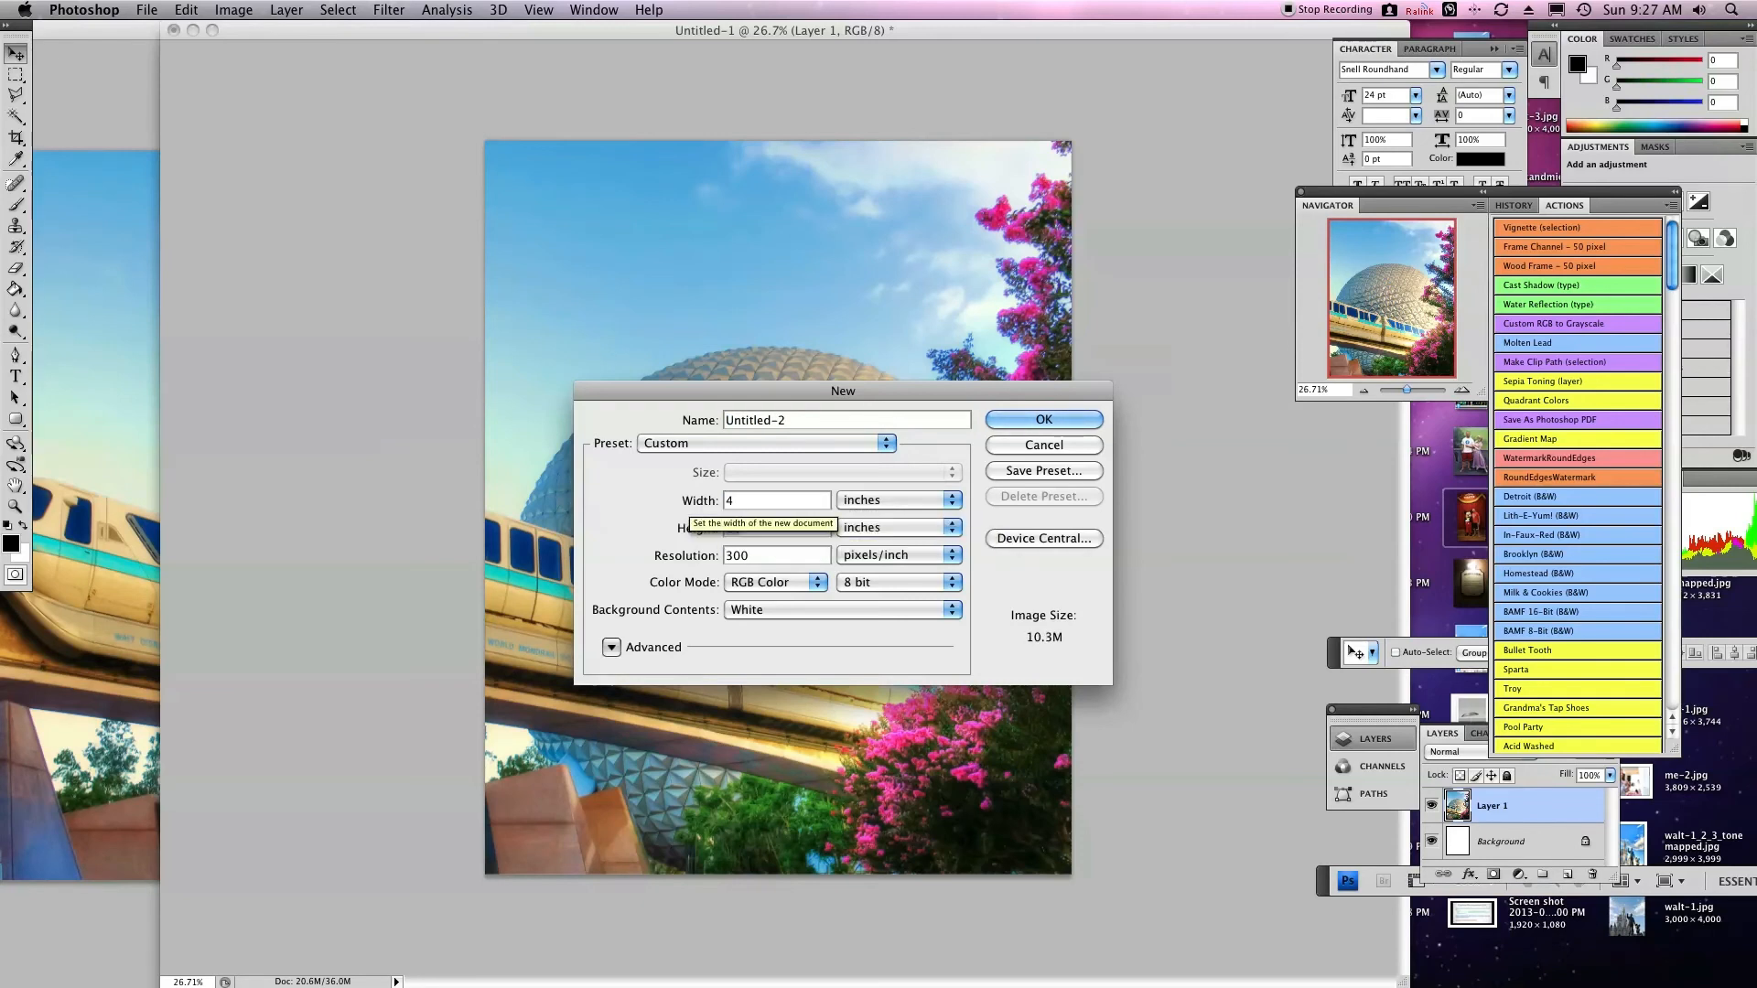
pyautogui.moveTo(1043, 445)
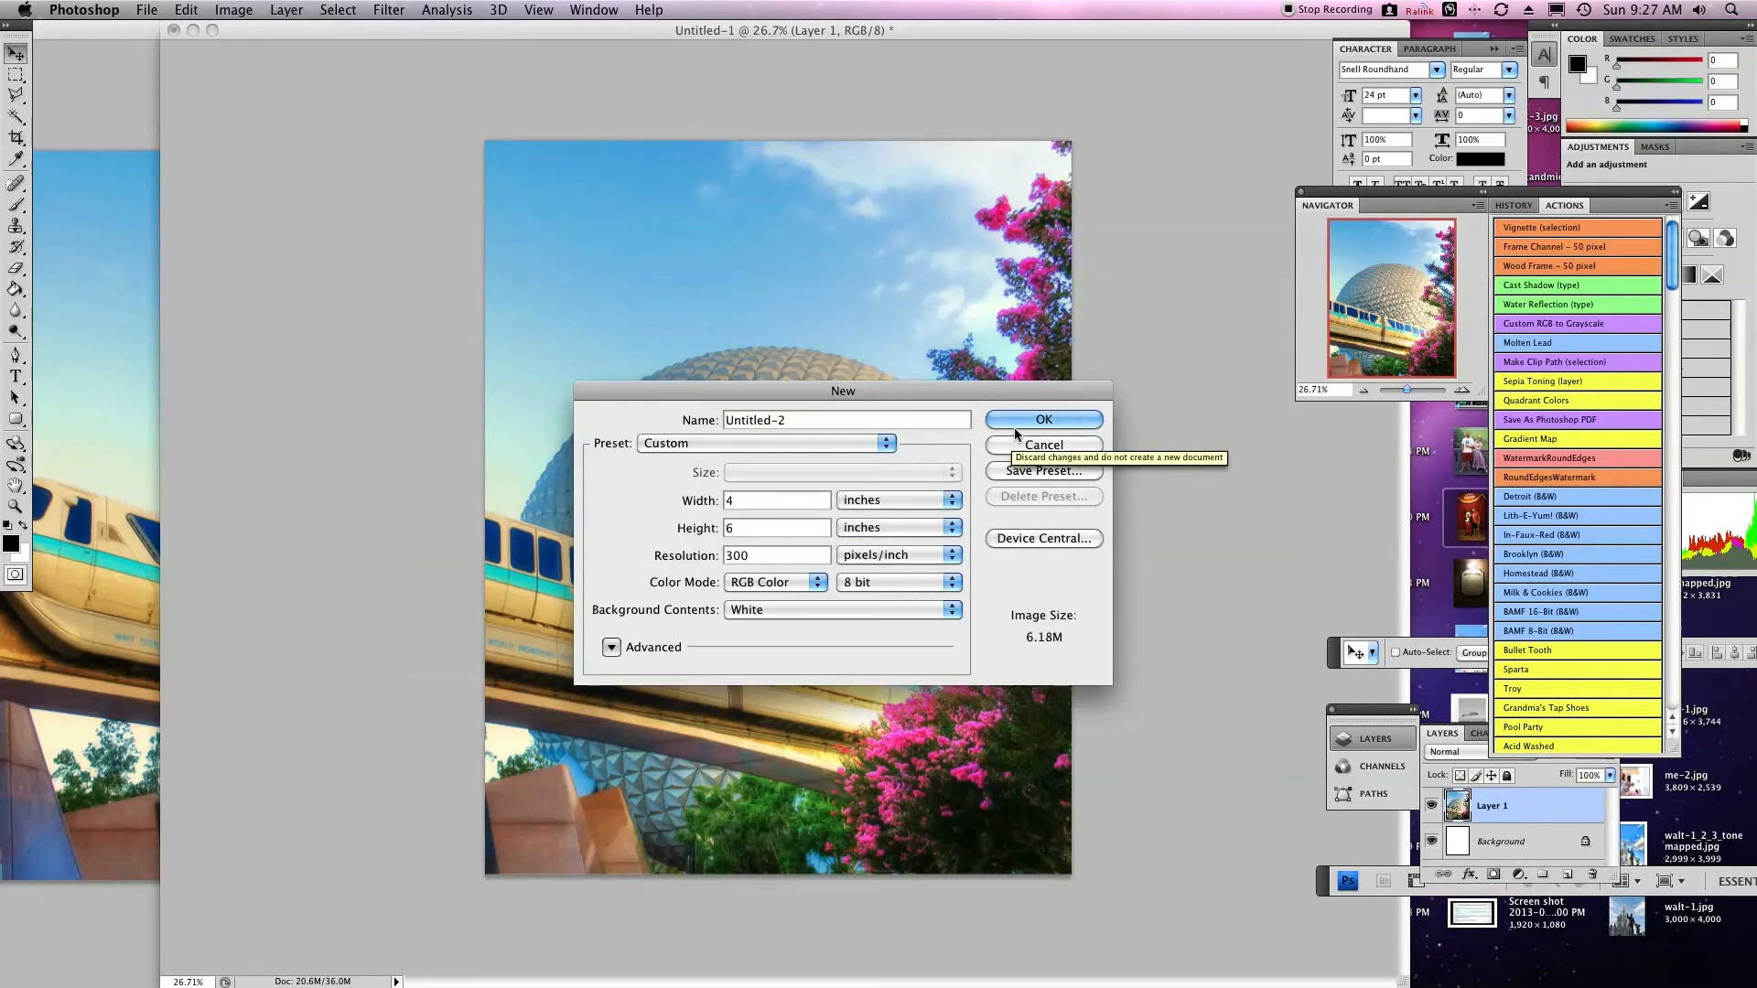
pyautogui.click(1042, 419)
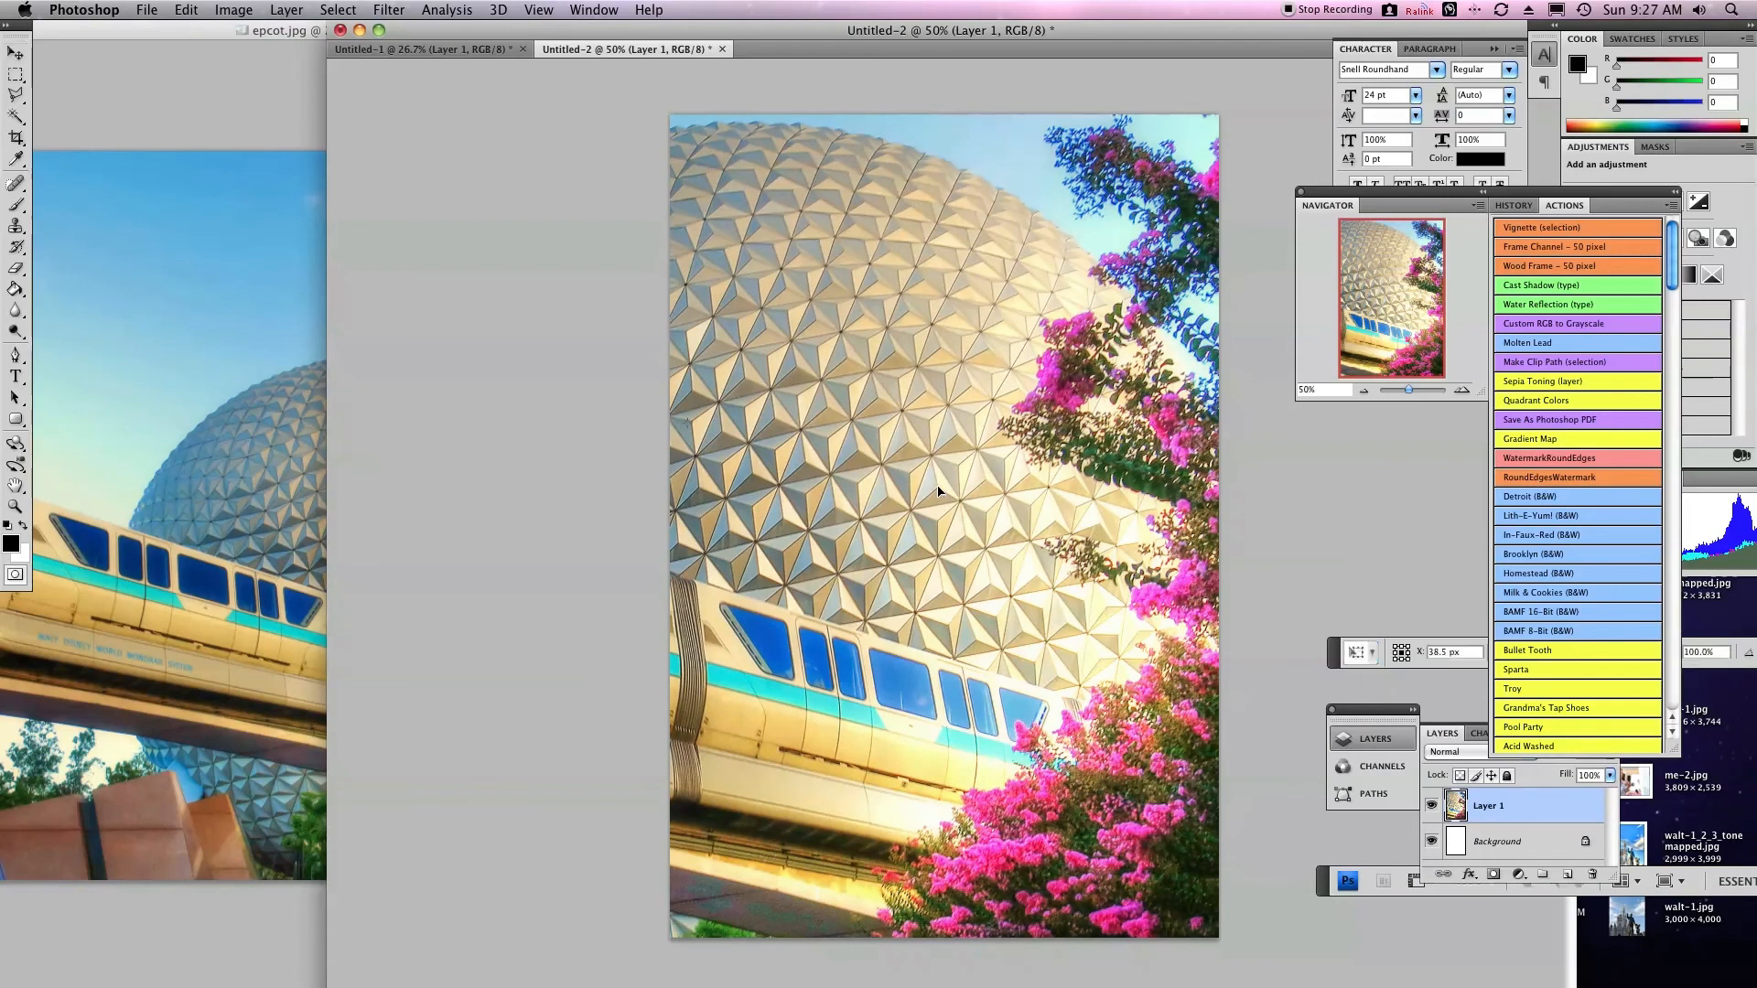
# - Scale the Epcot photo to fit the 4x6 page height and begin another document
pyautogui.click(186, 10)
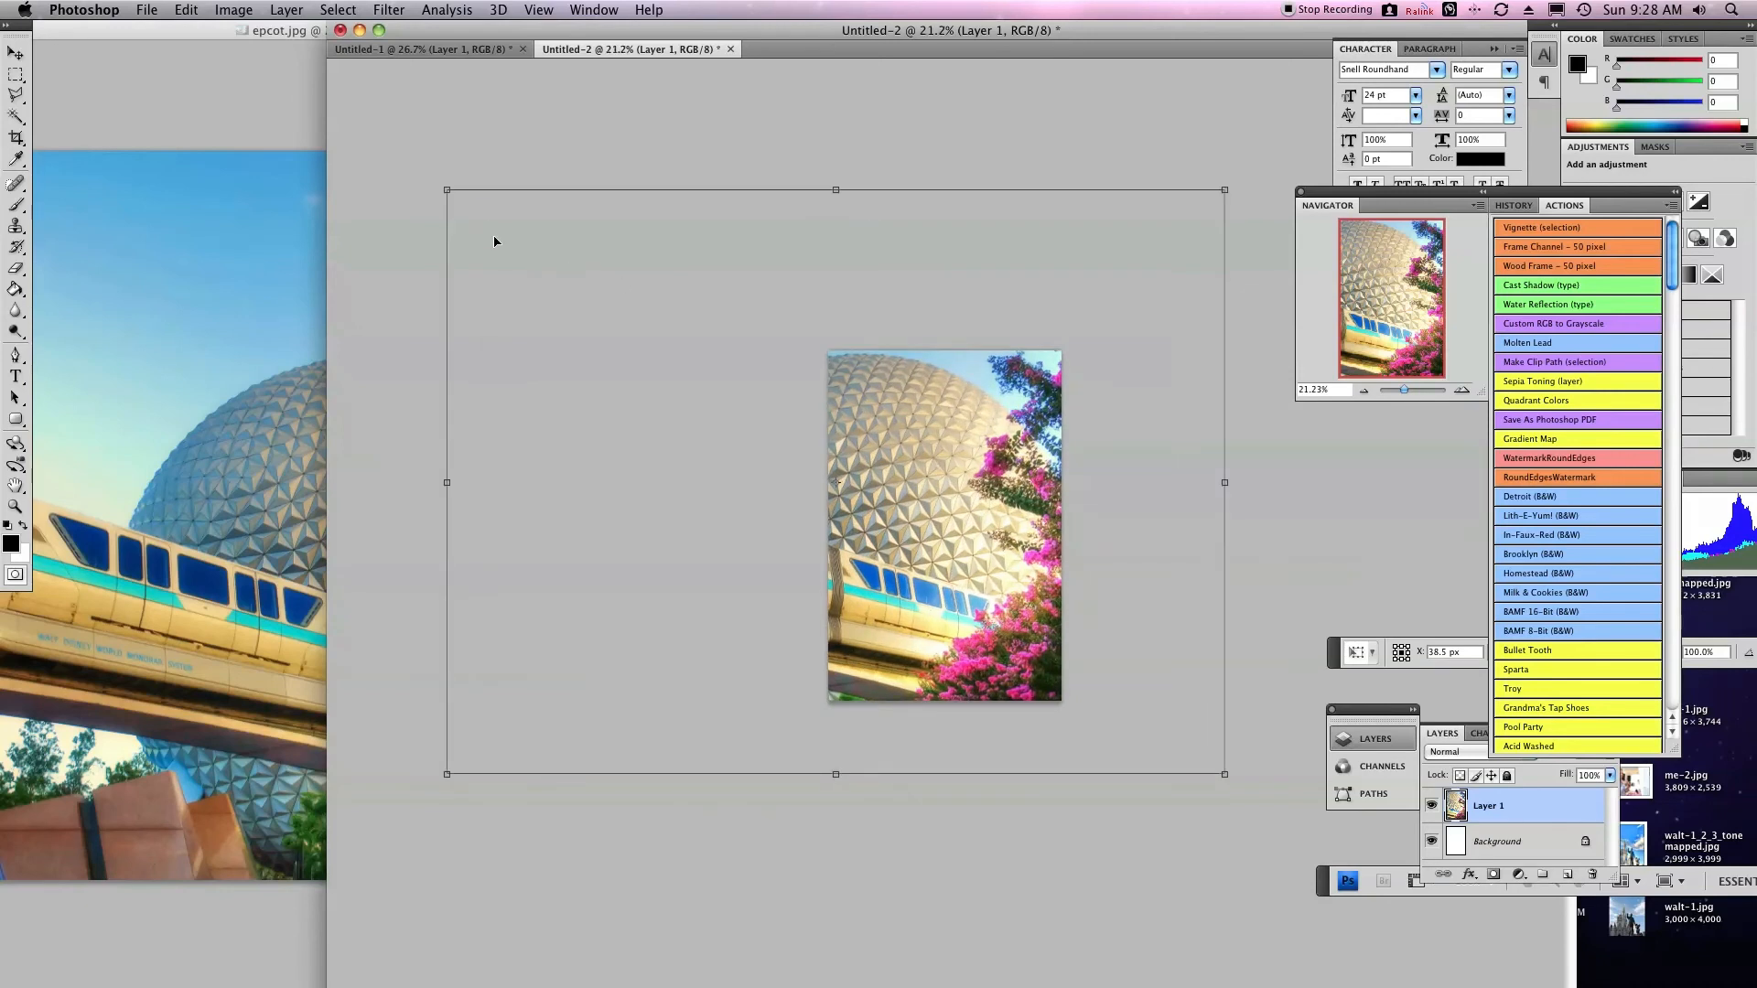
pyautogui.moveTo(447, 186)
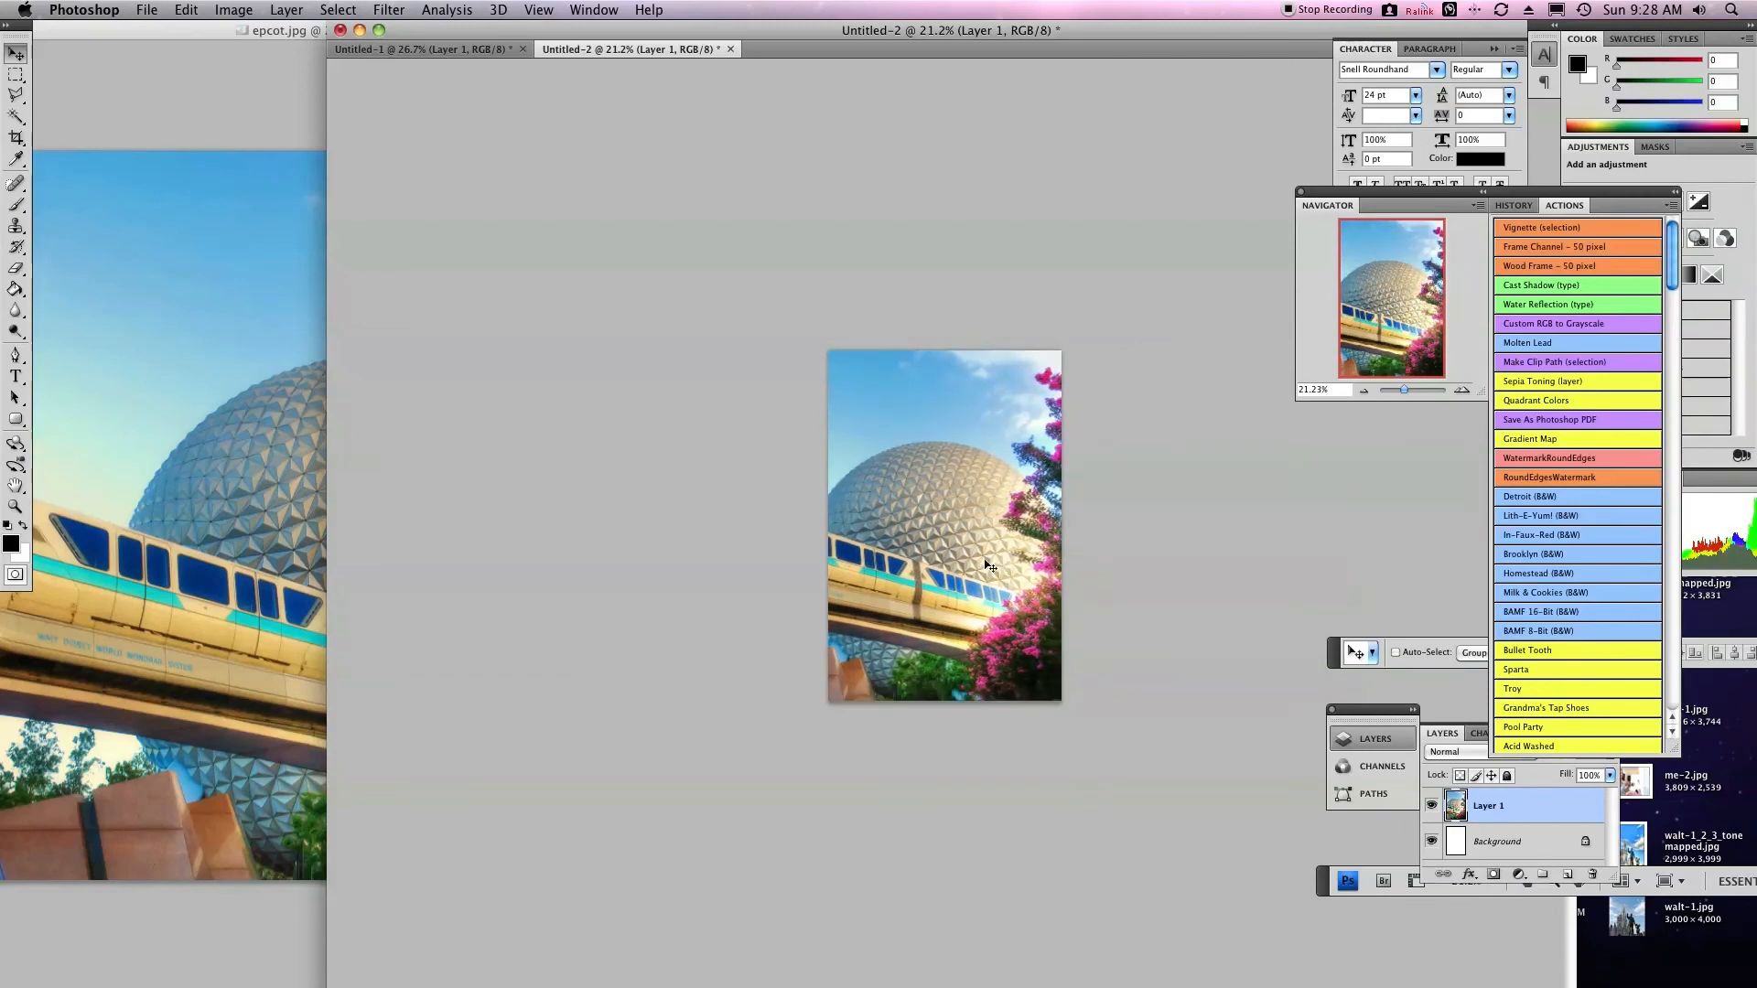
pyautogui.click(146, 10)
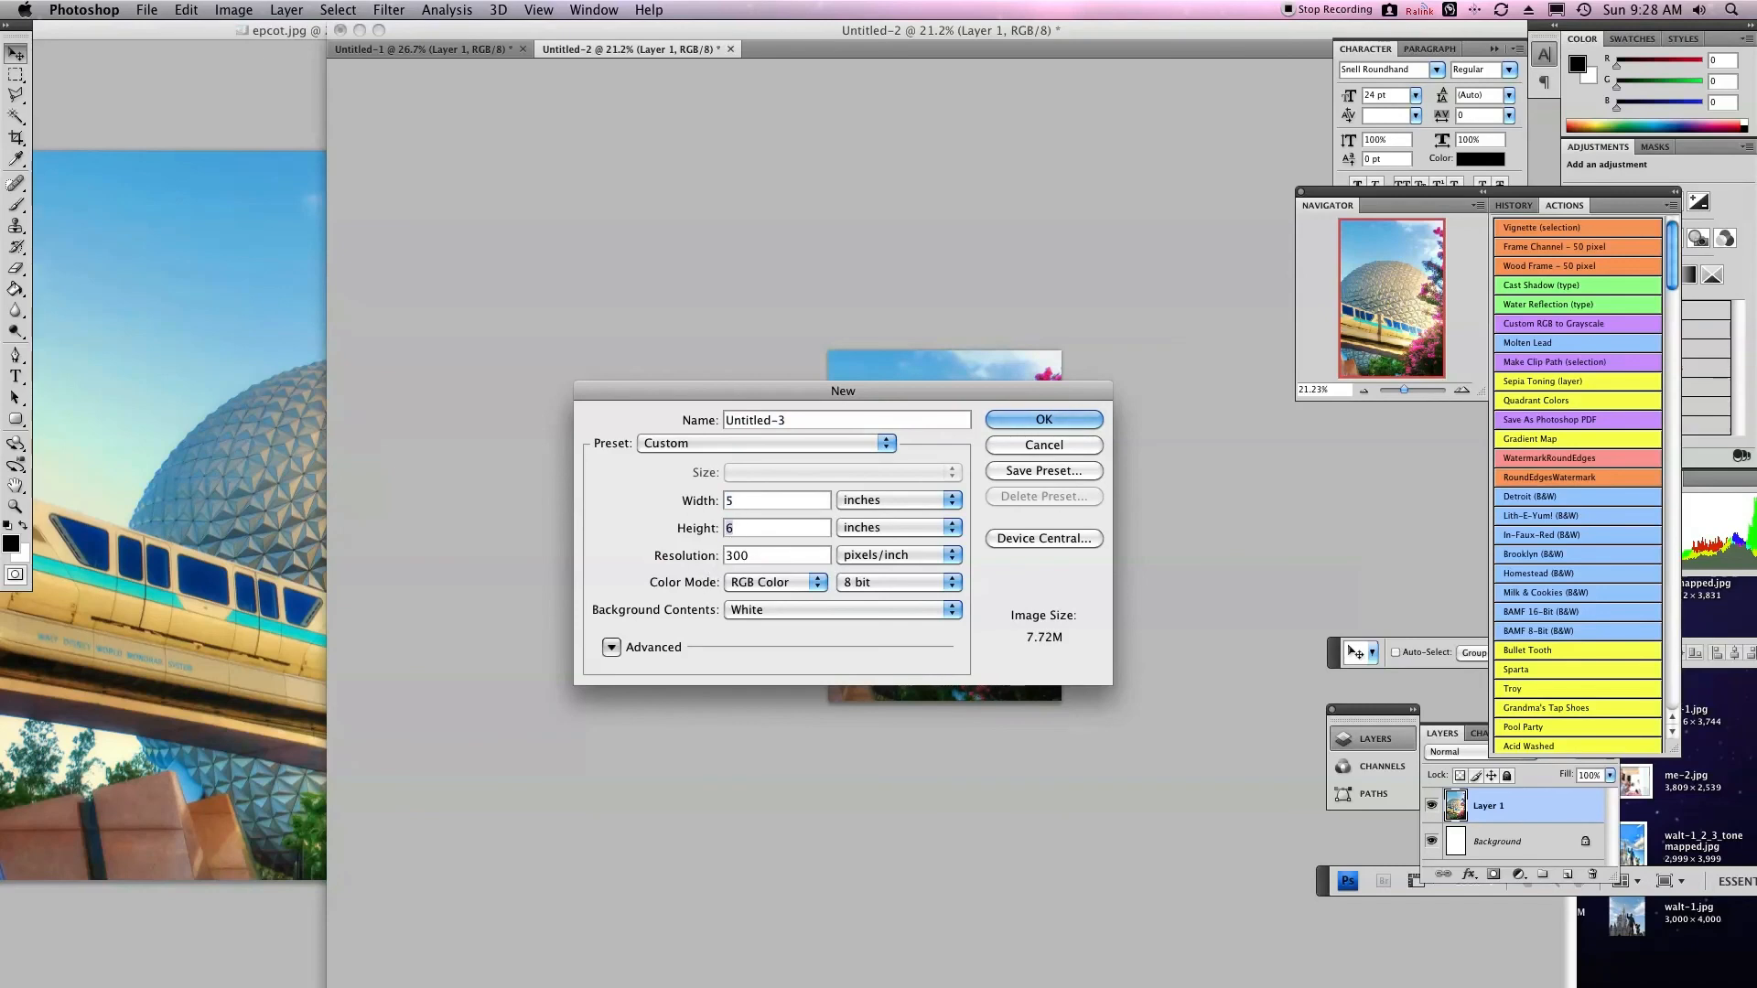
pyautogui.moveTo(703, 563)
pyautogui.write('72')
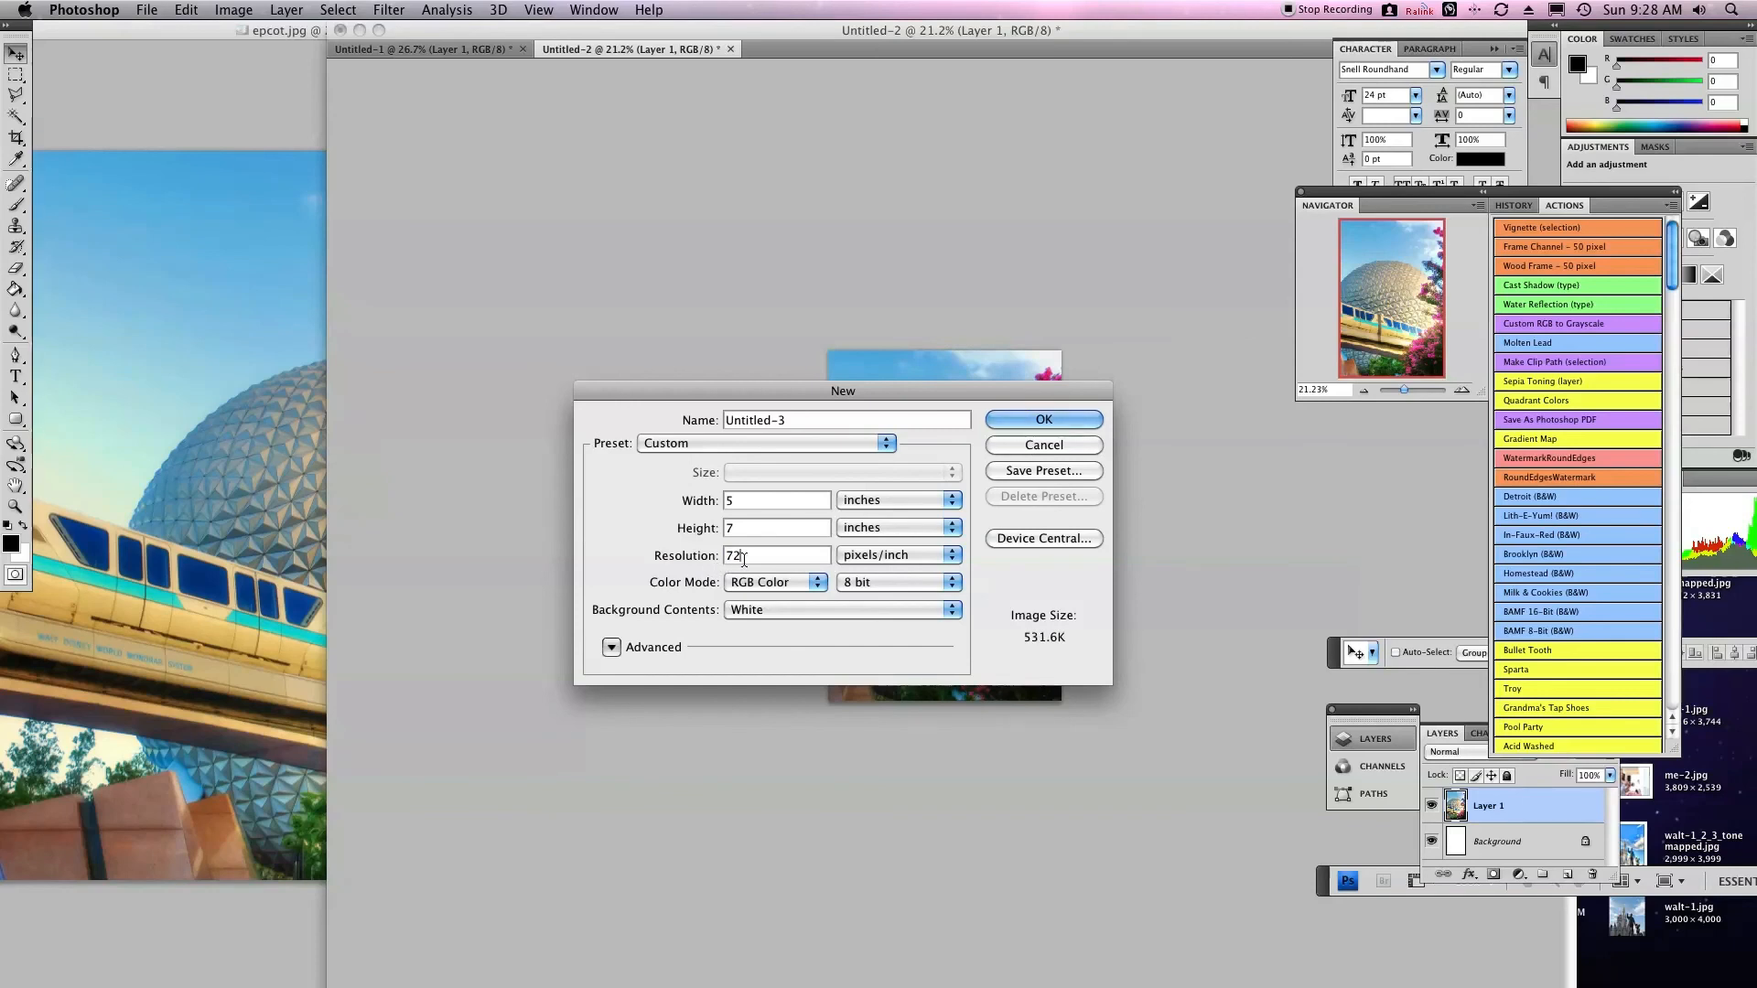
pyautogui.moveTo(777, 555)
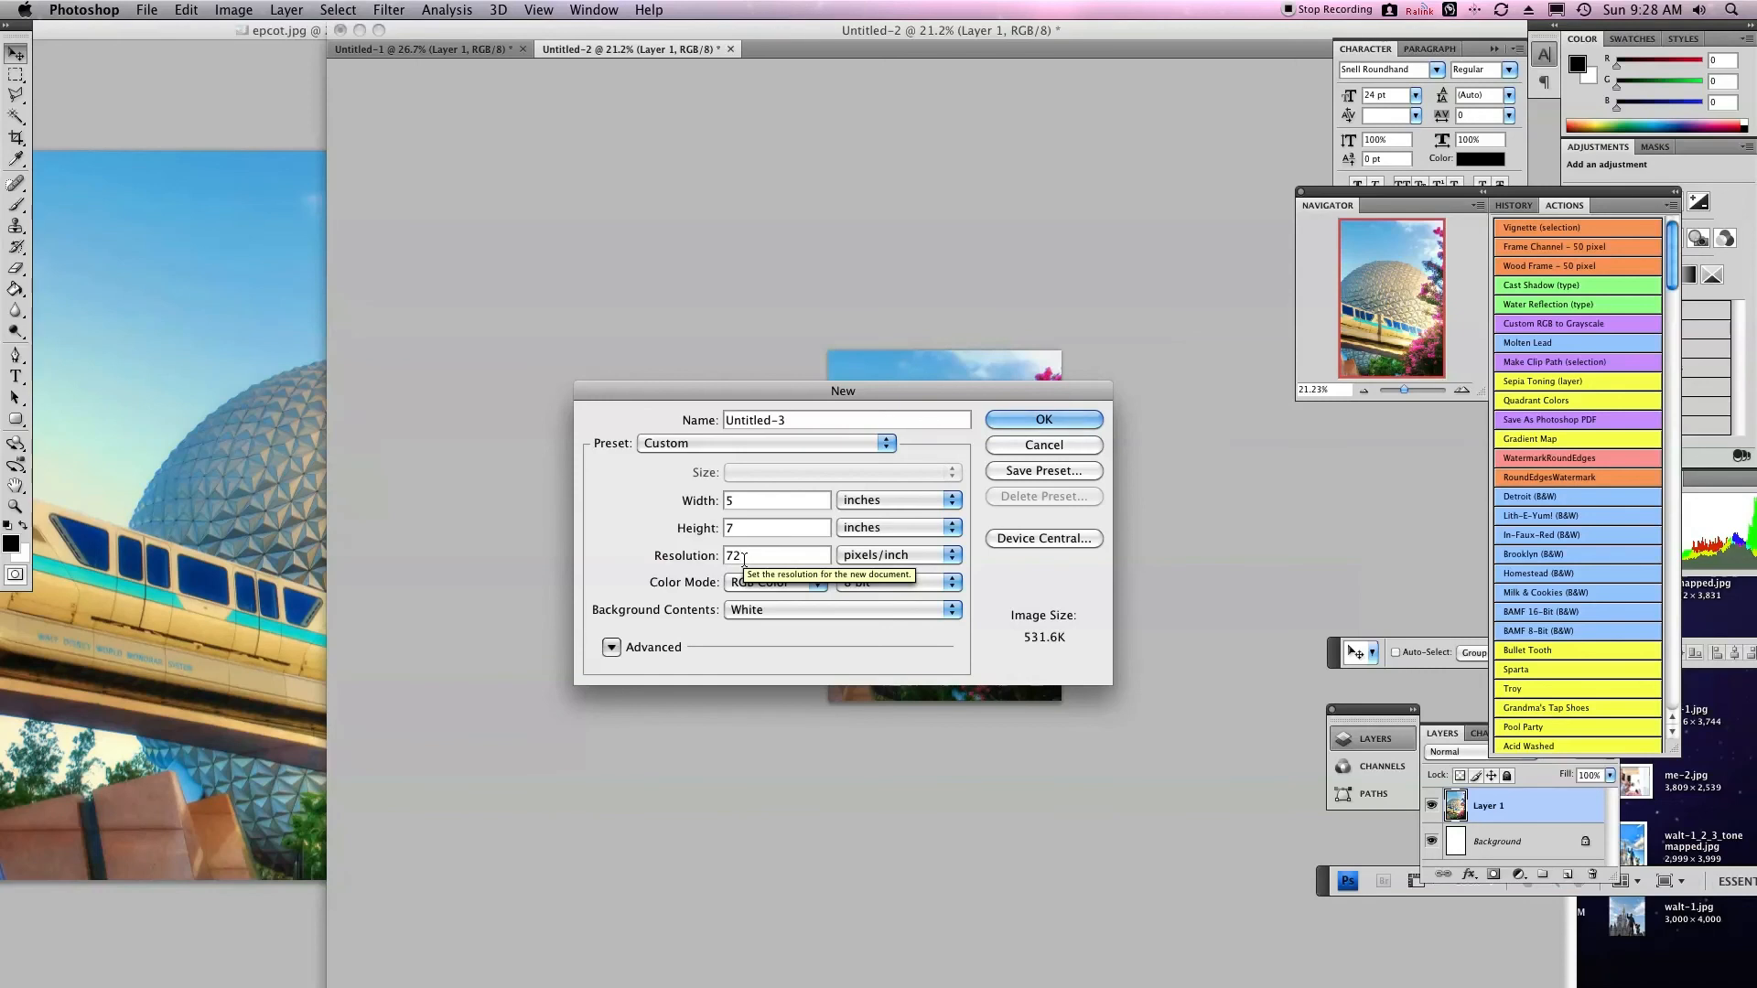
# - Confirm the 5x7 inch, 72 ppi settings to create the Untitled-3 document
pyautogui.click(1042, 419)
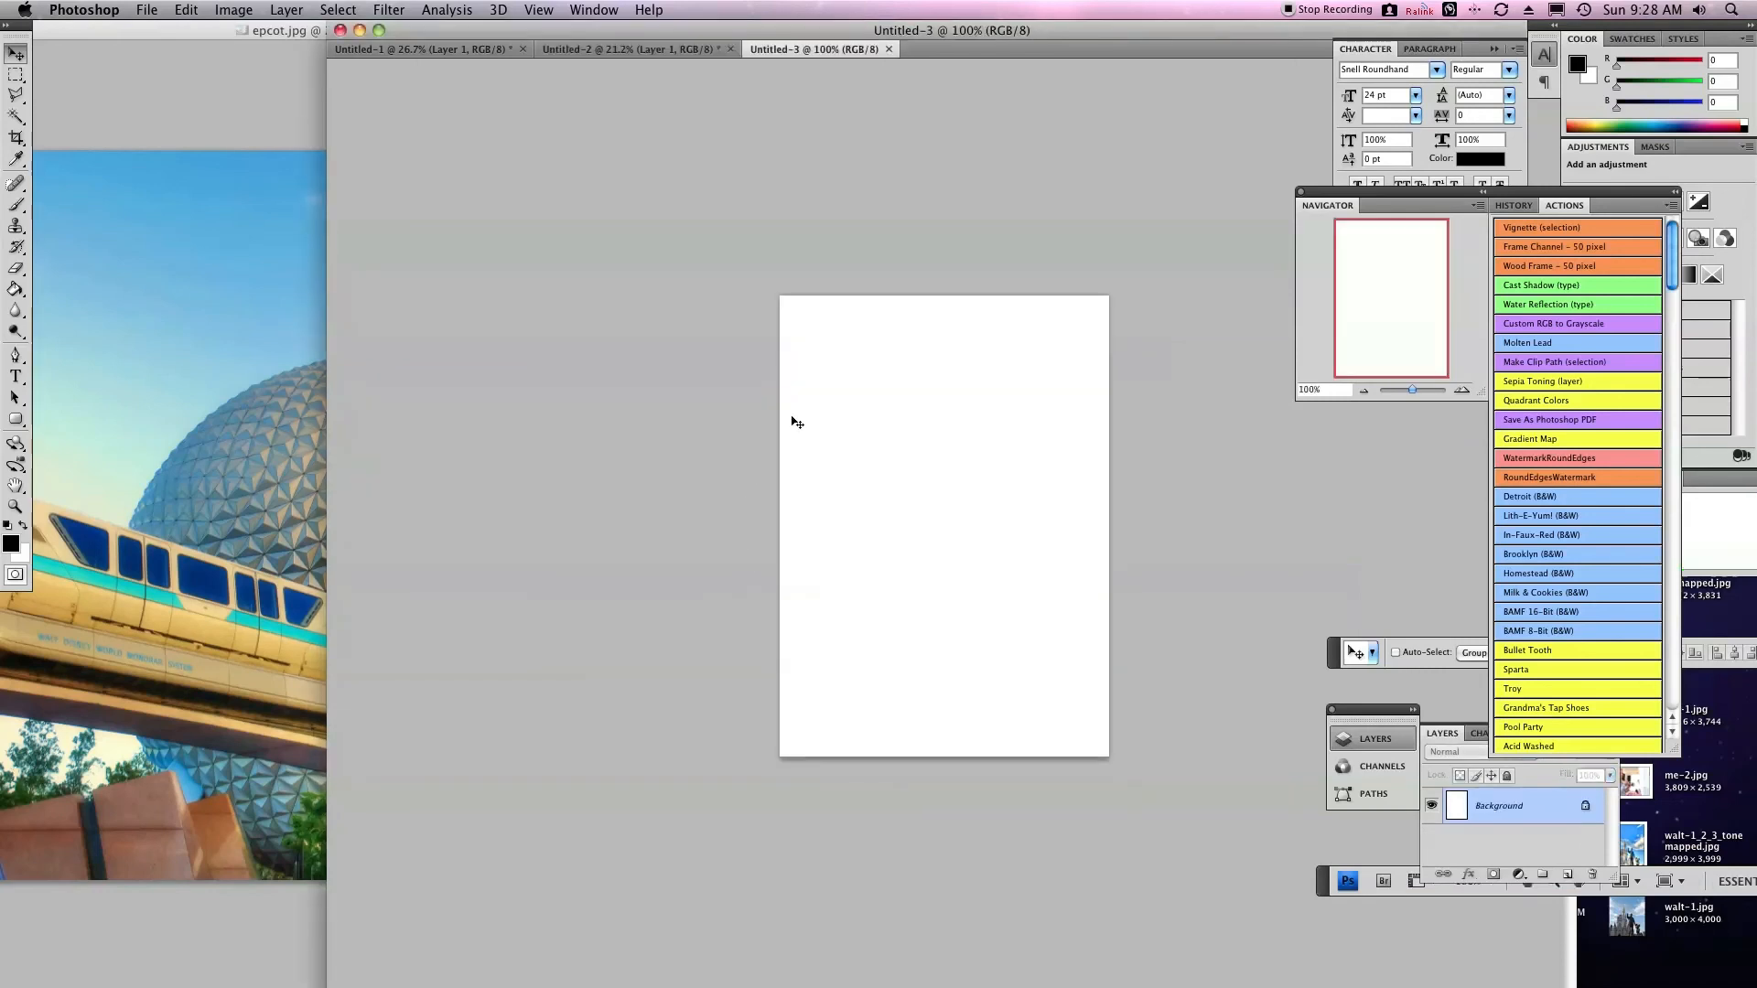
# - Drag the Epcot photo into Untitled-3 and scale it to the page height
pyautogui.click(279, 30)
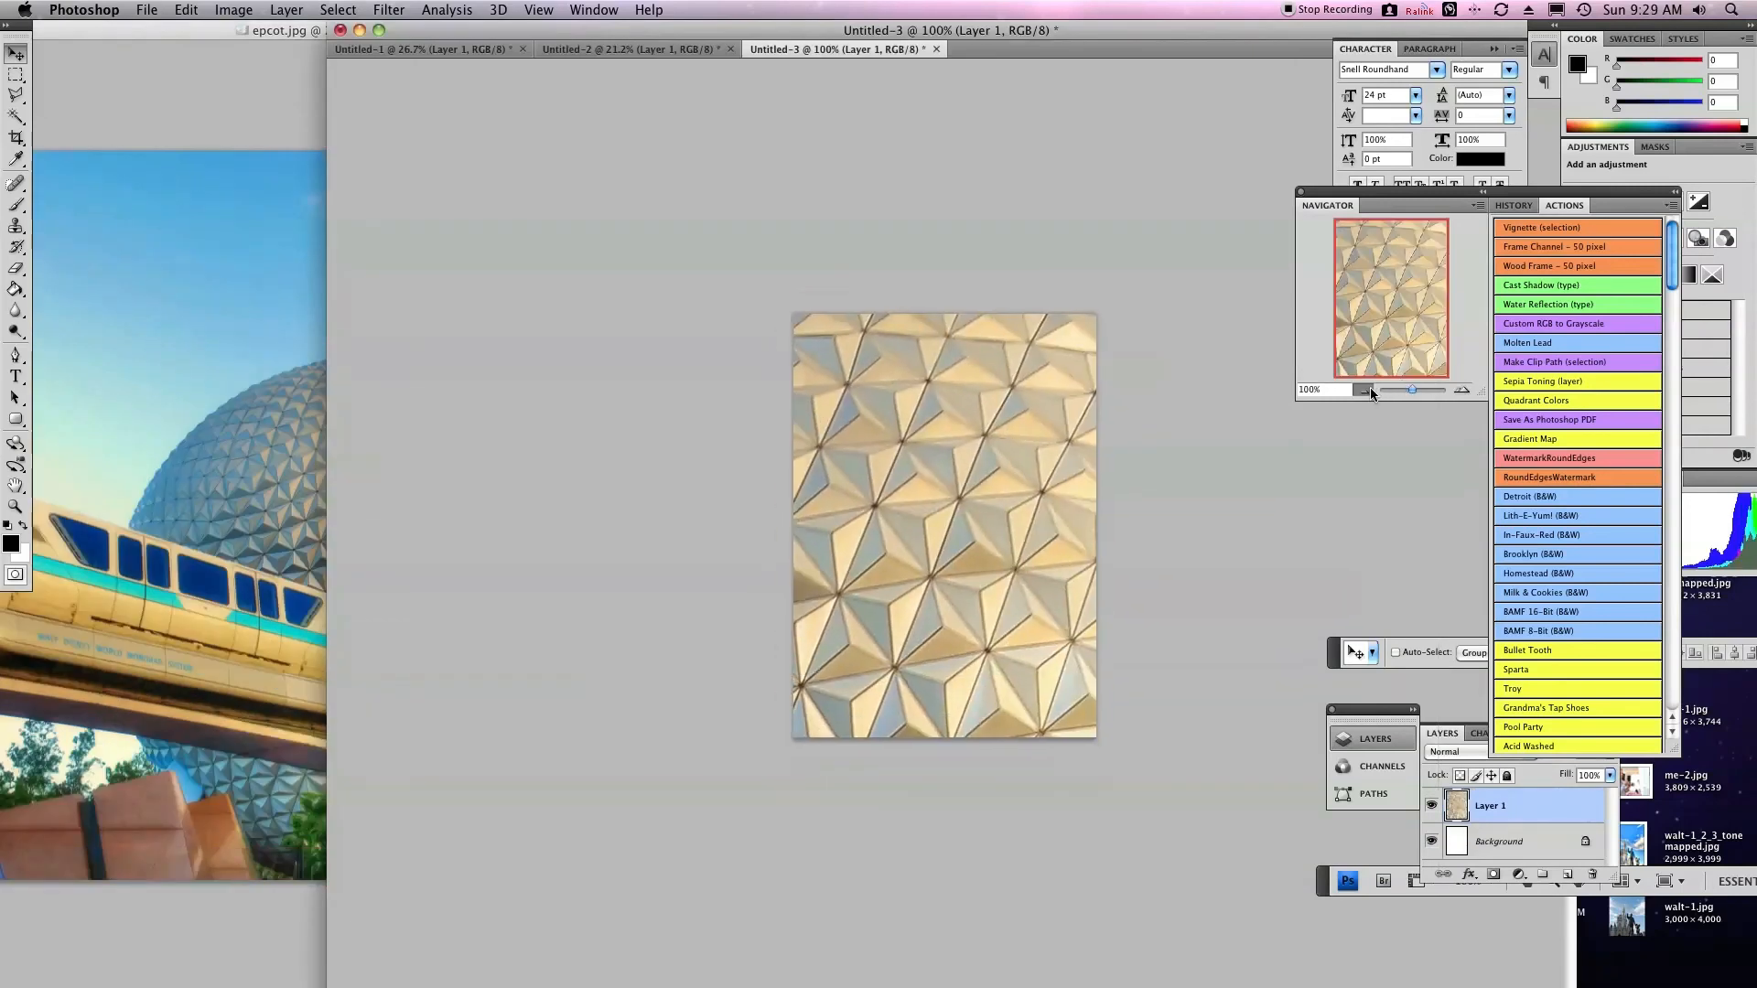
pyautogui.click(1364, 389)
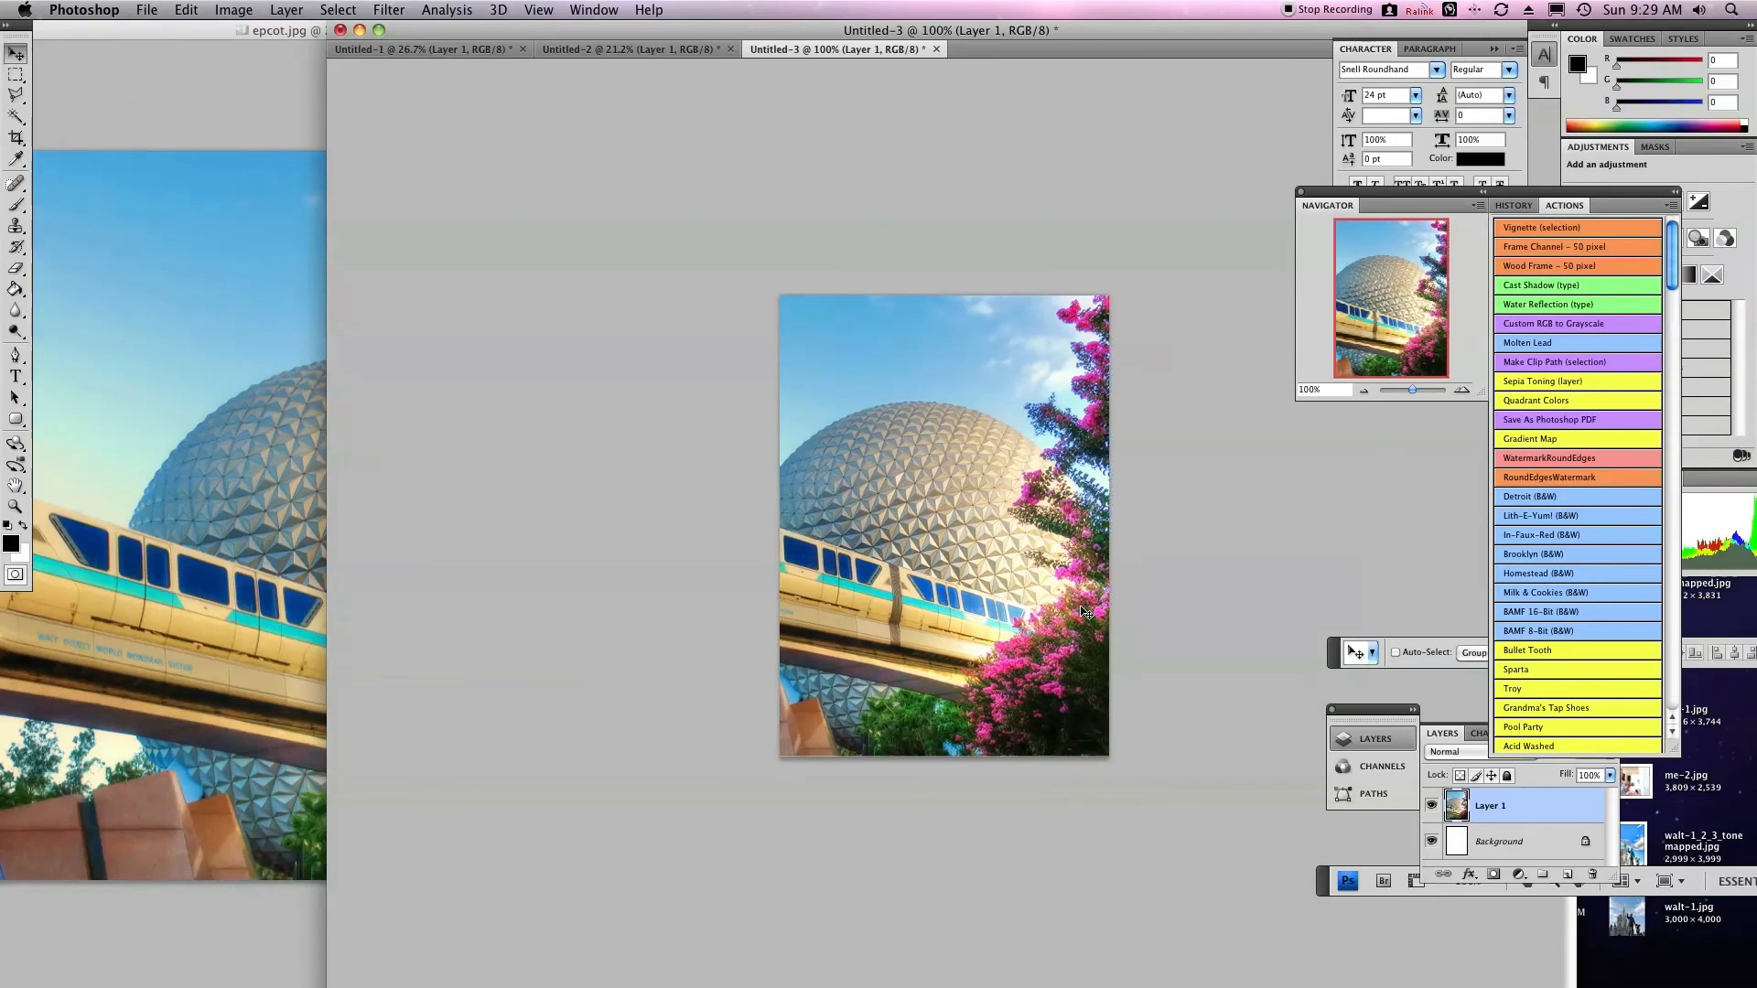
pyautogui.moveTo(1017, 619)
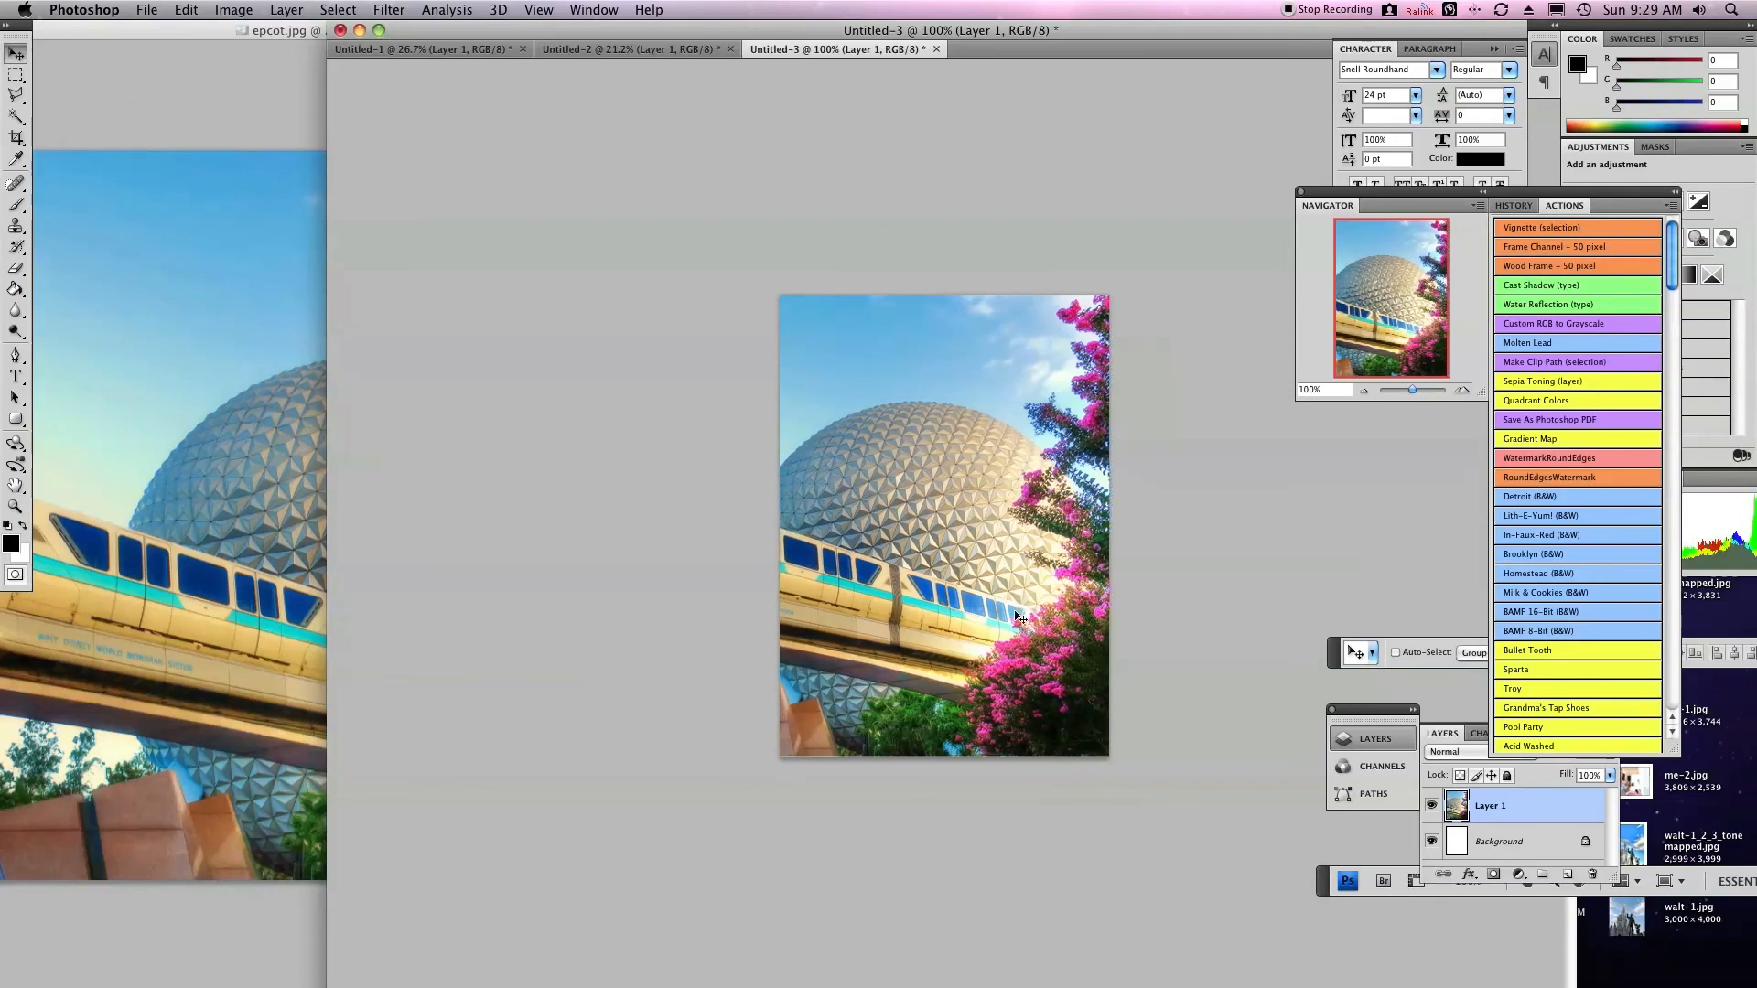
pyautogui.moveTo(291, 378)
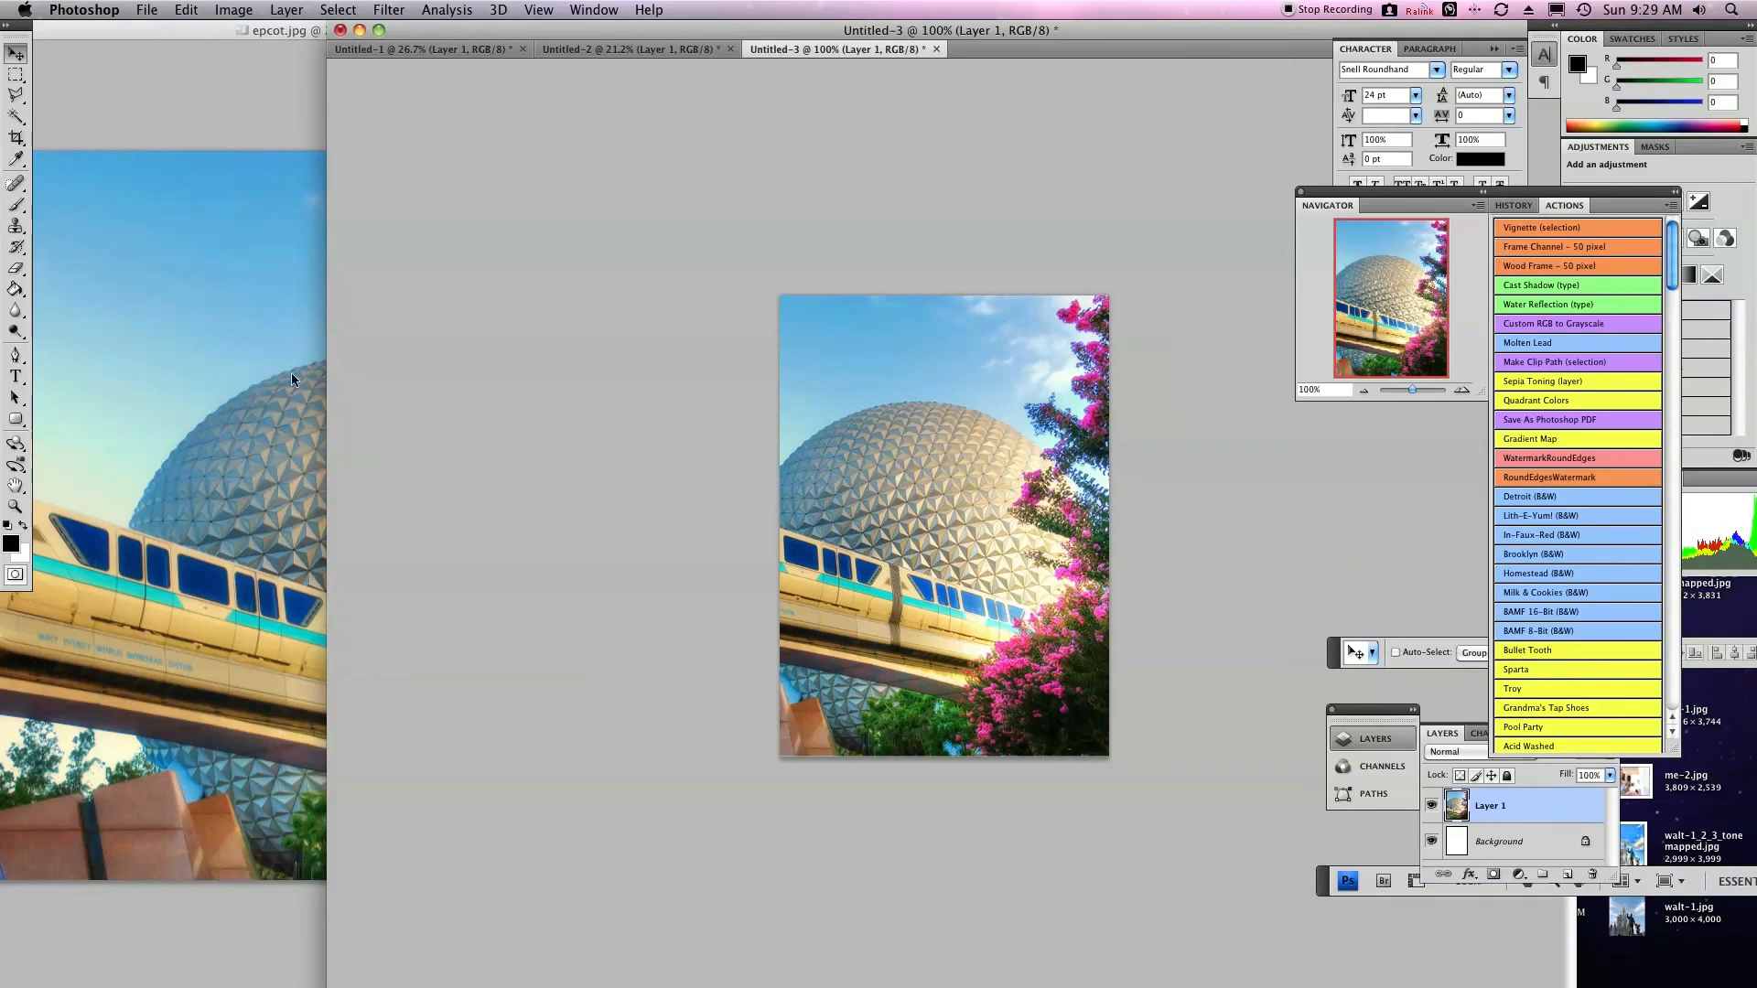